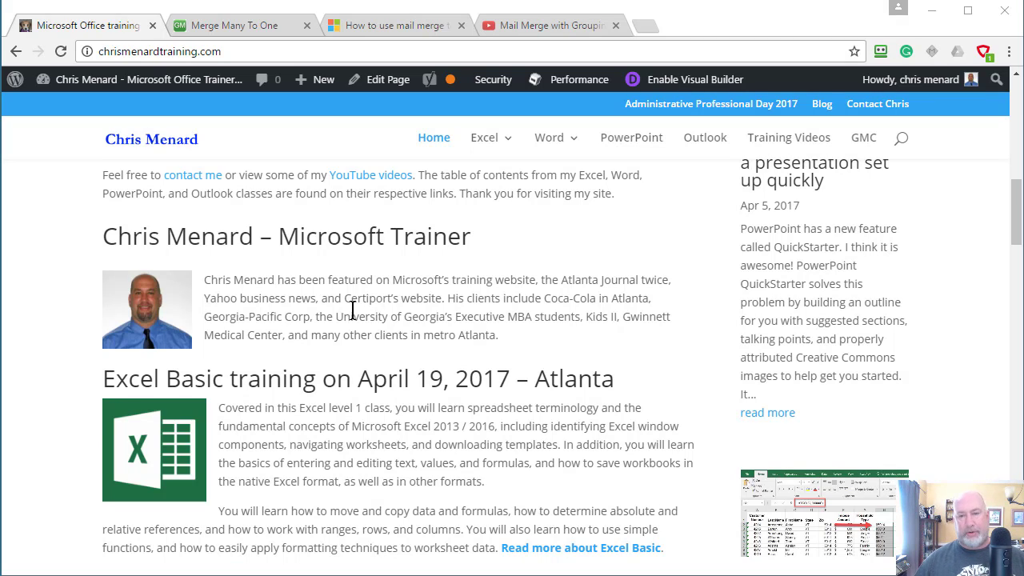
mouse_move(349, 247)
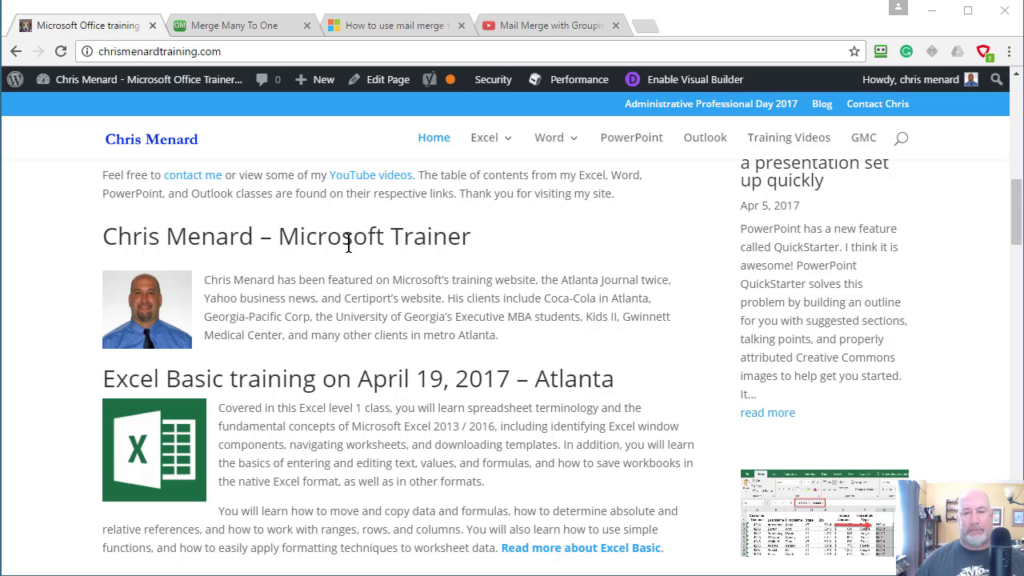
mouse_move(377, 237)
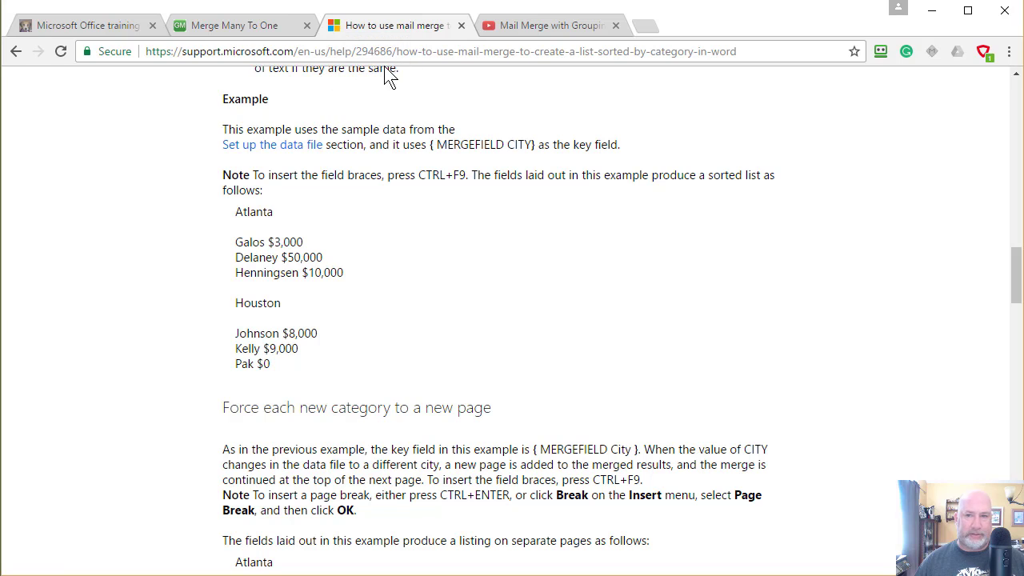
Switch to the YouTube 'Mail Merge with Grouping in MS Word' video and scroll its page.
left_click(550, 25)
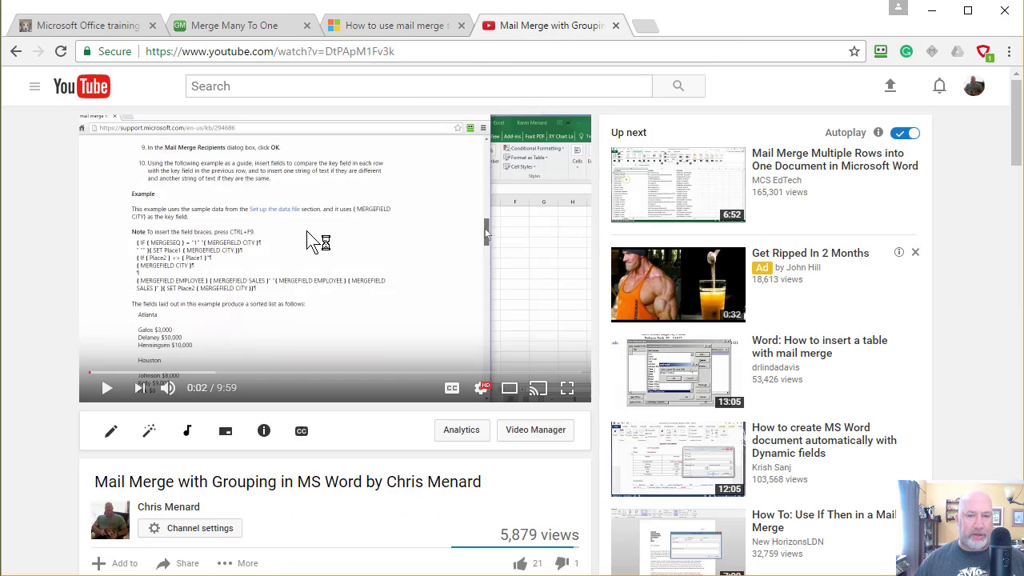
mouse_move(280, 280)
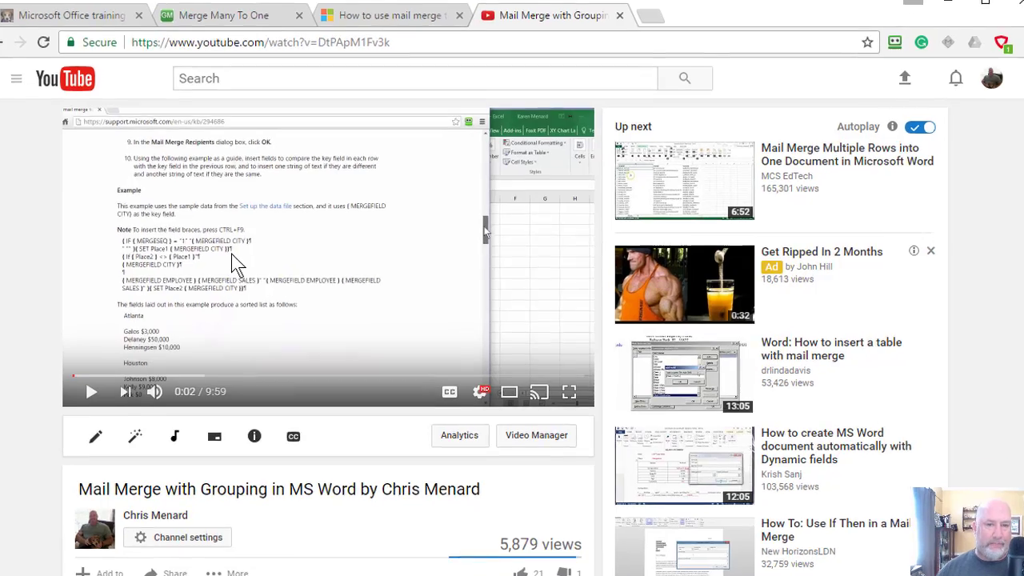
scroll("down", 3)
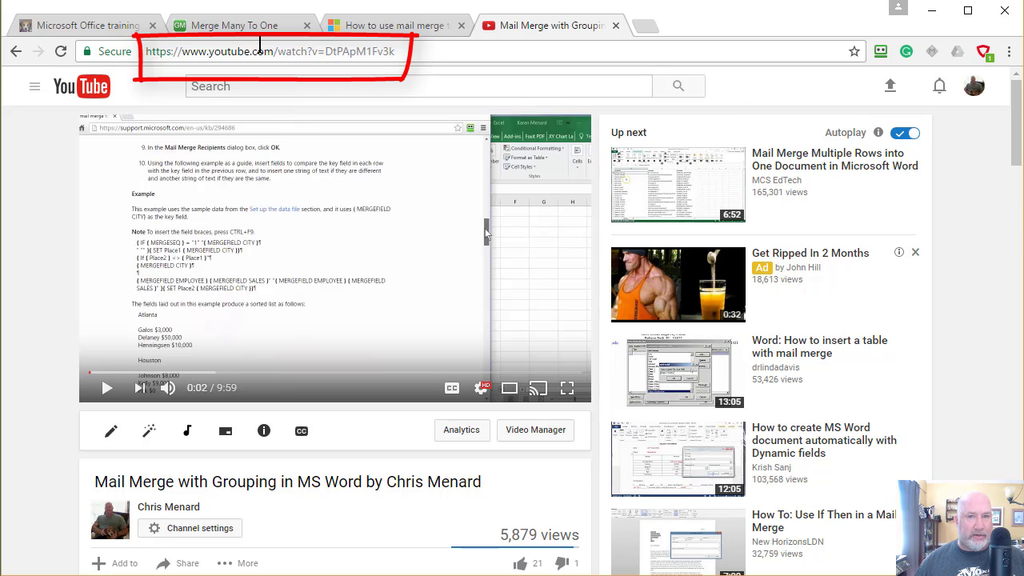
On the gmayor.com Merge Many To One page, download the ManyToOneMailMerge.zip add-in.
left_click(234, 26)
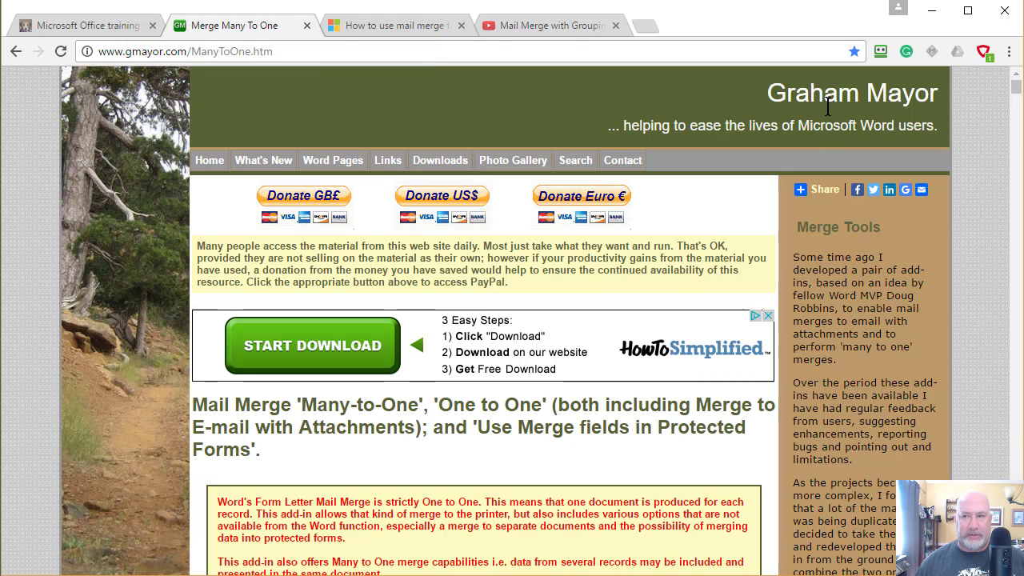
mouse_move(168, 72)
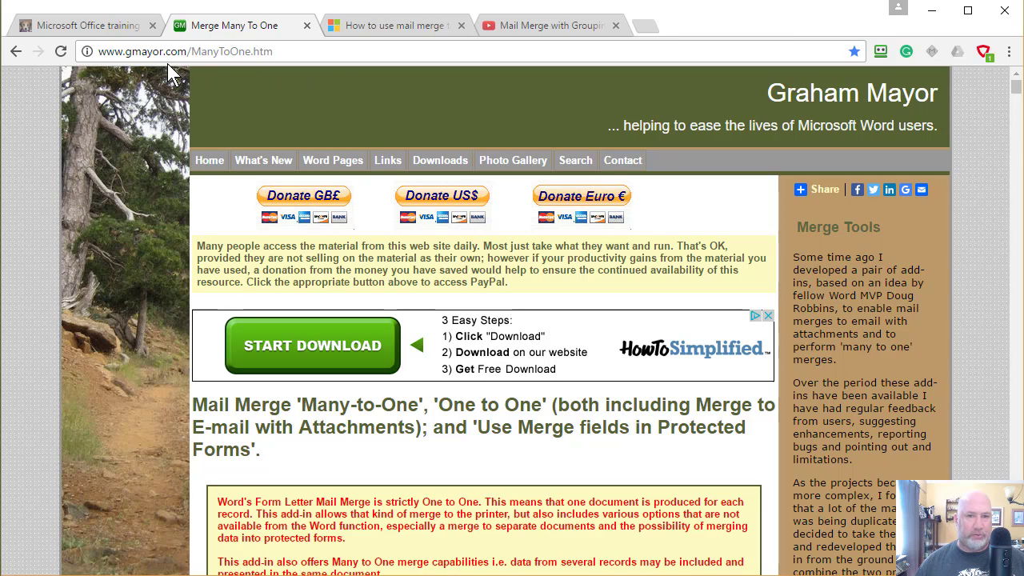
mouse_move(264, 136)
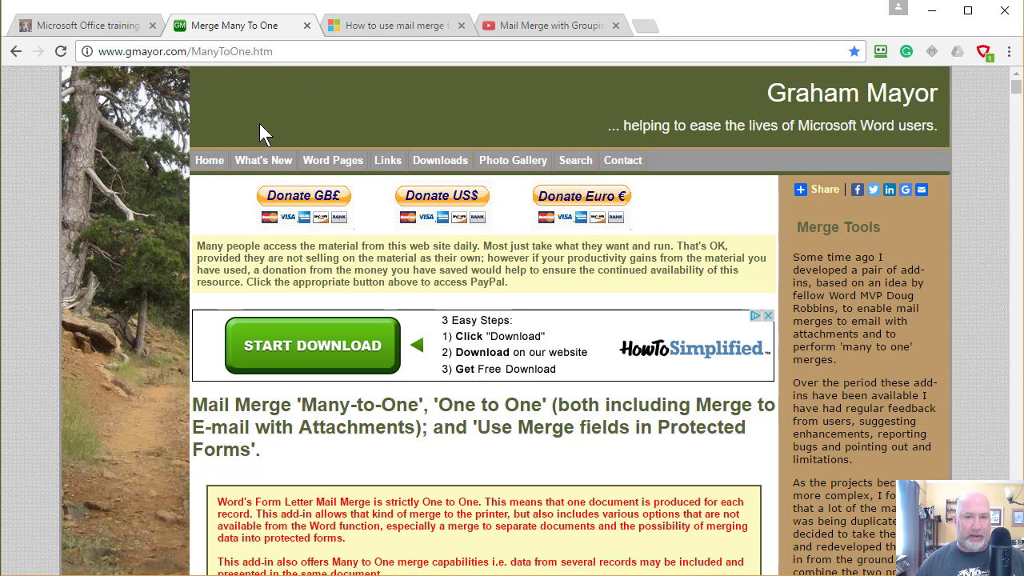
mouse_move(387, 160)
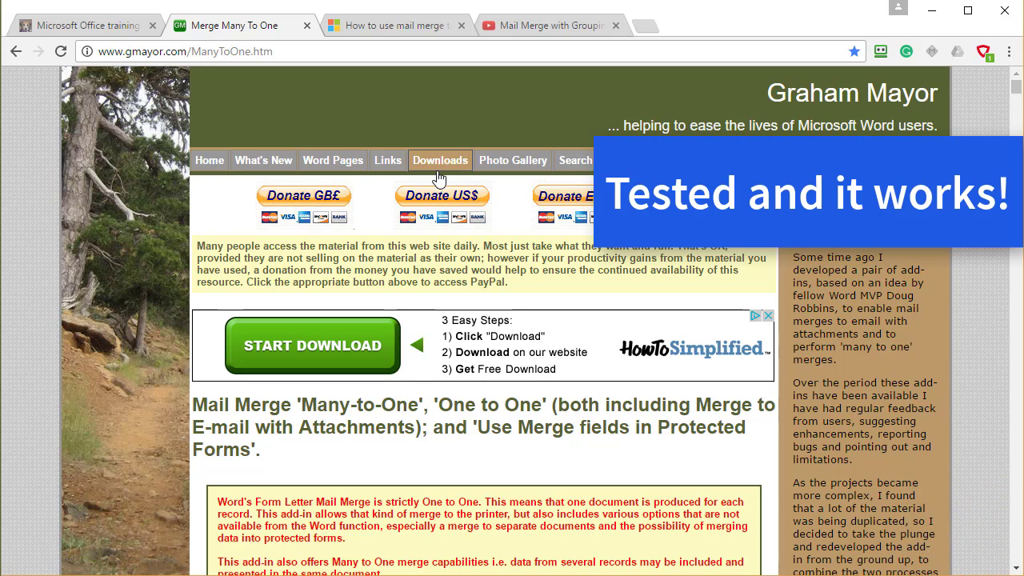
mouse_move(535, 208)
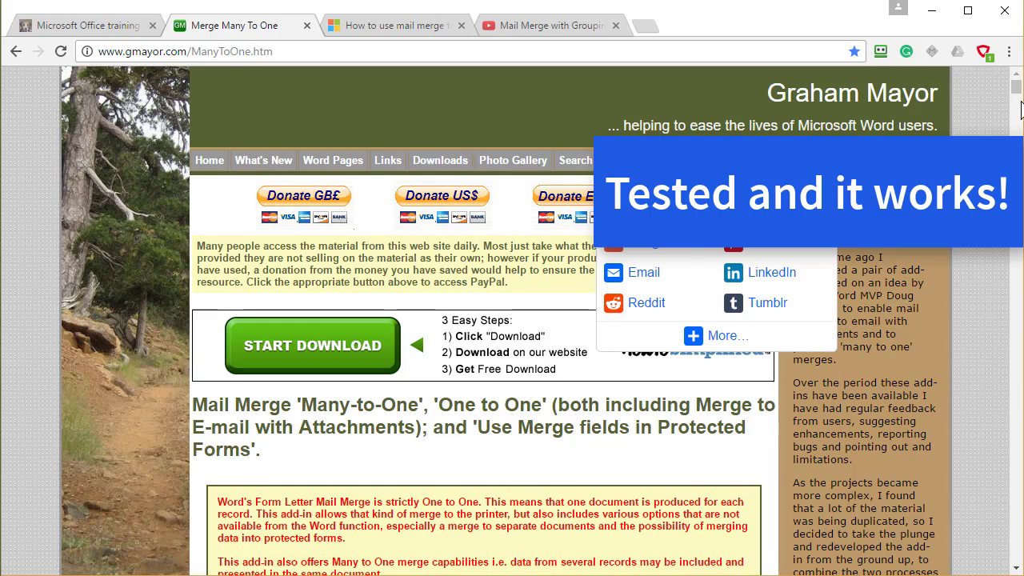
scroll("down", 3)
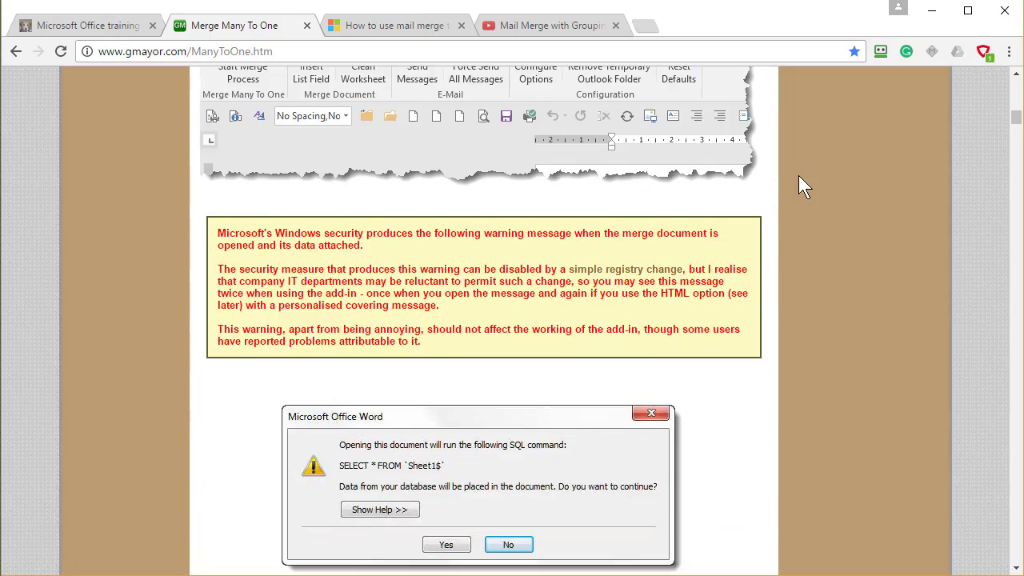
scroll("down", 3)
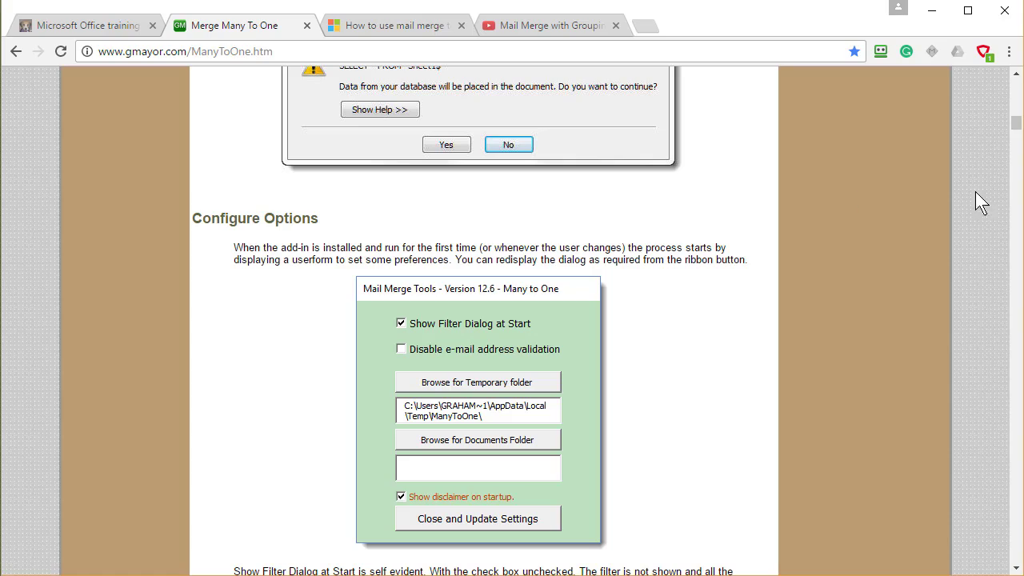
scroll("down", 3)
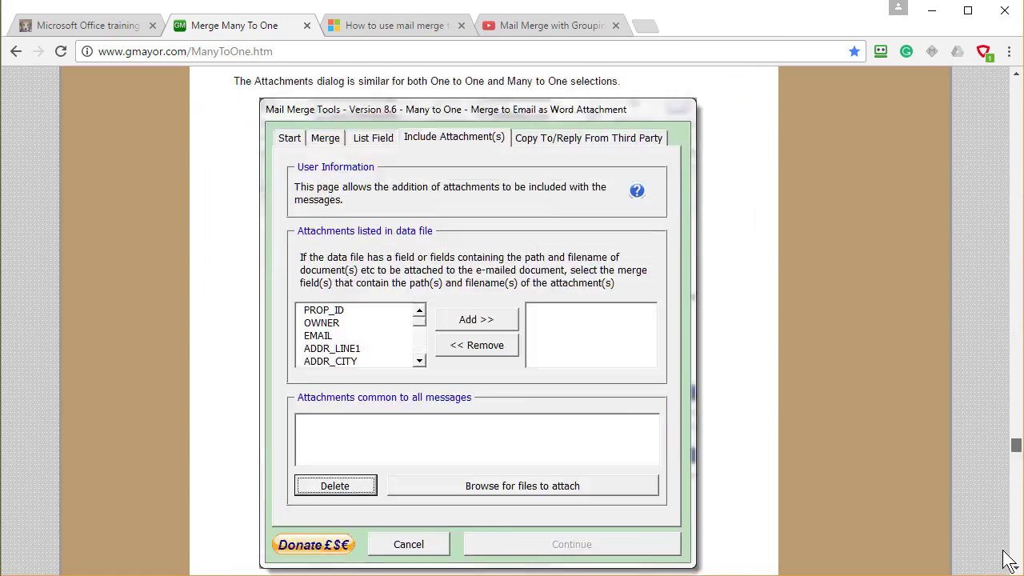
scroll("down", 3)
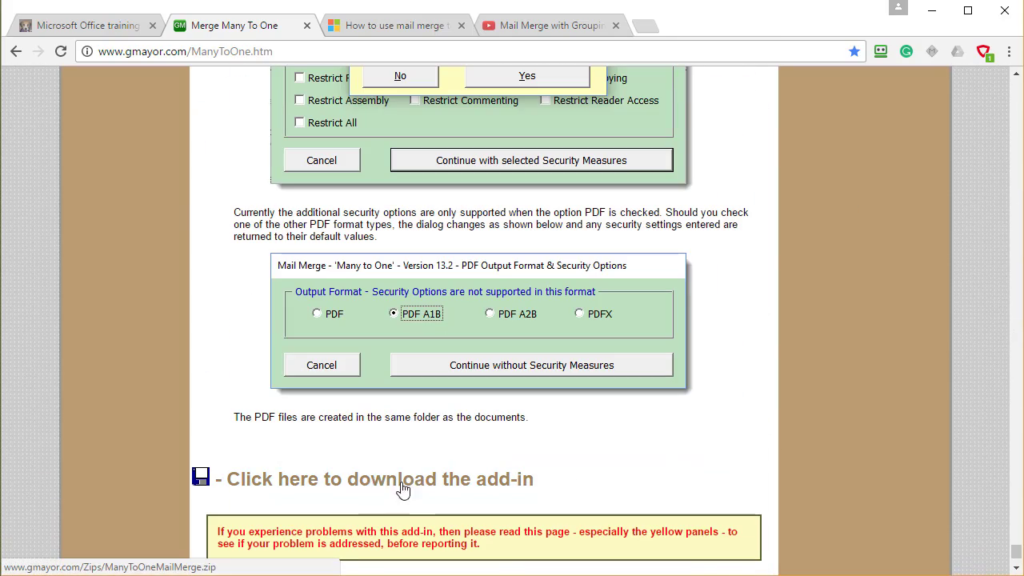
left_click(378, 478)
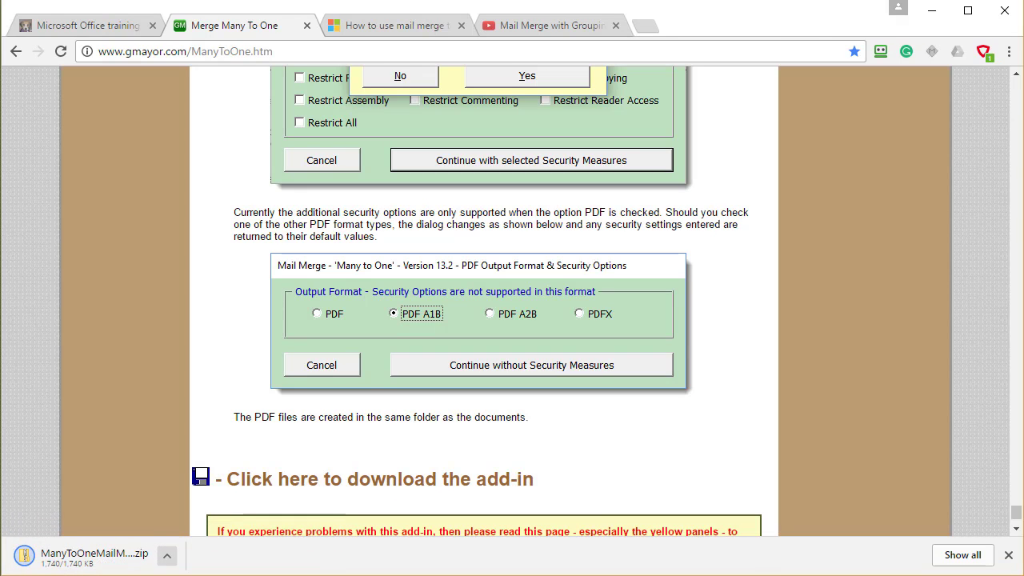
mouse_move(231, 526)
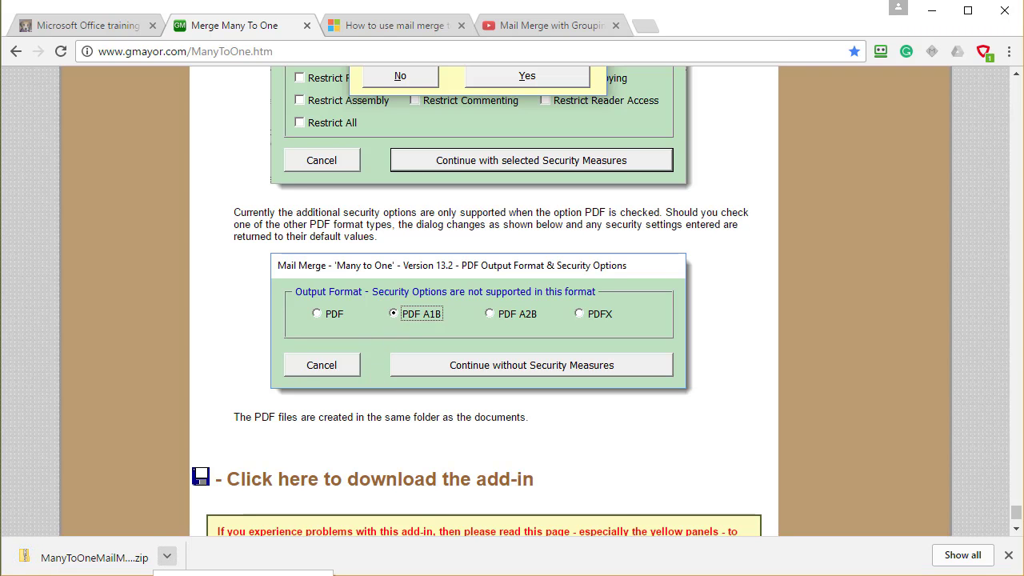
Show ManyToOneMailMerge.zip in Downloads, browse its contents and start extracting it.
left_click(93, 557)
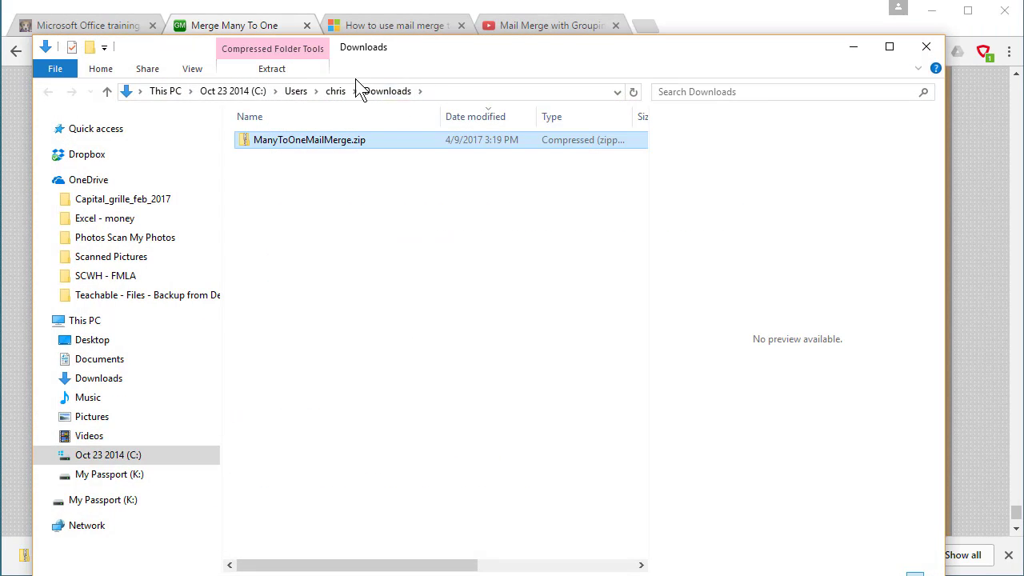
double_click(309, 139)
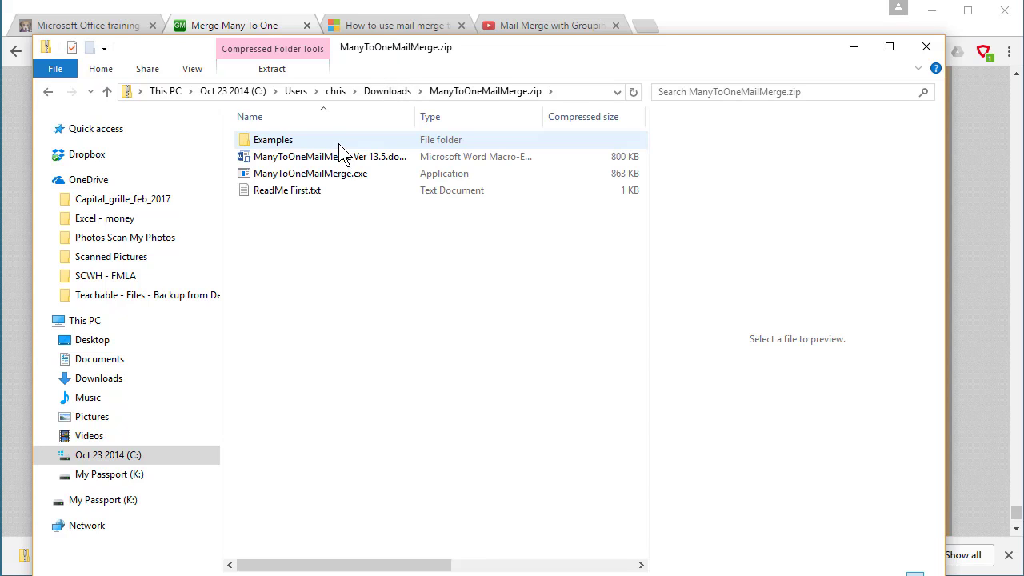
left_click(272, 67)
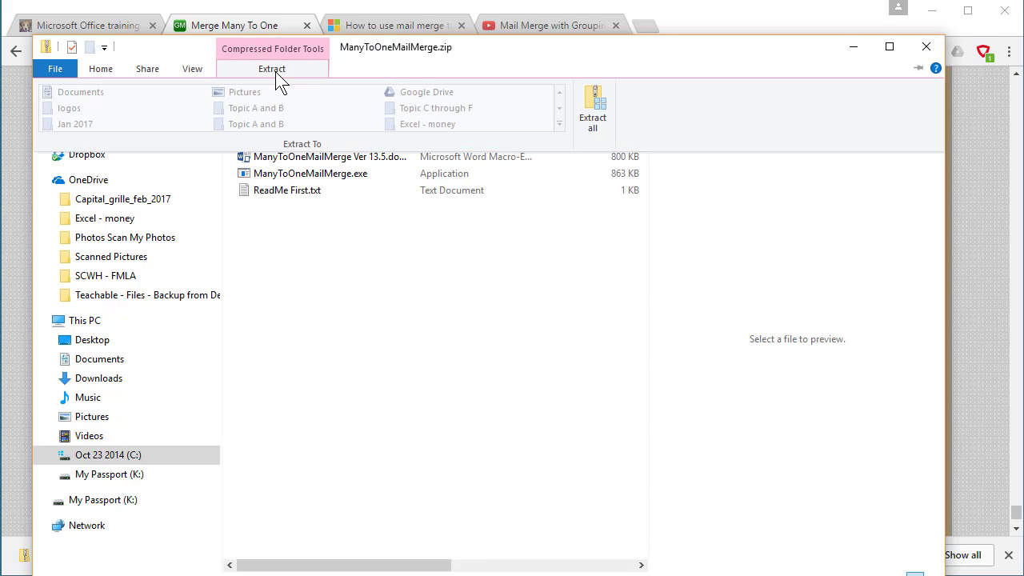
mouse_move(592, 112)
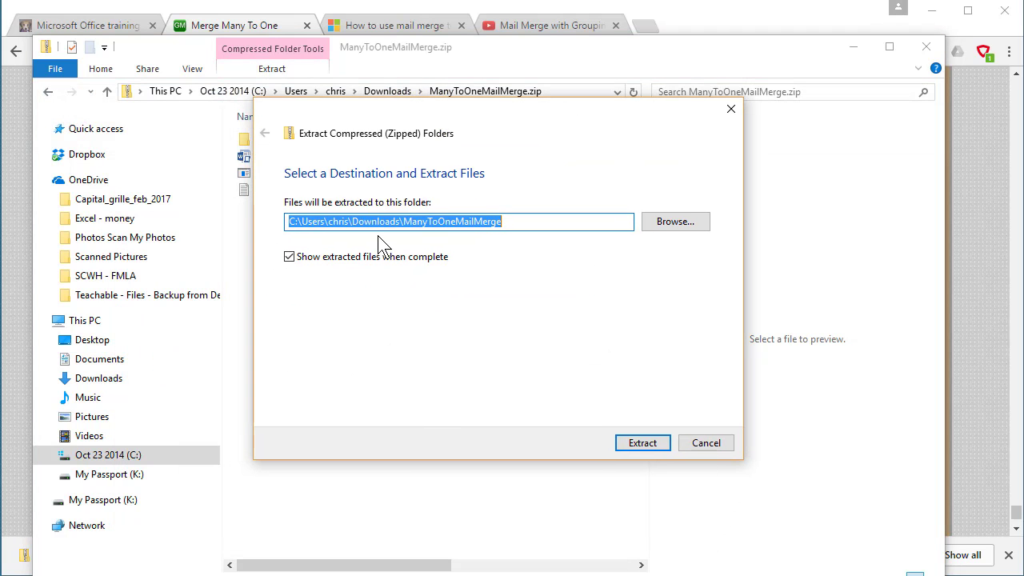
Extract the archive into a new 'Mail Merge Test' folder under Documents.
left_click(675, 220)
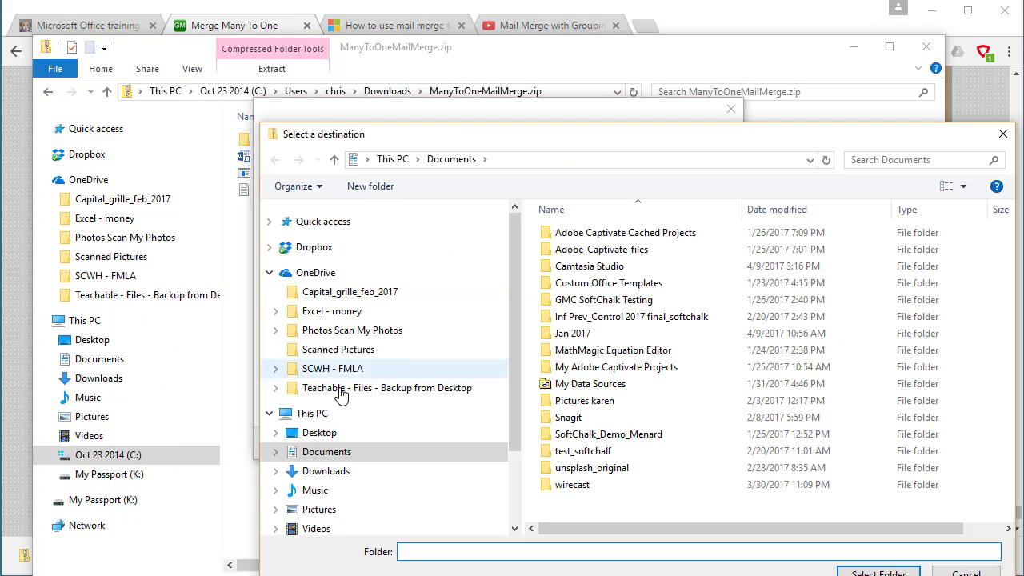
left_click(326, 451)
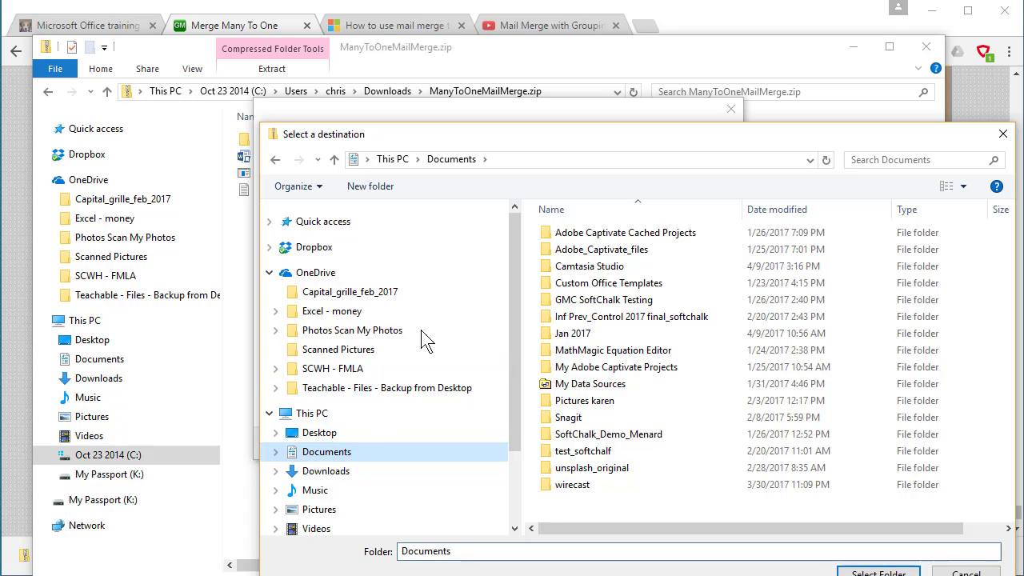
left_click(371, 186)
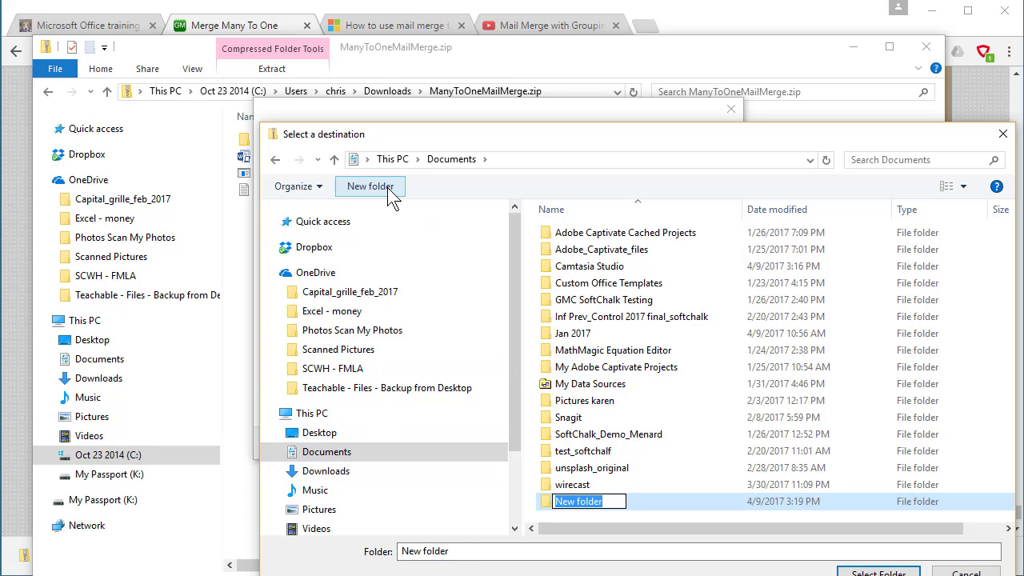
type("Mail Merge Test")
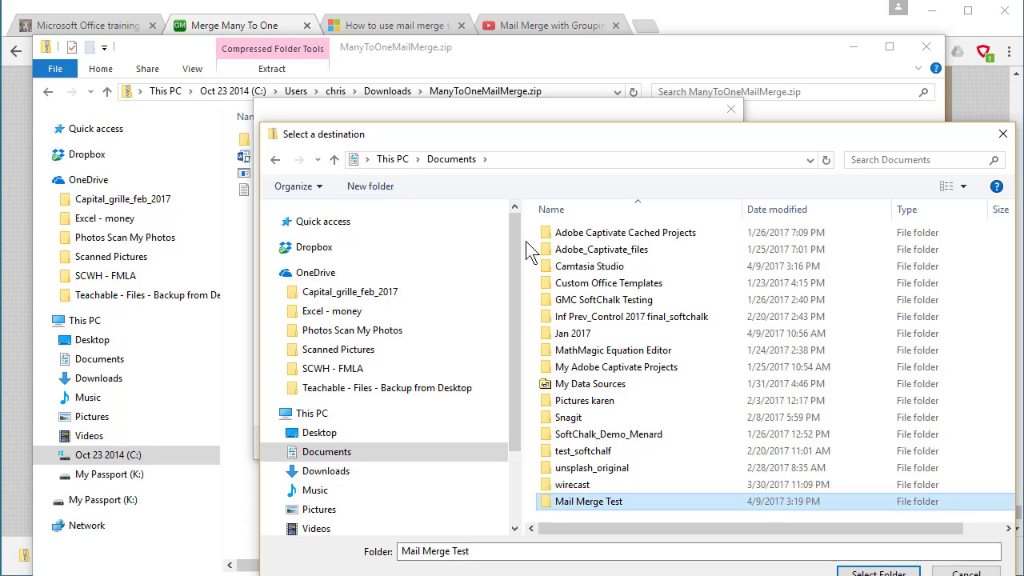
double_click(589, 501)
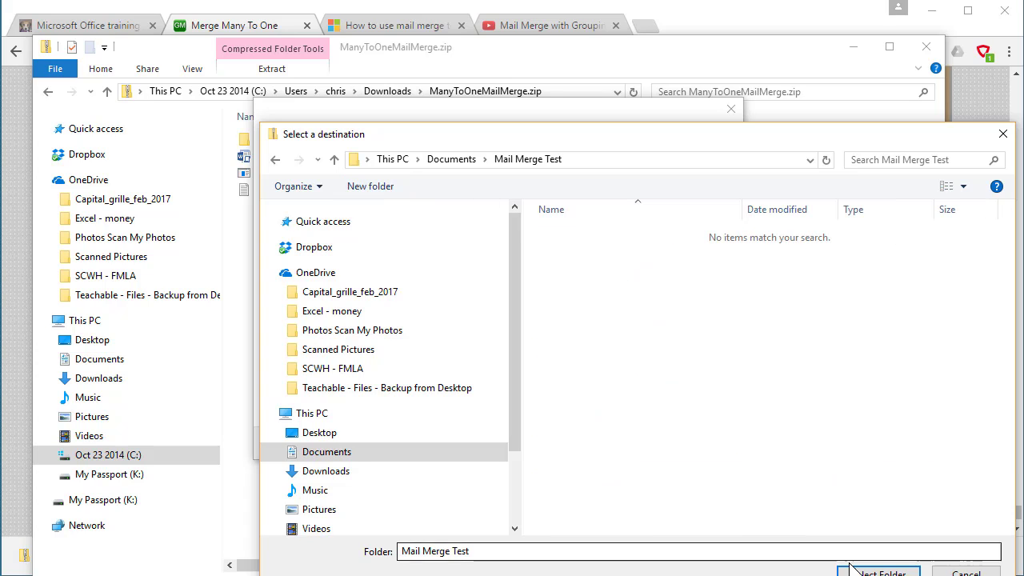
left_click(878, 569)
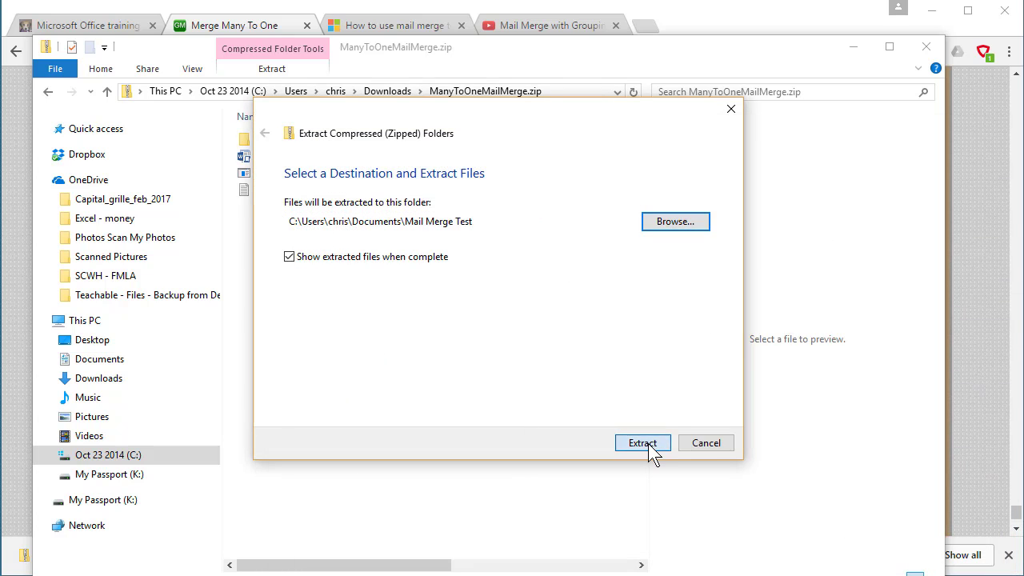
left_click(643, 441)
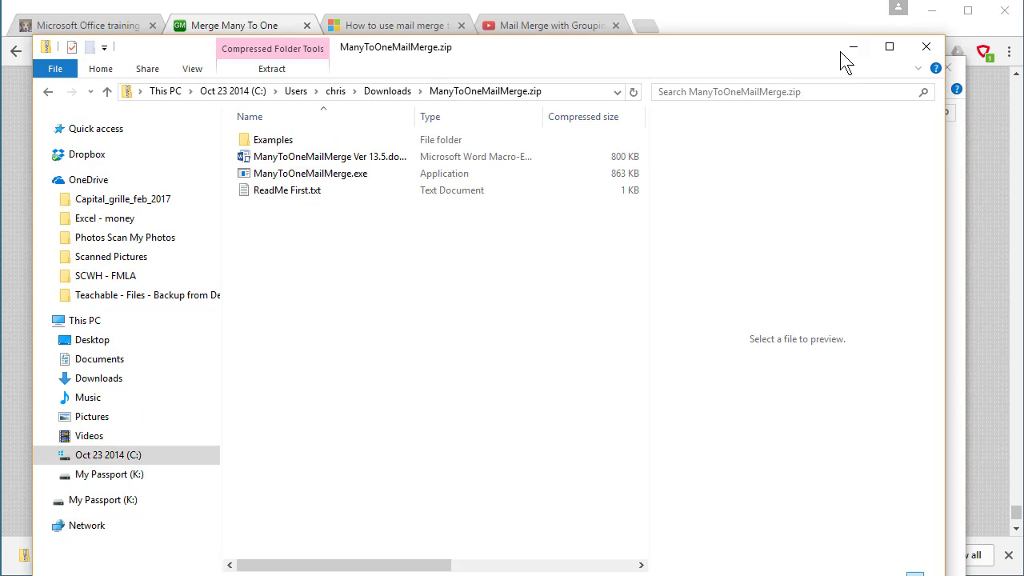
mouse_move(776, 64)
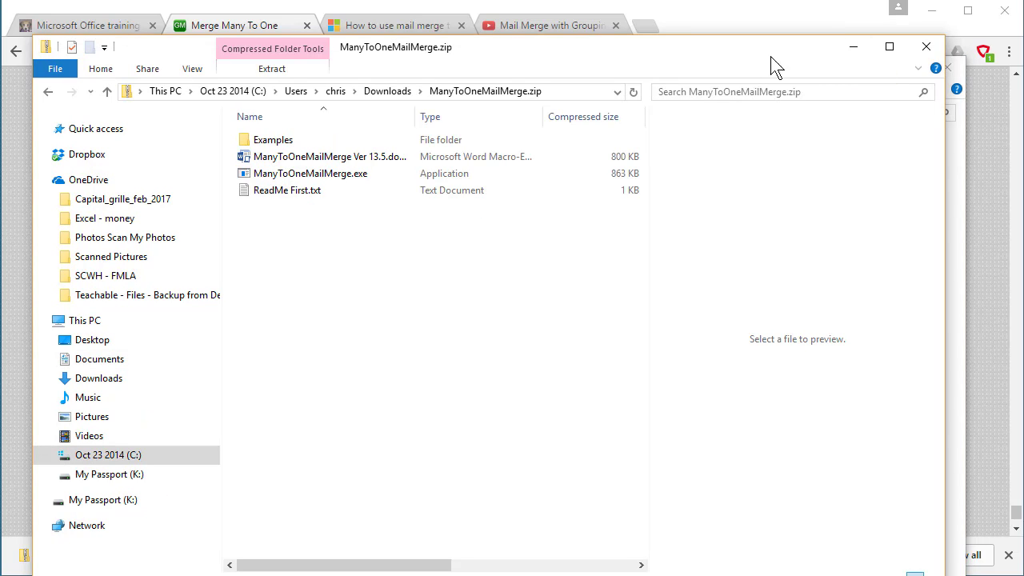
In Documents > Mail Merge Test, preview and open the ReadMe First text file.
left_click(120, 355)
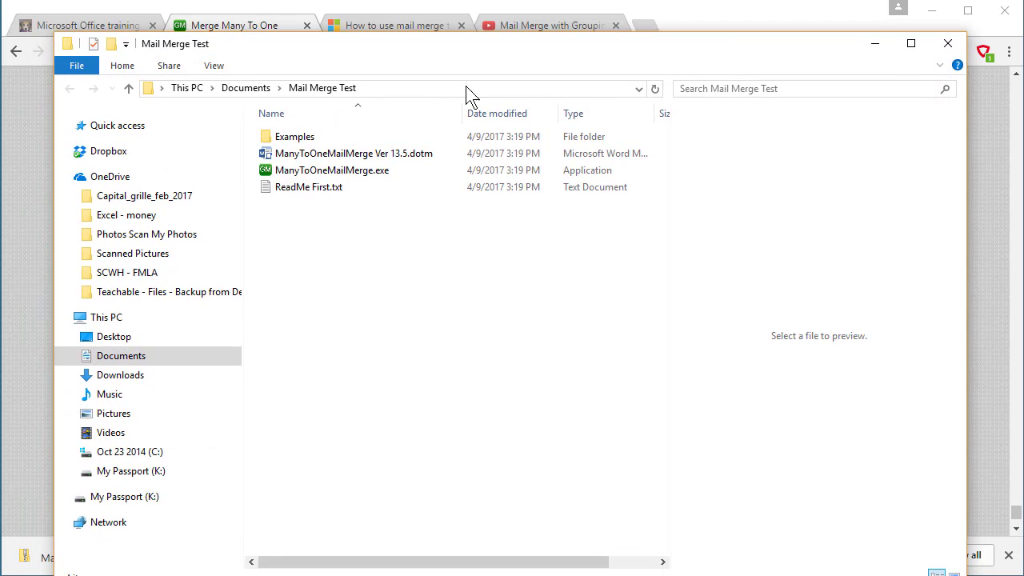
mouse_move(369, 72)
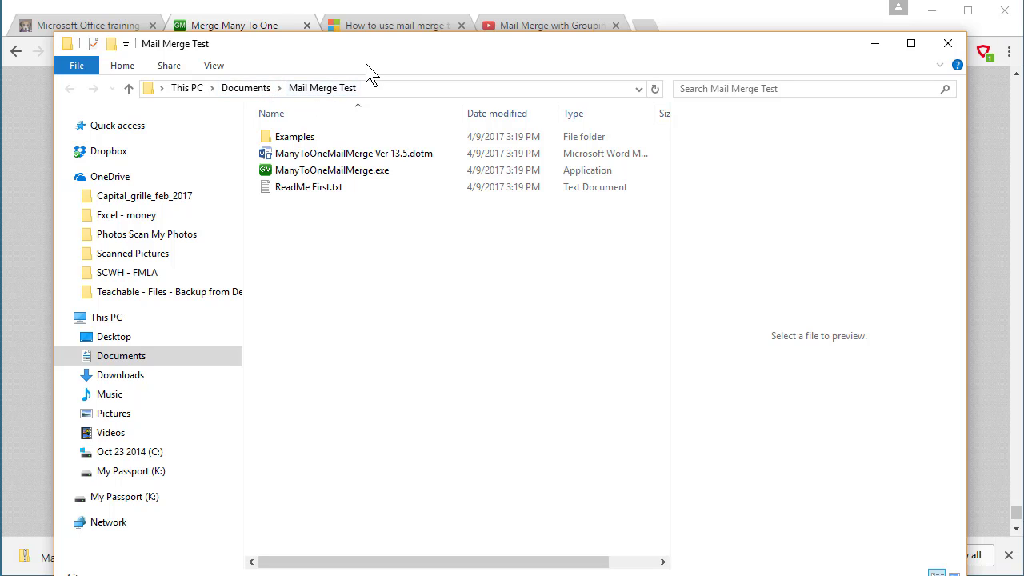
left_click(308, 186)
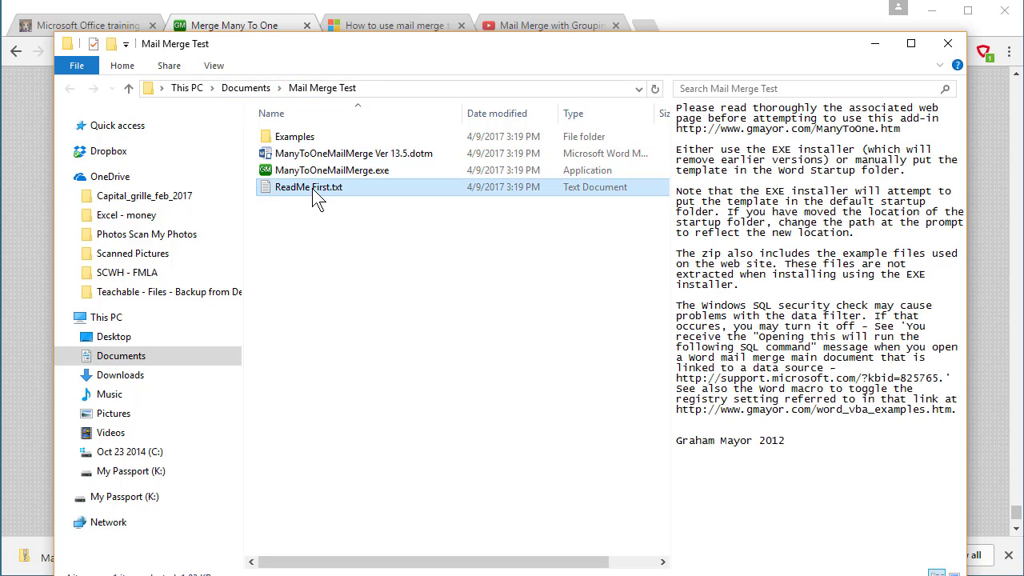
double_click(308, 186)
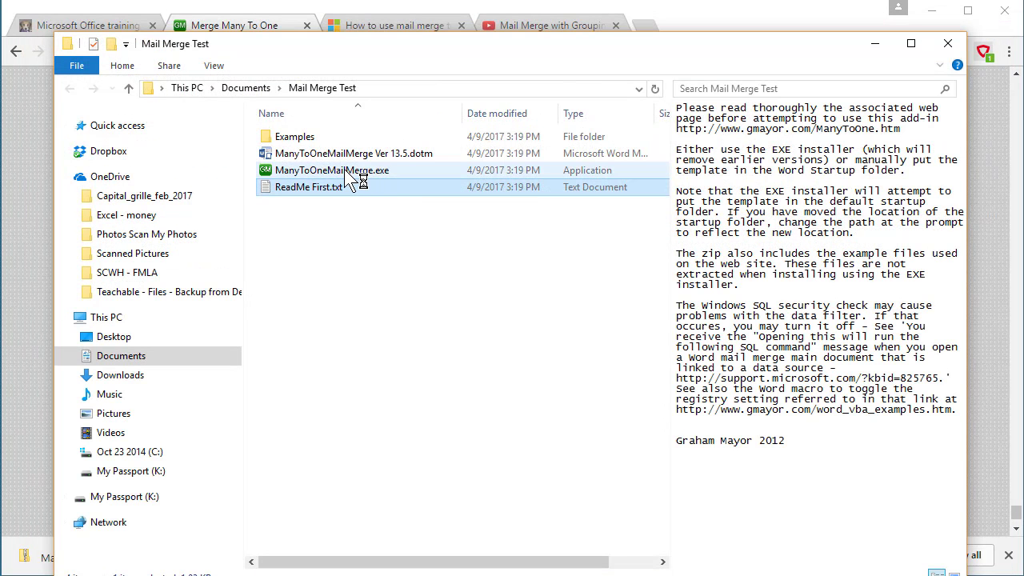
Run ManyToOneMailMerge.exe and show More info on the Windows security warning.
left_click(332, 169)
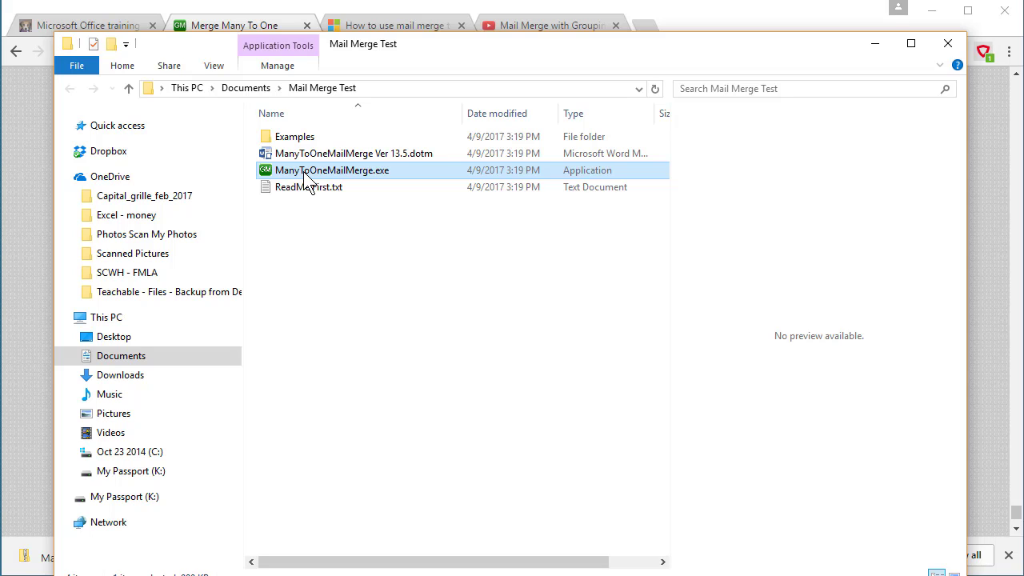
double_click(333, 170)
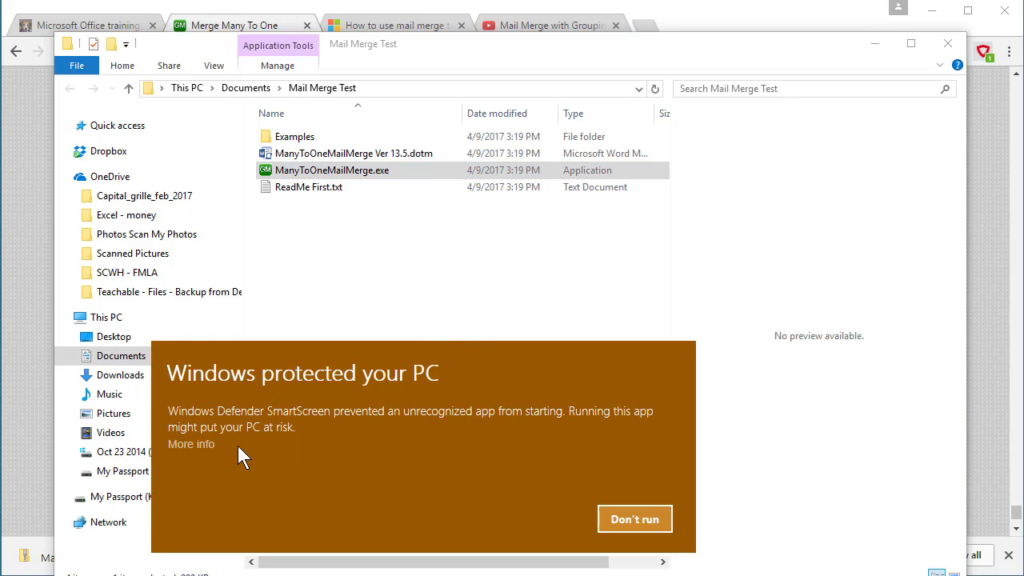
mouse_move(204, 454)
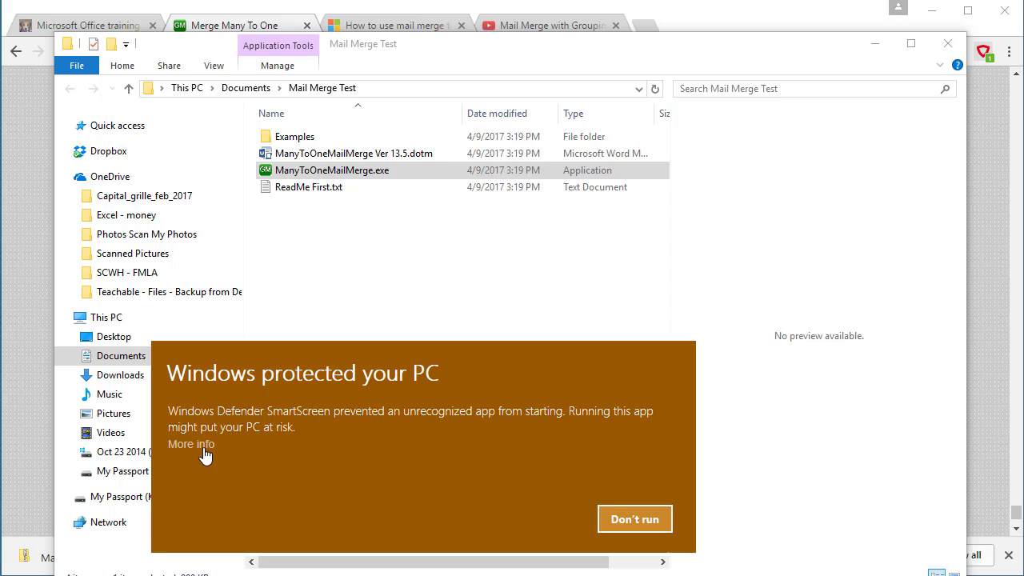
left_click(633, 518)
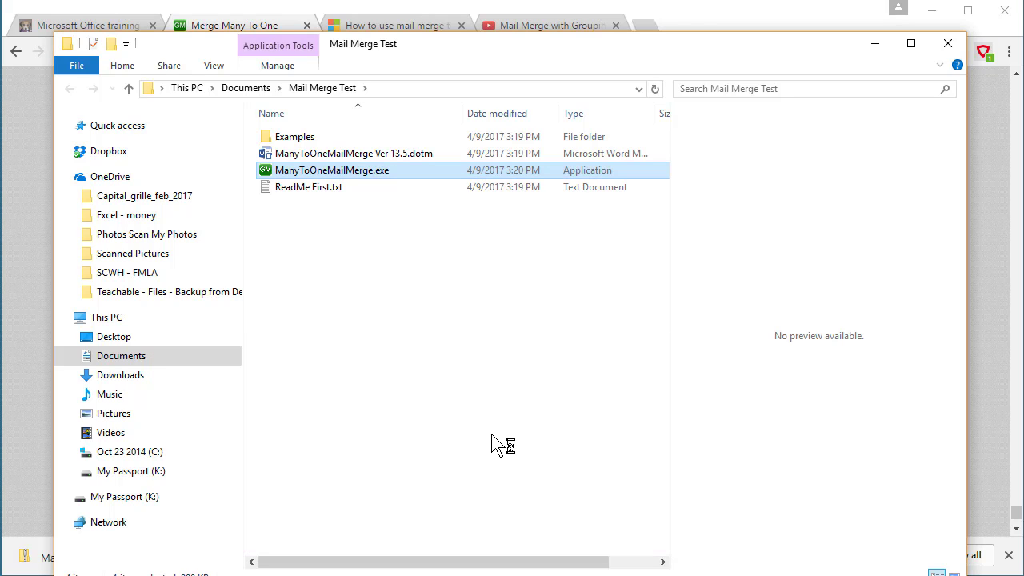
Accept the installer's user agreement and extract the add-in into Word's startup folder.
double_click(331, 170)
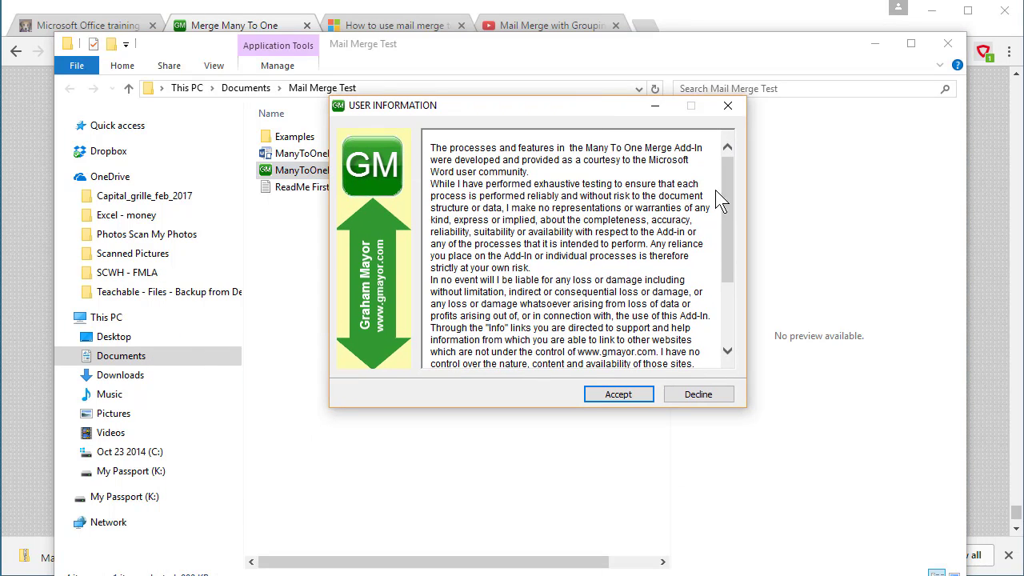
scroll("down", 3)
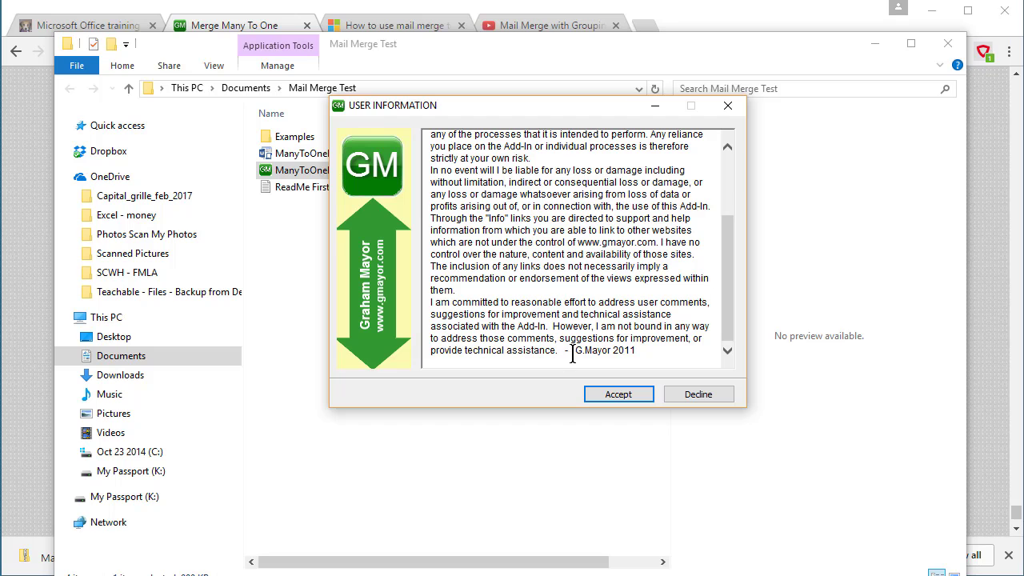
left_click(618, 393)
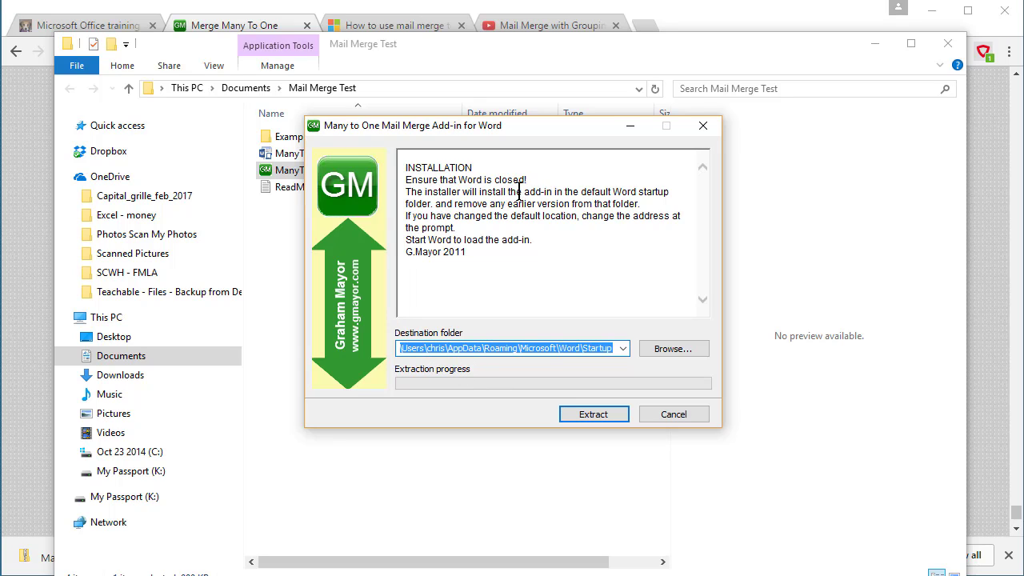
mouse_move(646, 195)
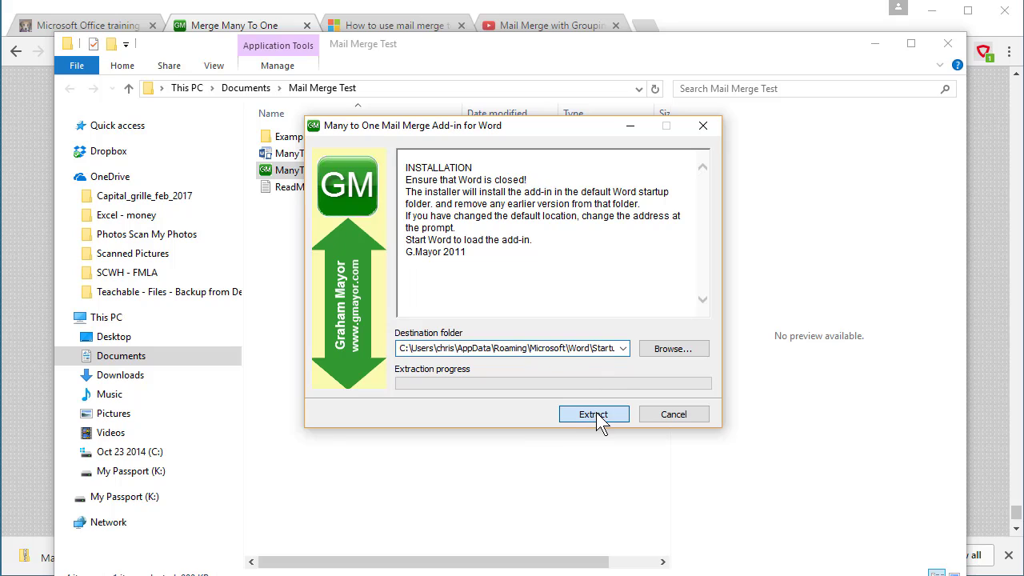
left_click(594, 413)
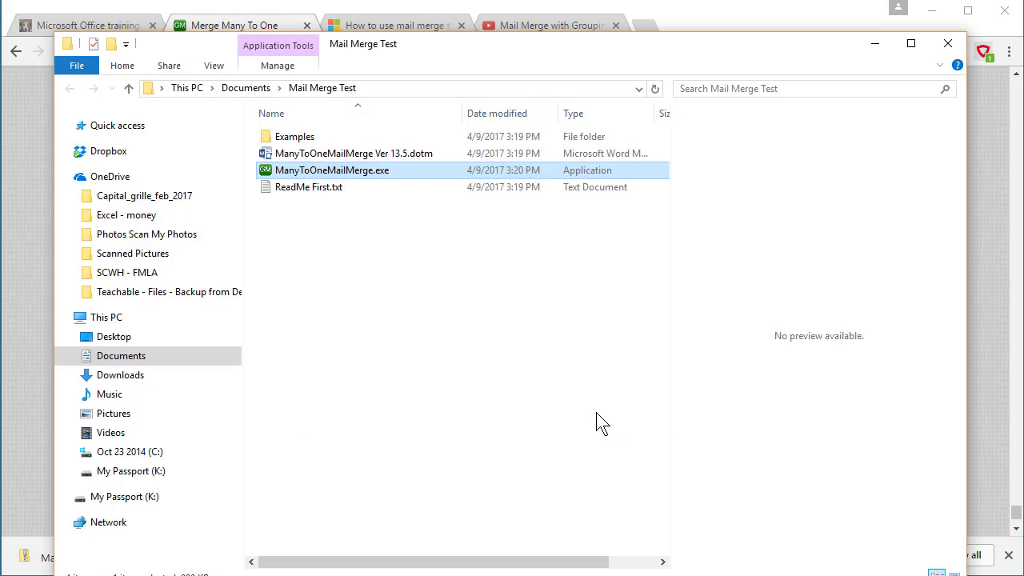
mouse_move(583, 382)
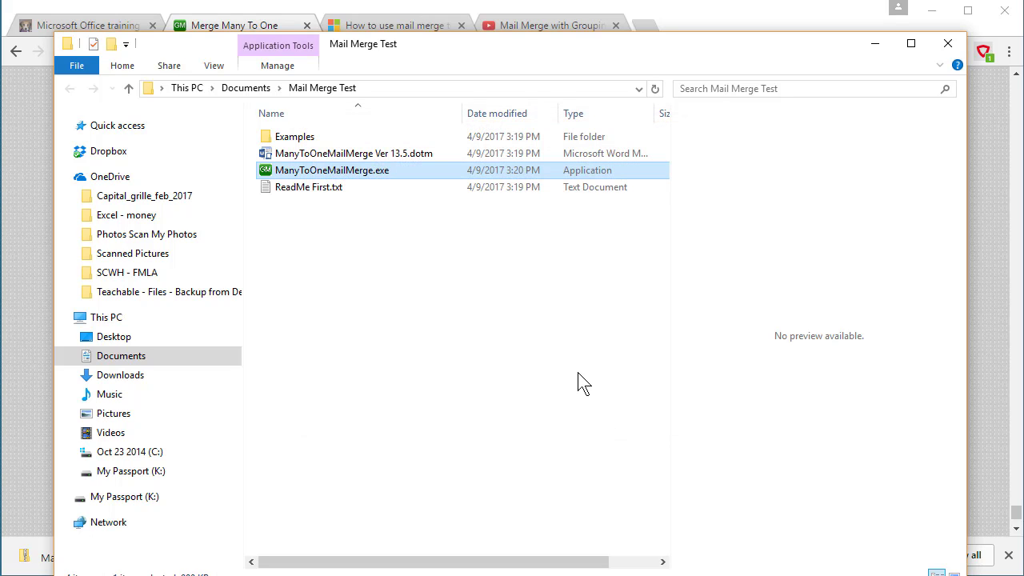
mouse_move(320, 146)
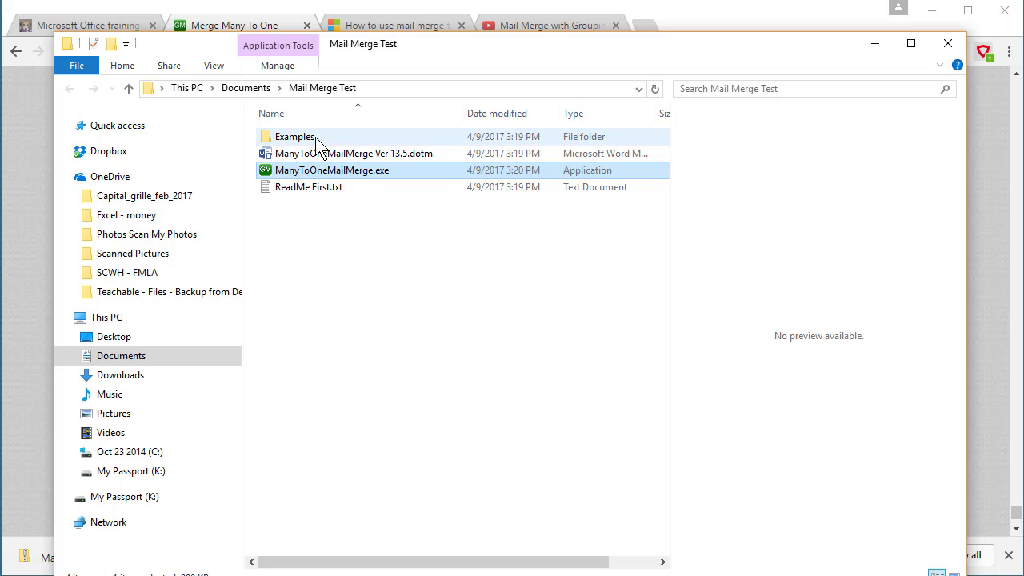
Open the Examples folder and read through the add-in's functions and ribbon commands on gmayor.com.
double_click(294, 136)
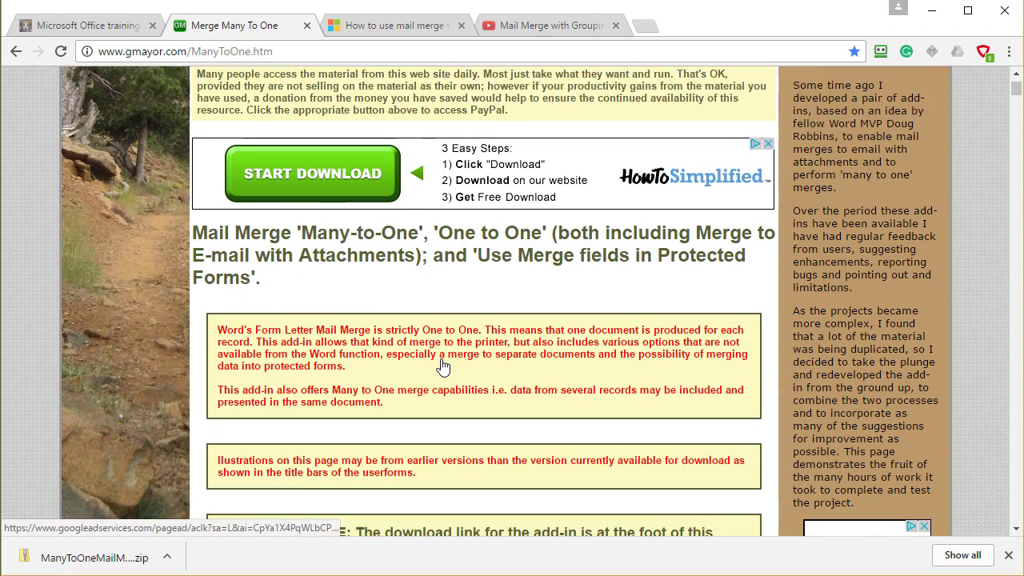
scroll("down", 3)
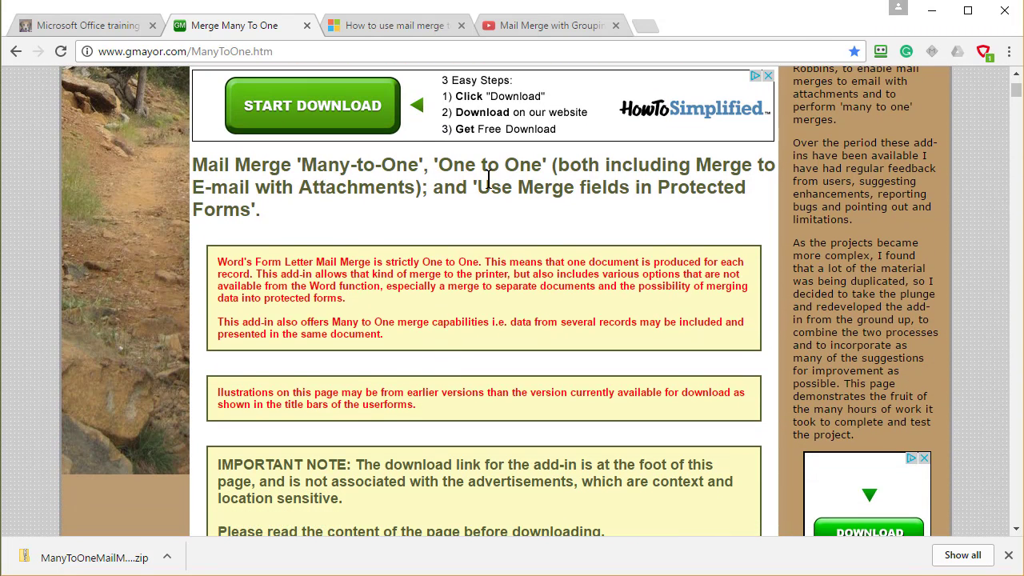
mouse_move(430, 177)
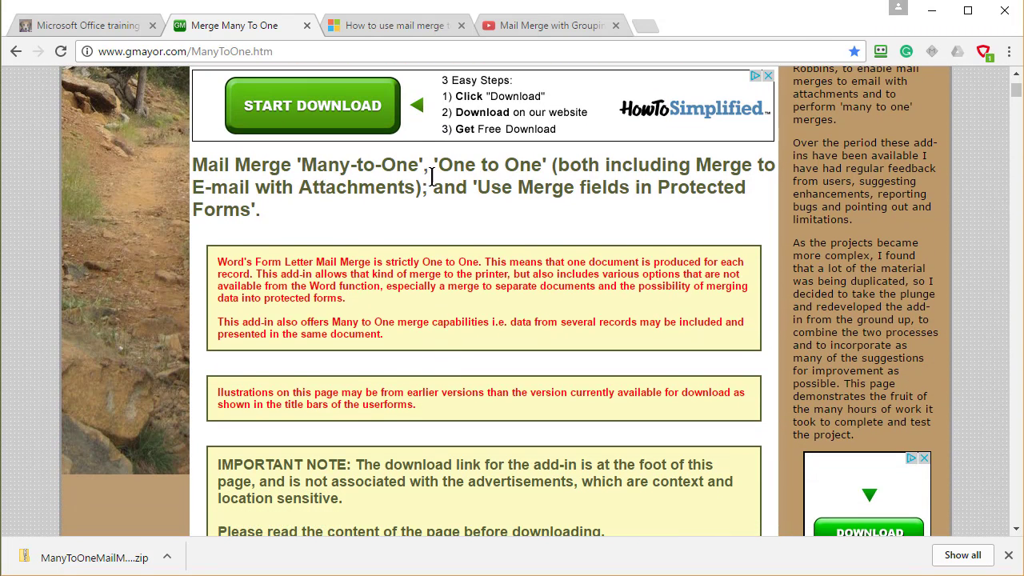
scroll("down", 3)
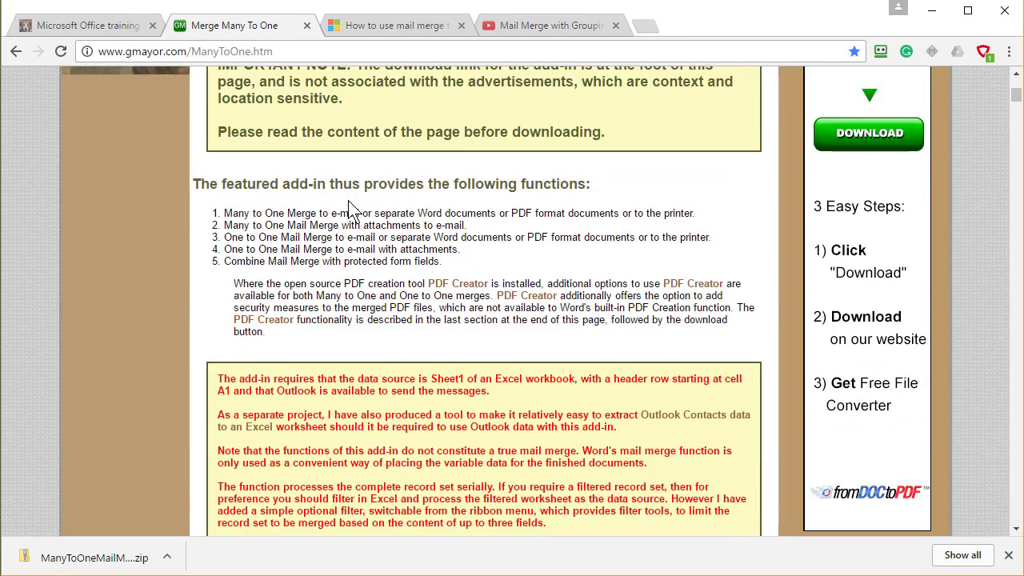
scroll("down", 3)
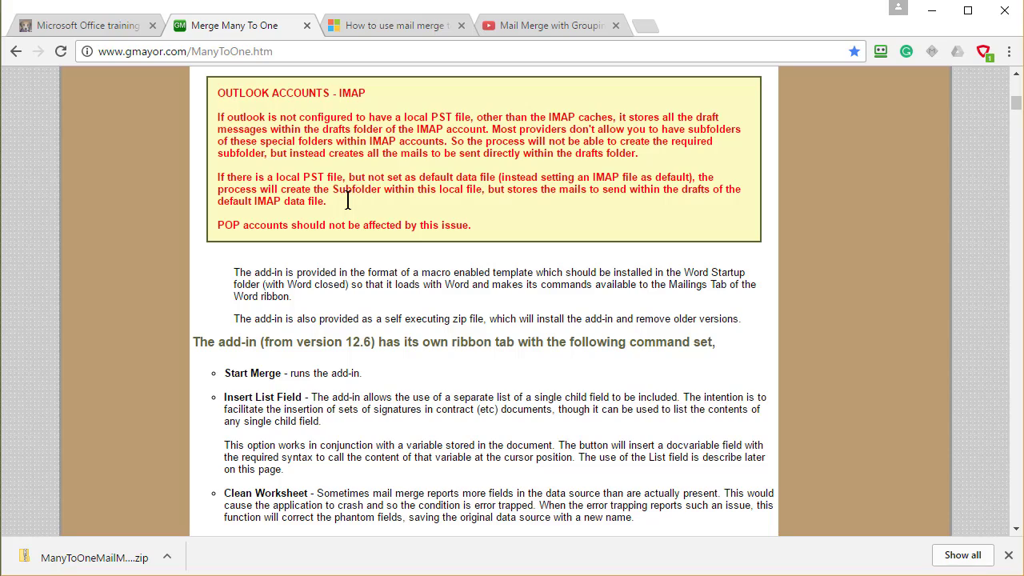
scroll("down", 3)
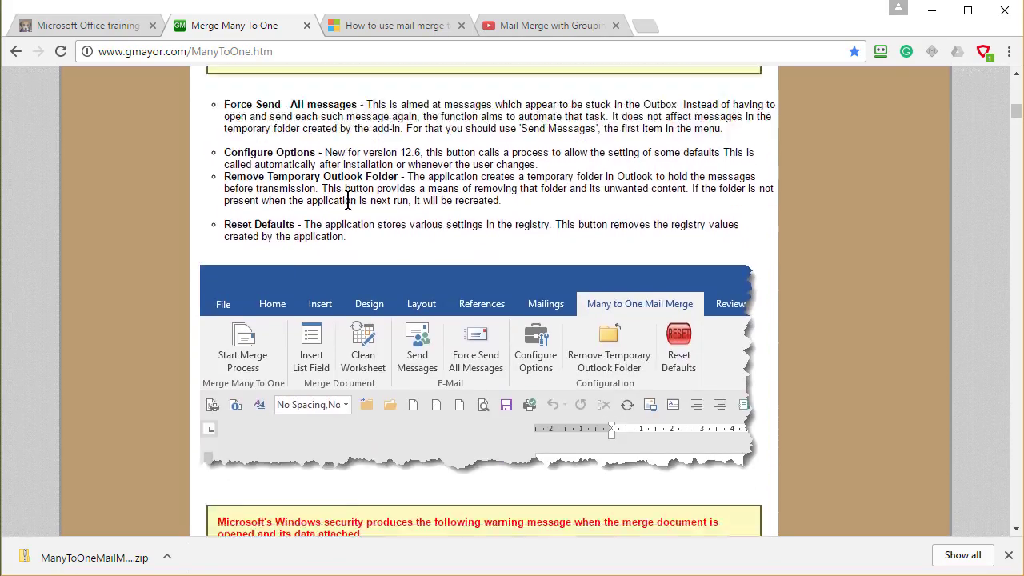
scroll("down", 3)
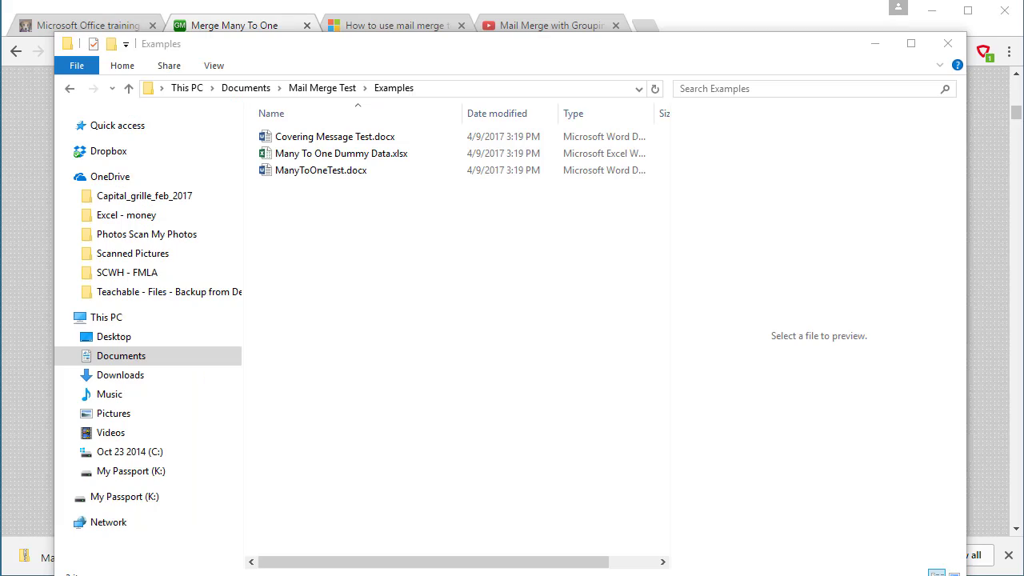
Open Many To One Dummy Data.xlsx from the Examples folder in Excel.
left_click(339, 153)
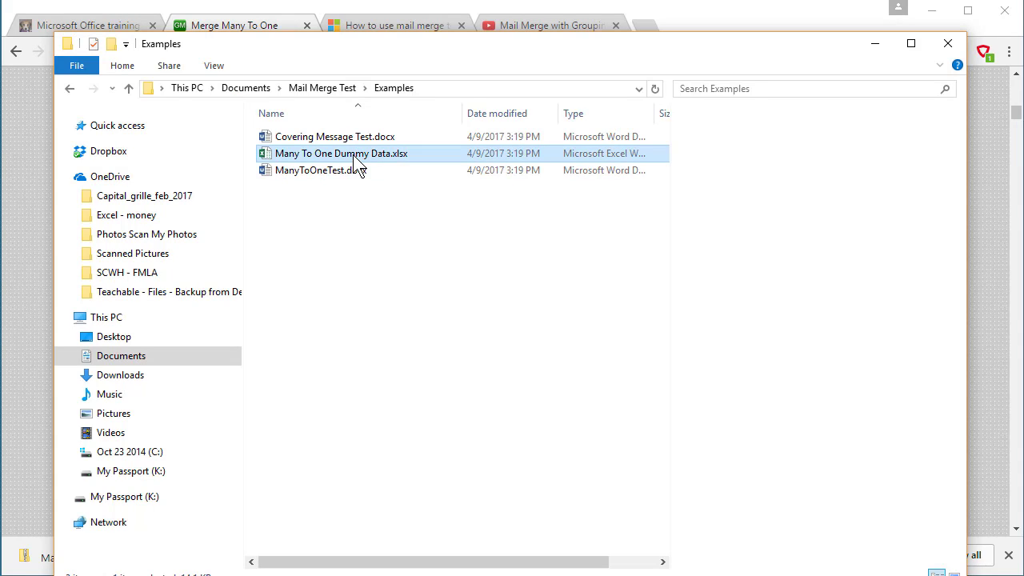
mouse_move(358, 163)
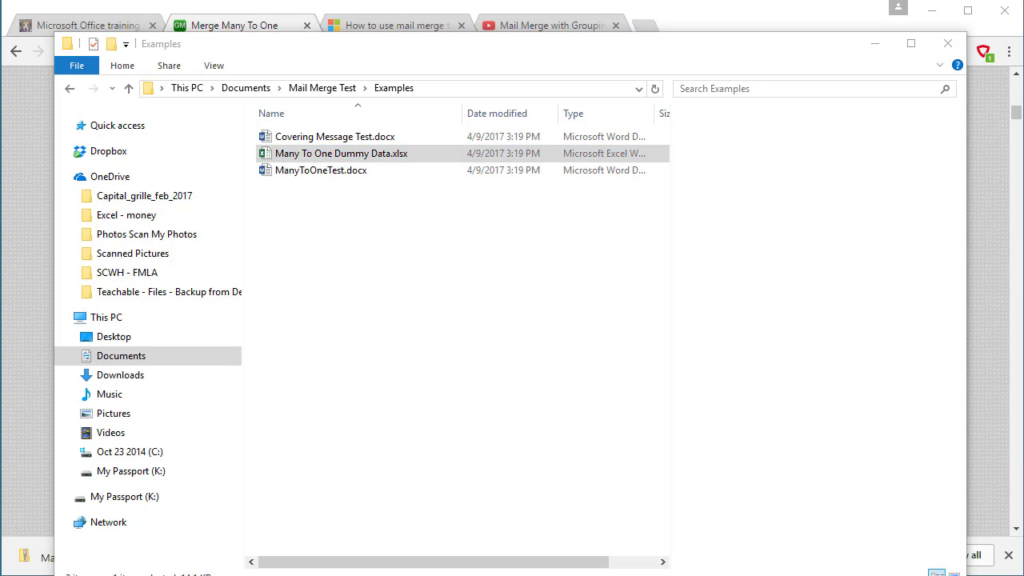
double_click(341, 154)
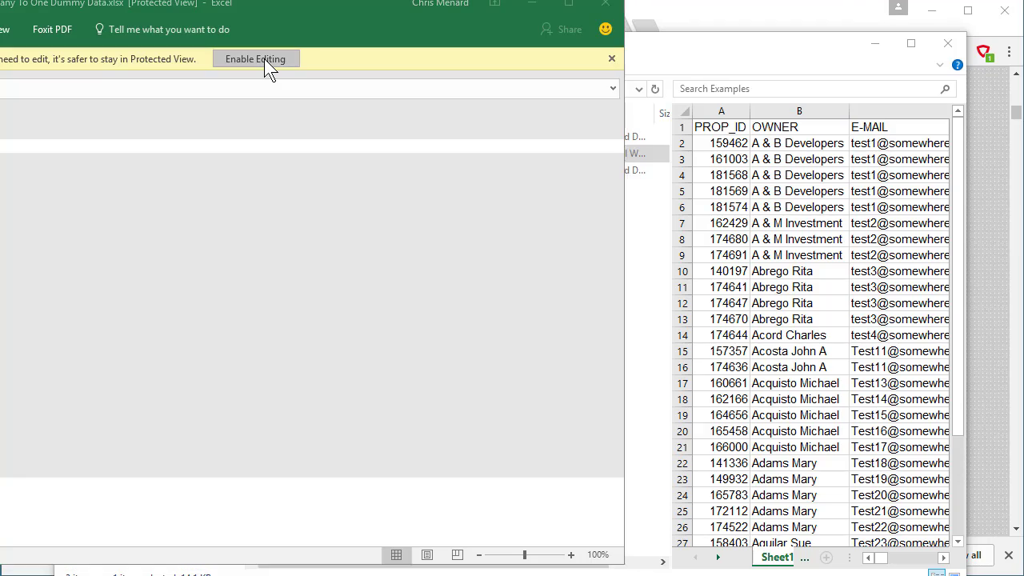
left_click(256, 57)
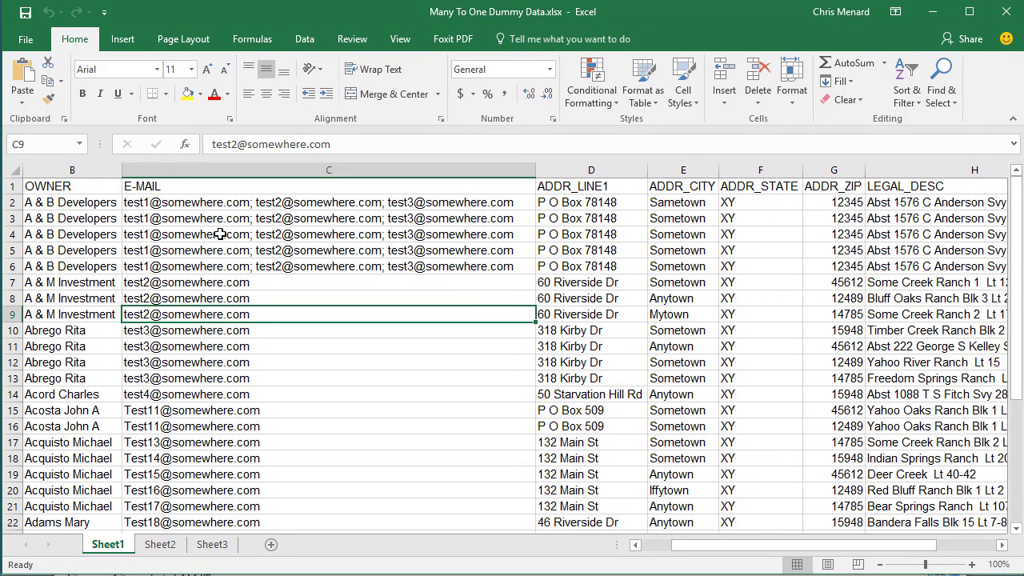
left_click_drag(537, 170, 552, 169)
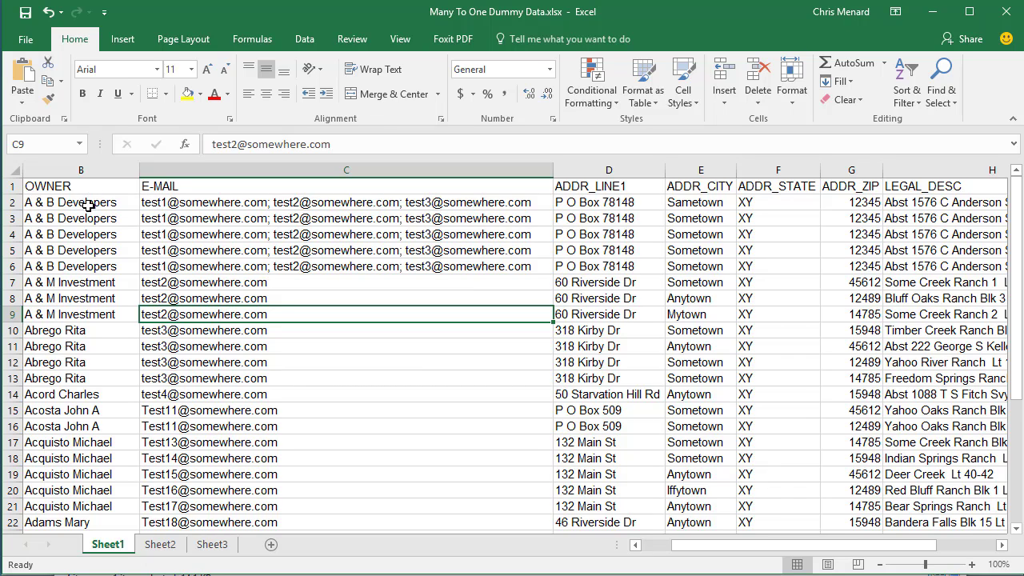
left_click_drag(80, 202, 80, 217)
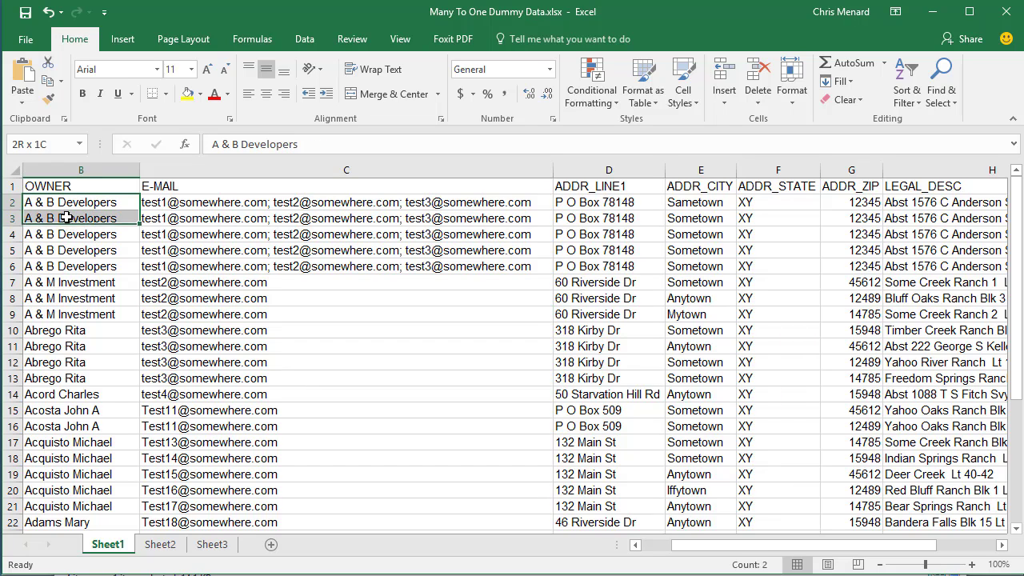
left_click_drag(71, 217, 70, 266)
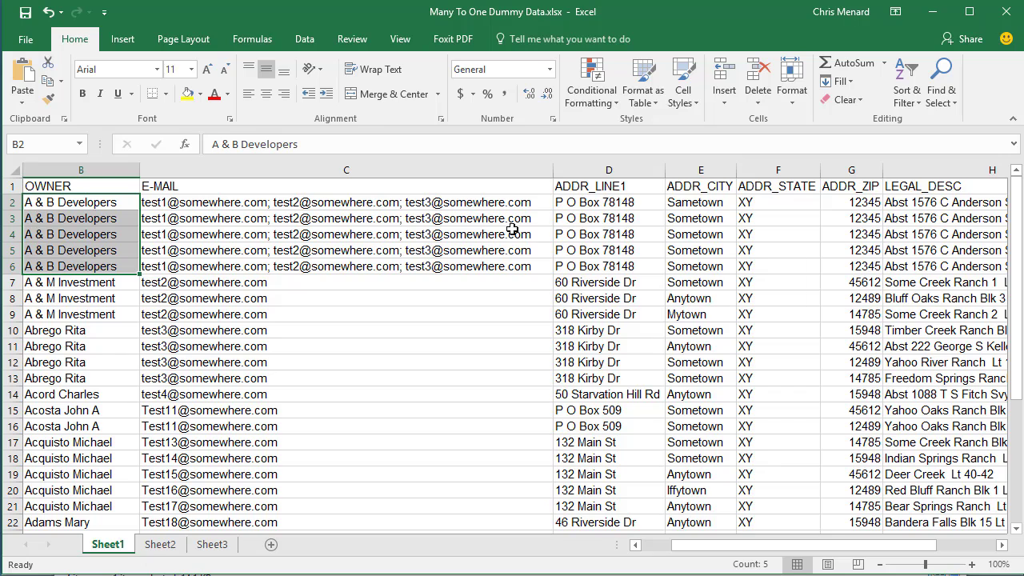
mouse_move(649, 252)
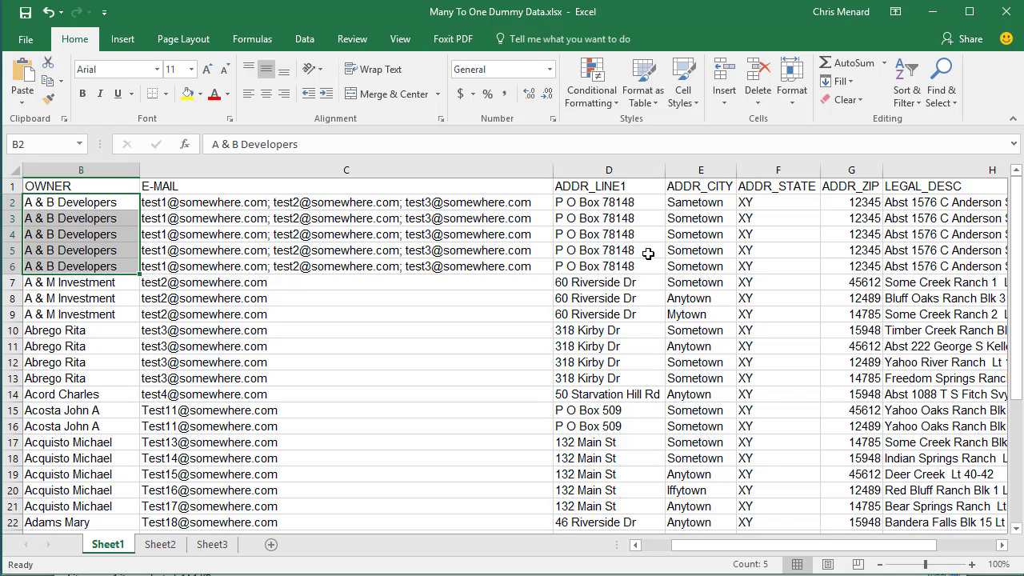
mouse_move(700, 224)
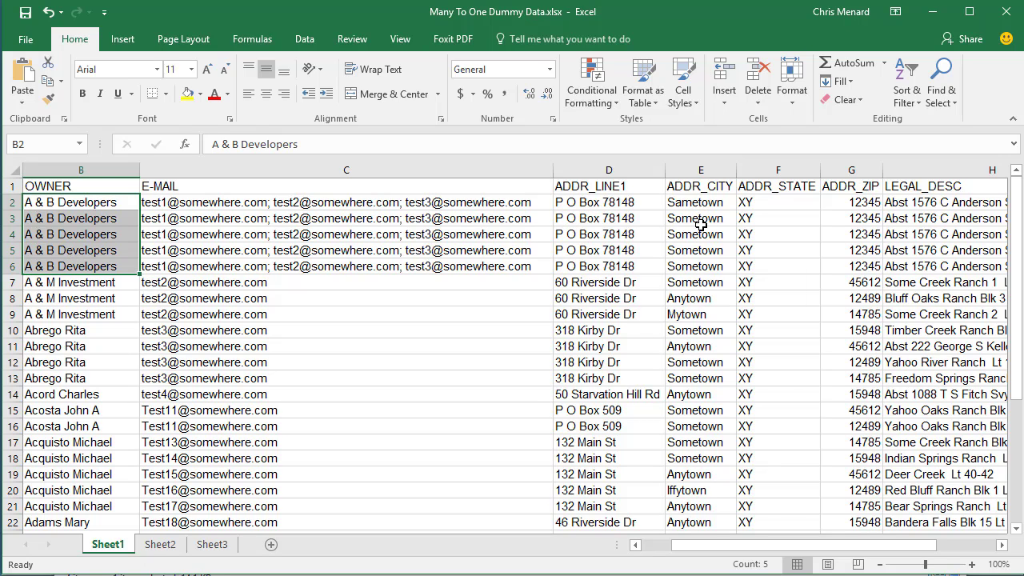
mouse_move(787, 233)
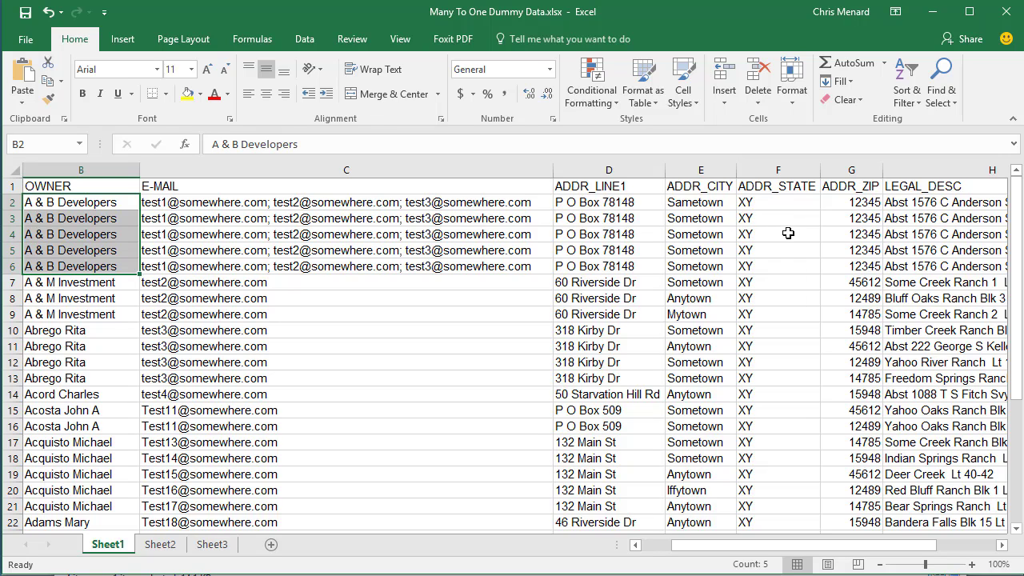
mouse_move(835, 224)
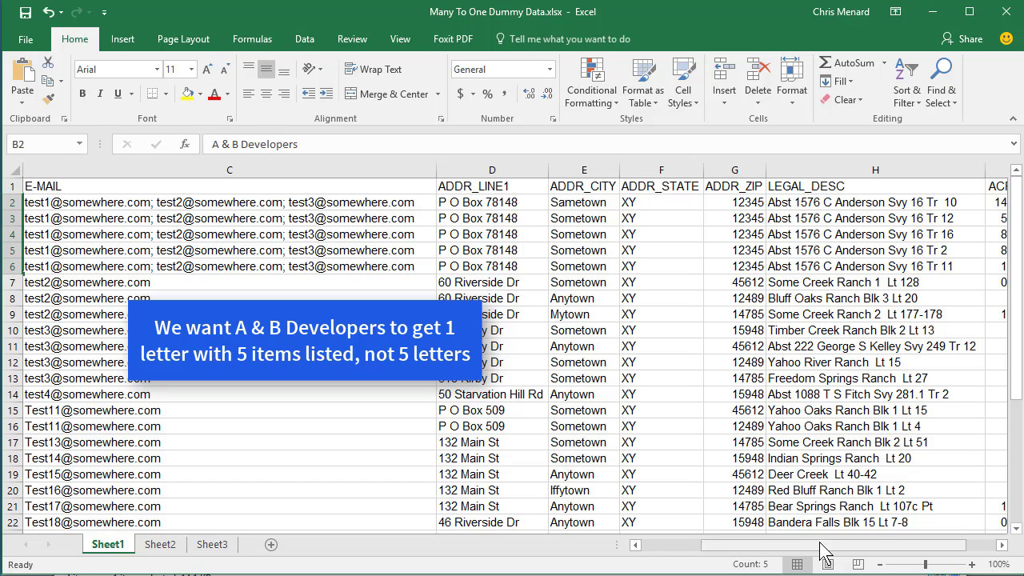
scroll("right", 3)
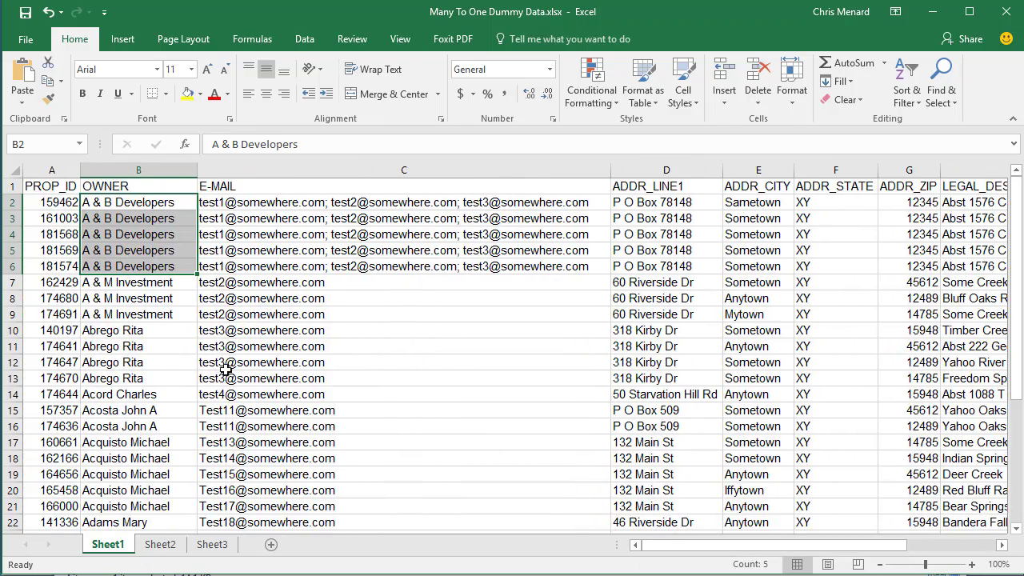
scroll("down", 3)
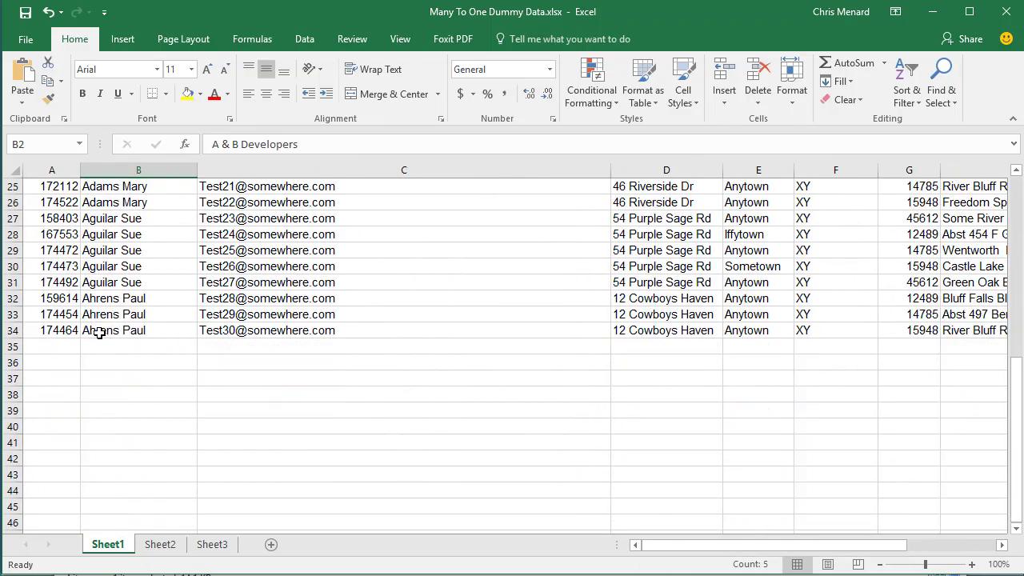
mouse_move(303, 329)
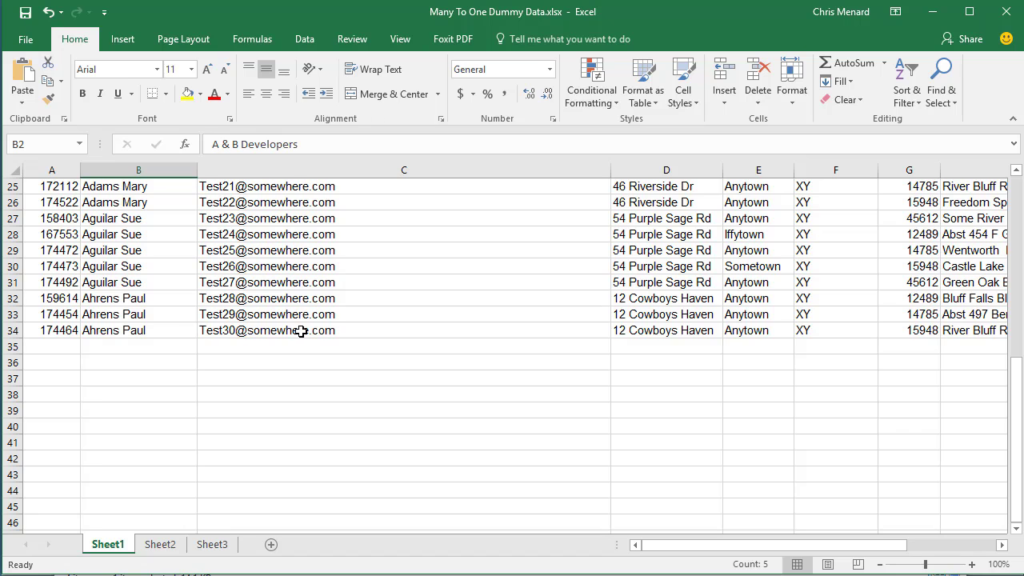
scroll("up", 3)
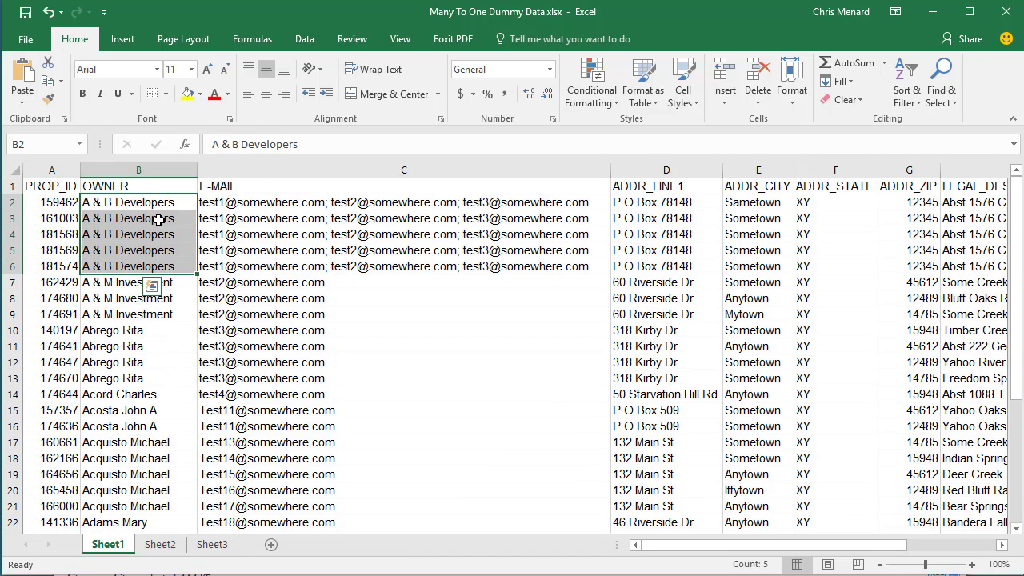
mouse_move(111, 323)
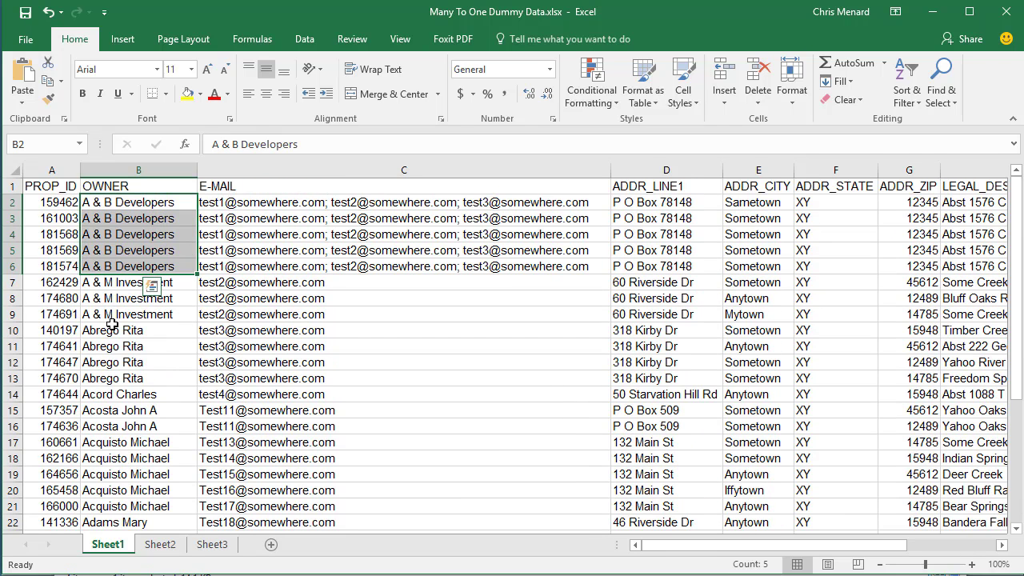
mouse_move(125, 307)
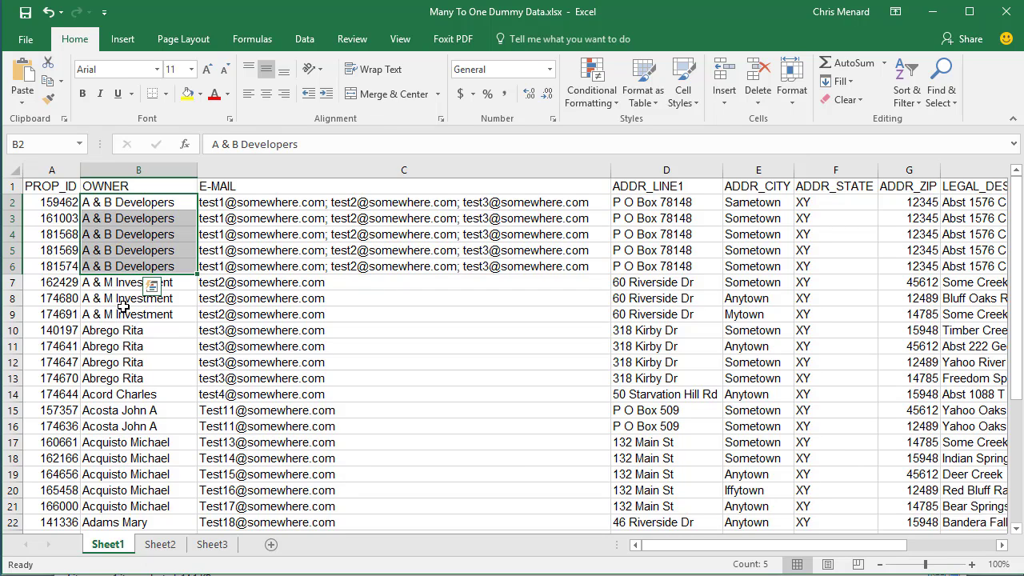
mouse_move(147, 361)
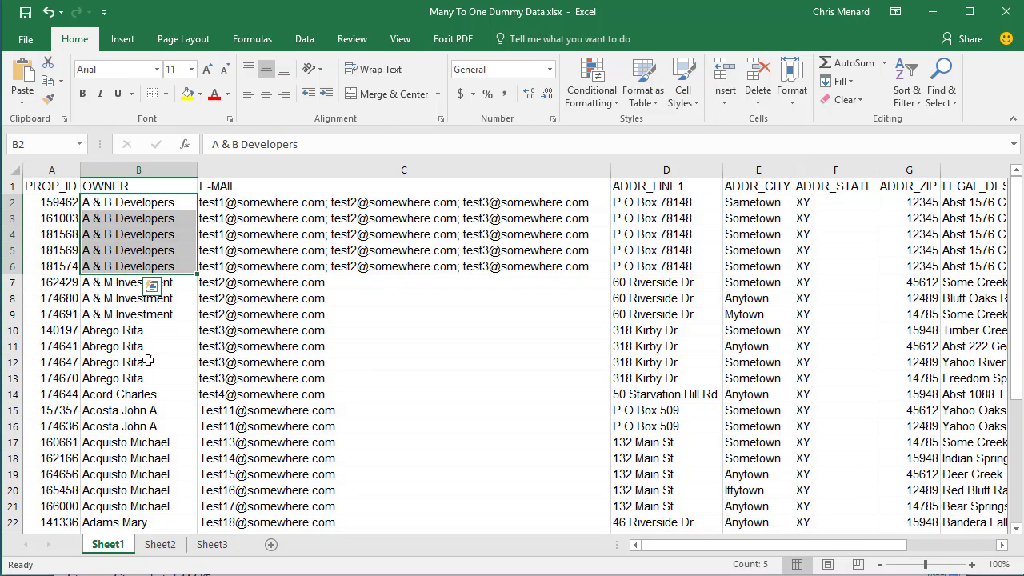
mouse_move(173, 468)
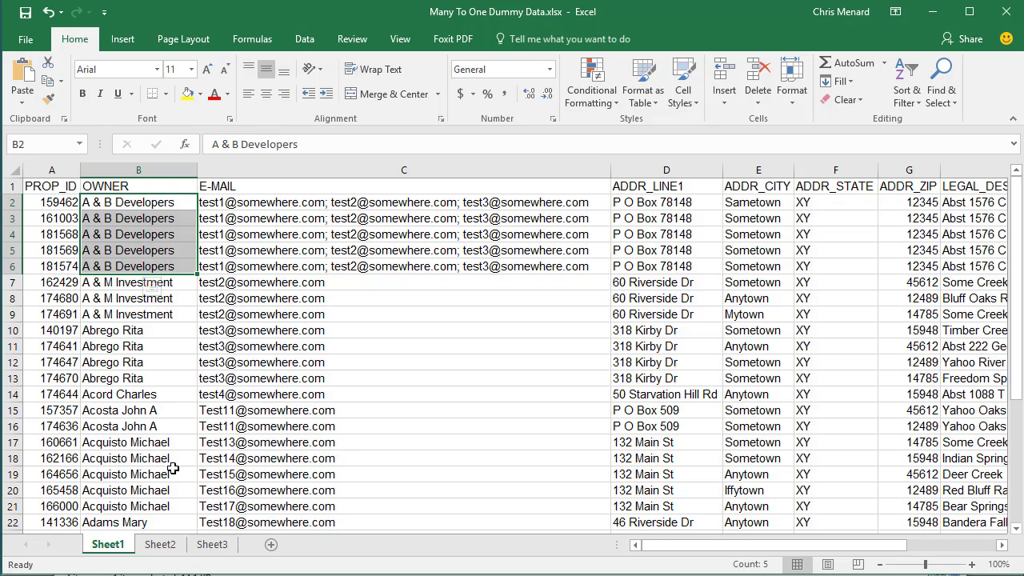
scroll("down", 3)
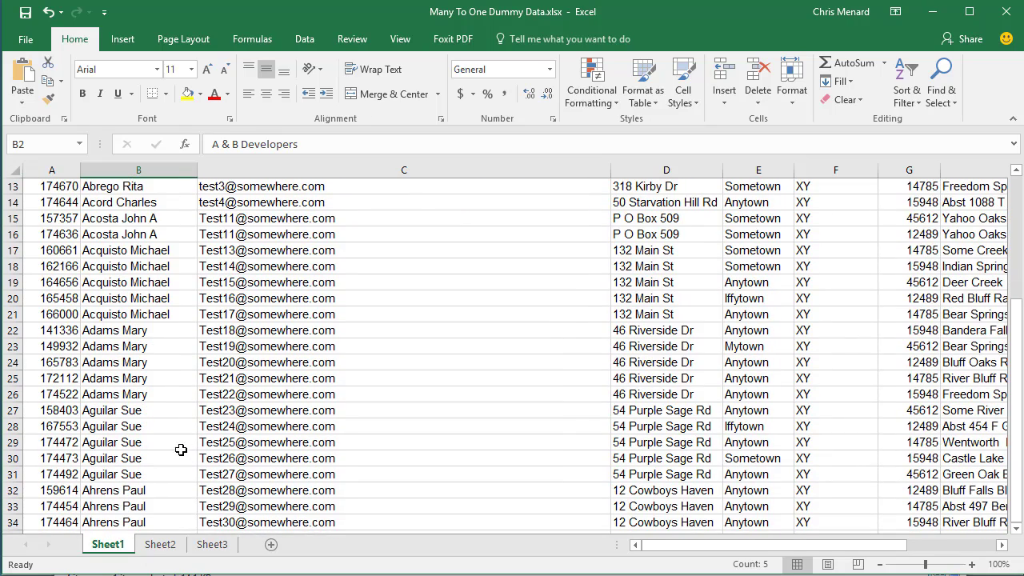
scroll("down", 3)
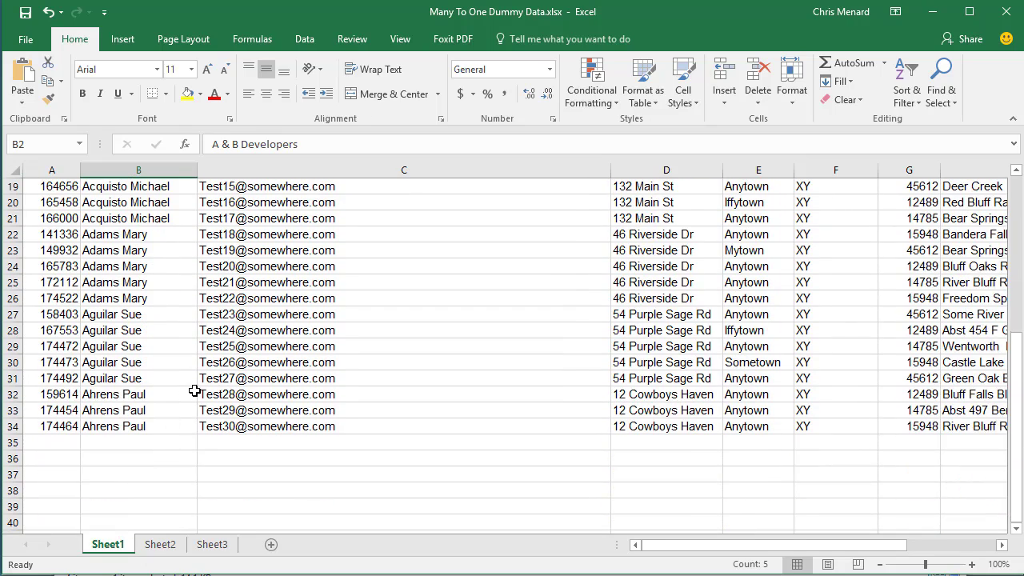
scroll("up", 3)
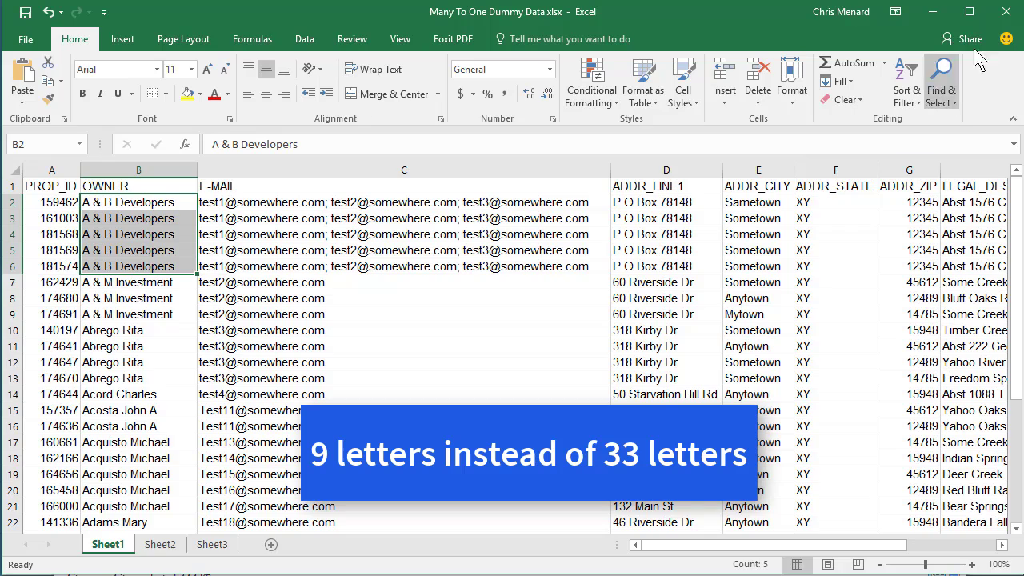
Return to the Examples folder and open the ManyToOneTest.docx letter template in Word.
left_click(1006, 11)
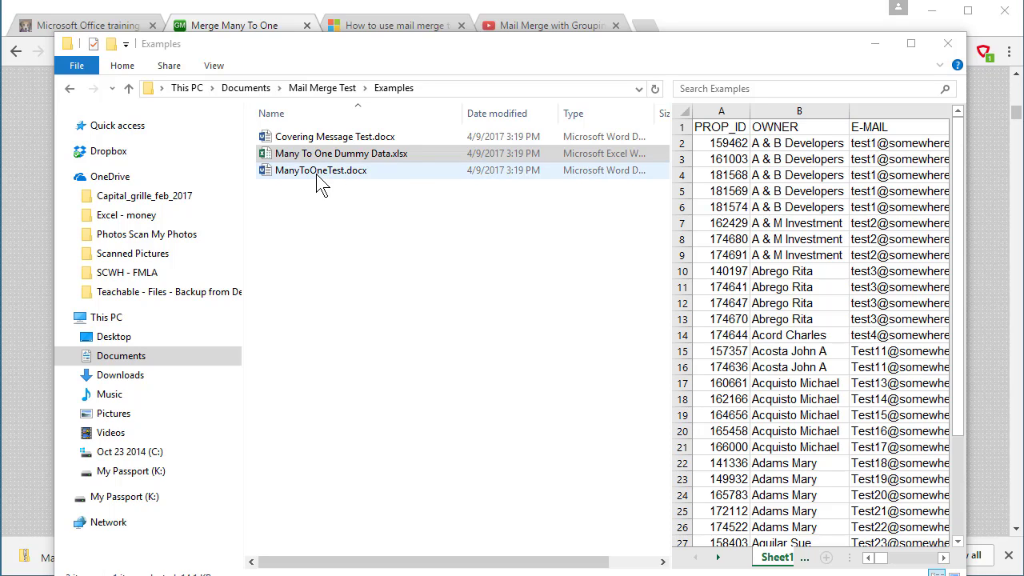
left_click(320, 170)
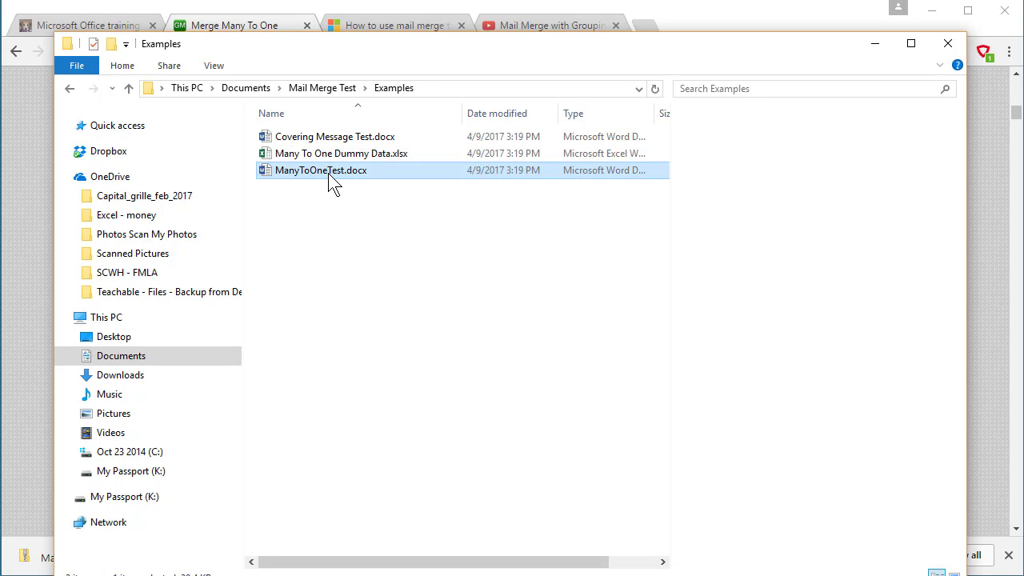
double_click(319, 170)
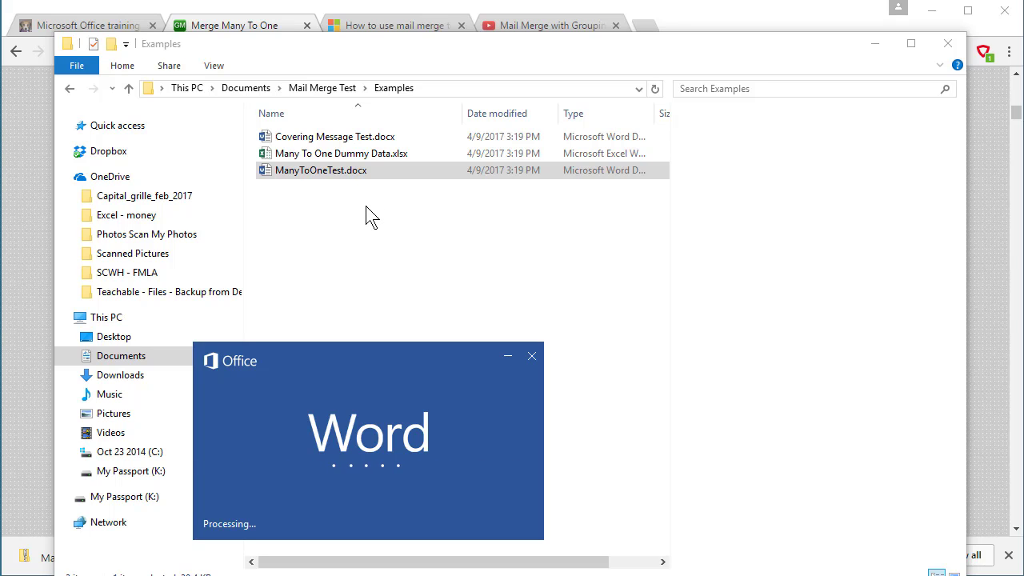
Let ManyToOneTest.docx load in Word and enable editing from the Protected View bar.
double_click(320, 169)
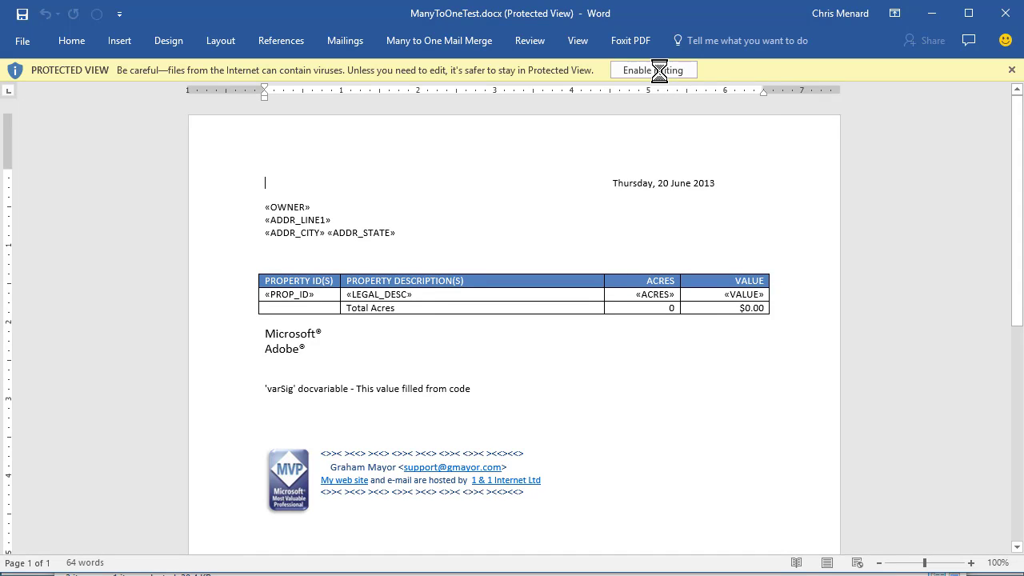
left_click(653, 70)
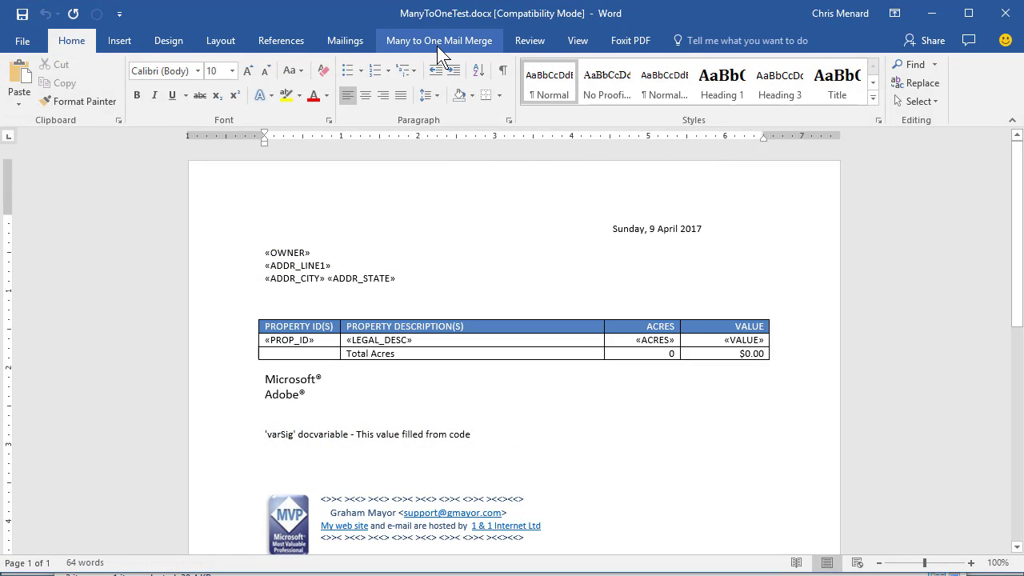
Show the Mailings ribbon for the letter and review its Start Mail Merge document types.
left_click(266, 227)
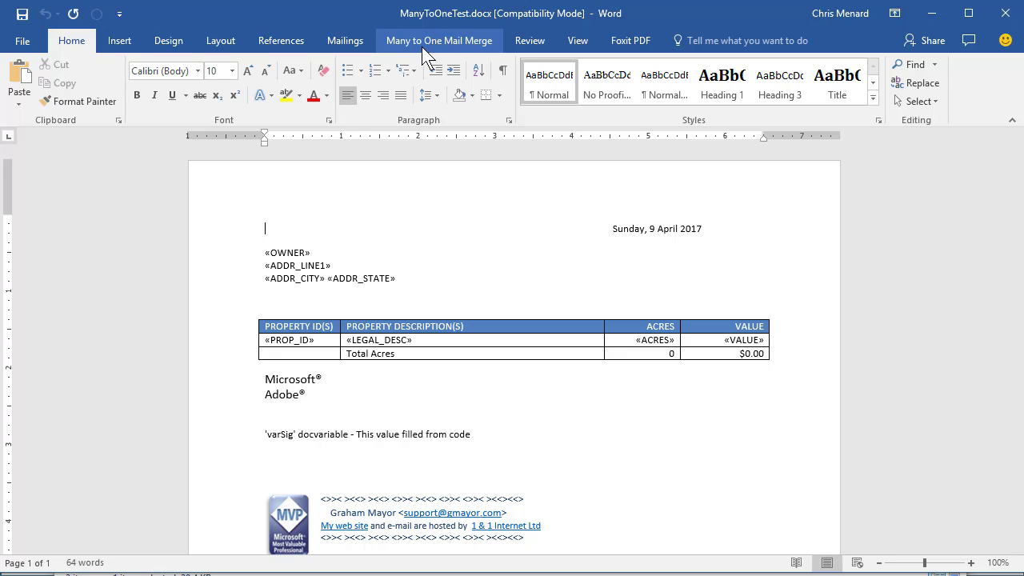
mouse_move(461, 49)
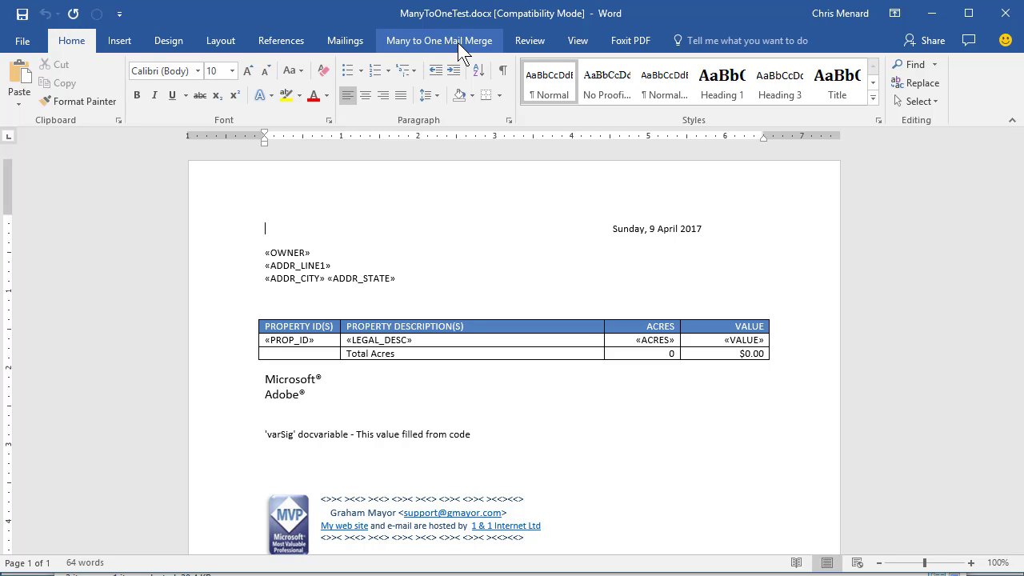
left_click(346, 40)
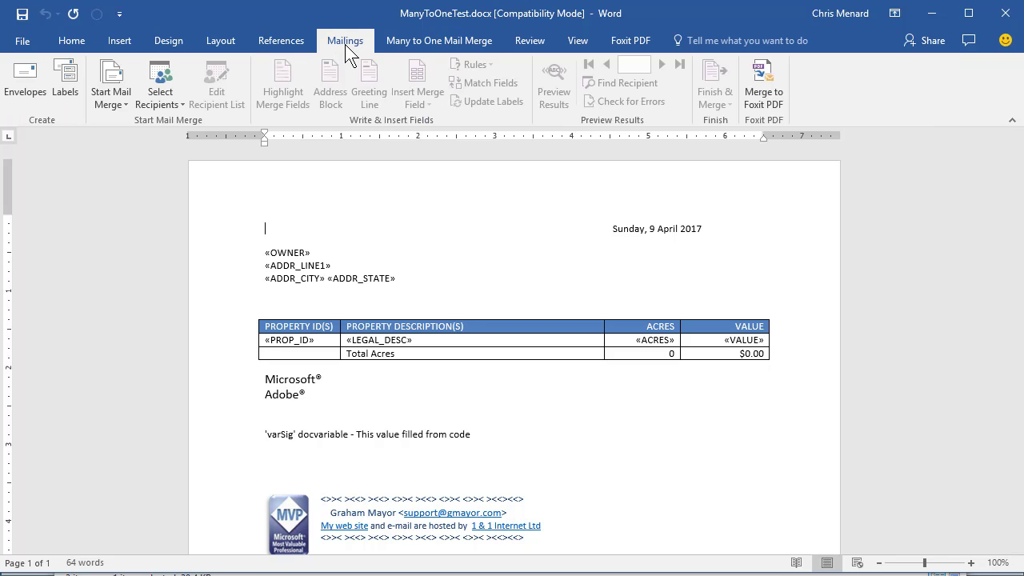
left_click(110, 83)
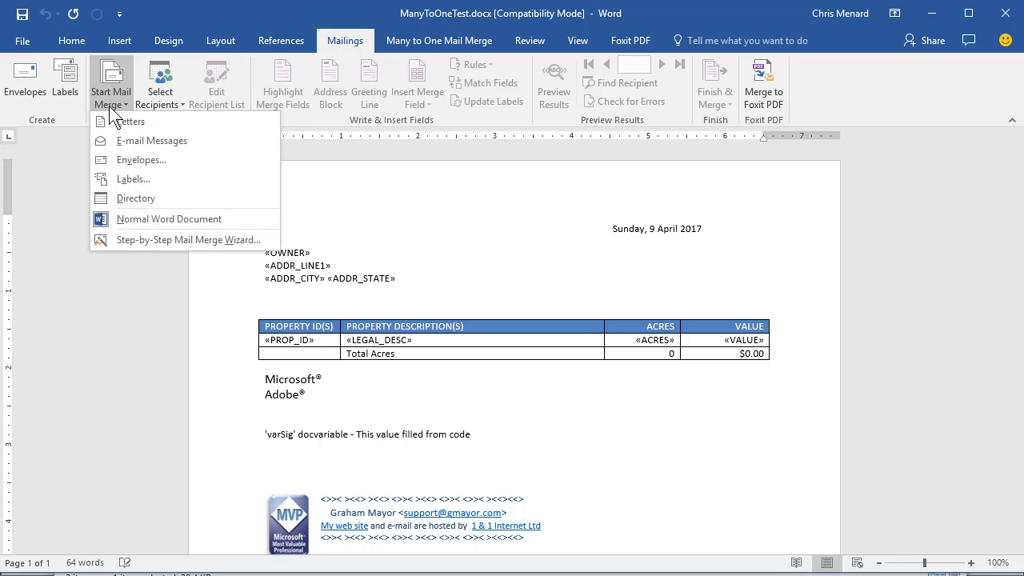
mouse_move(129, 121)
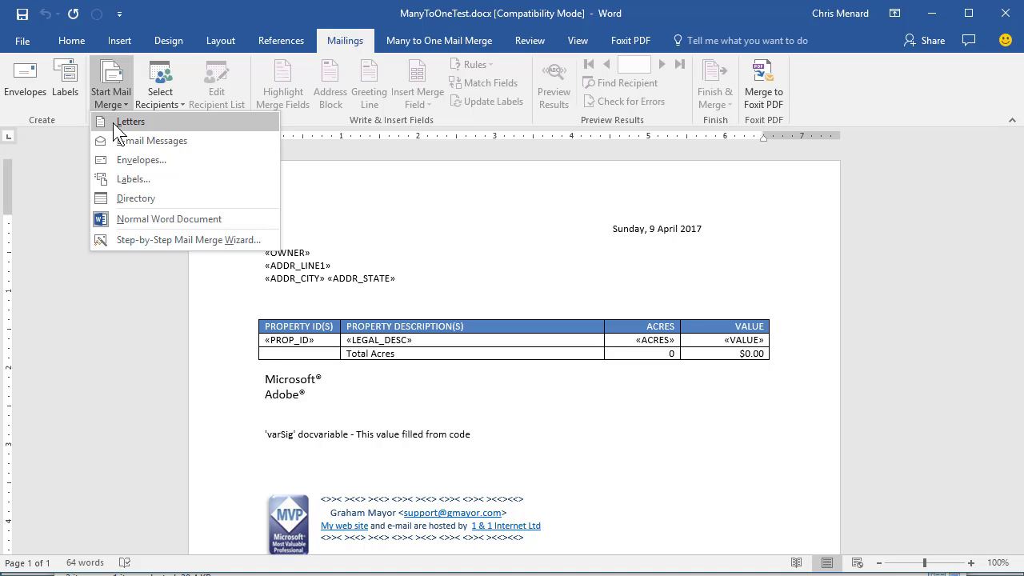
mouse_move(143, 128)
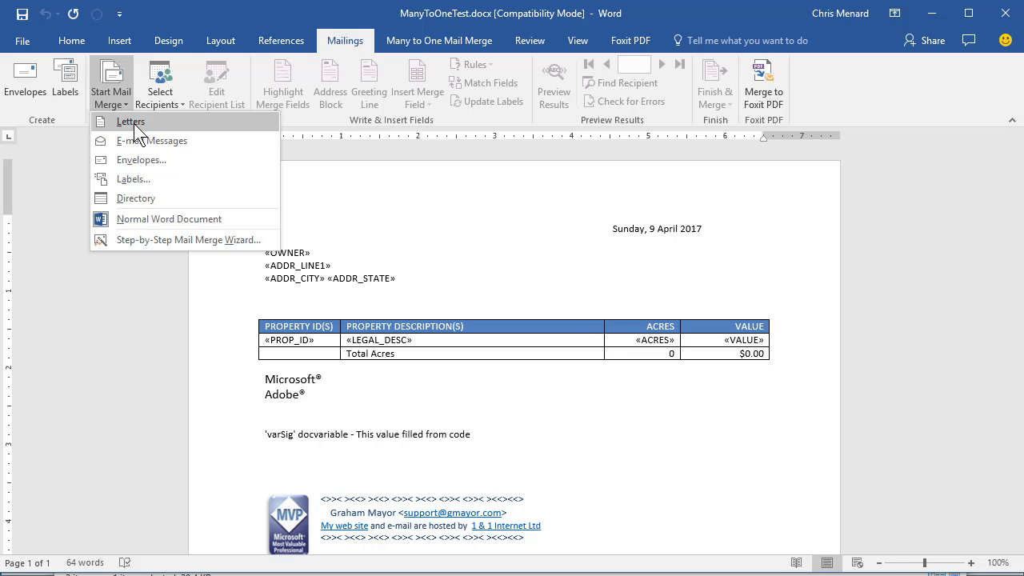
left_click(129, 122)
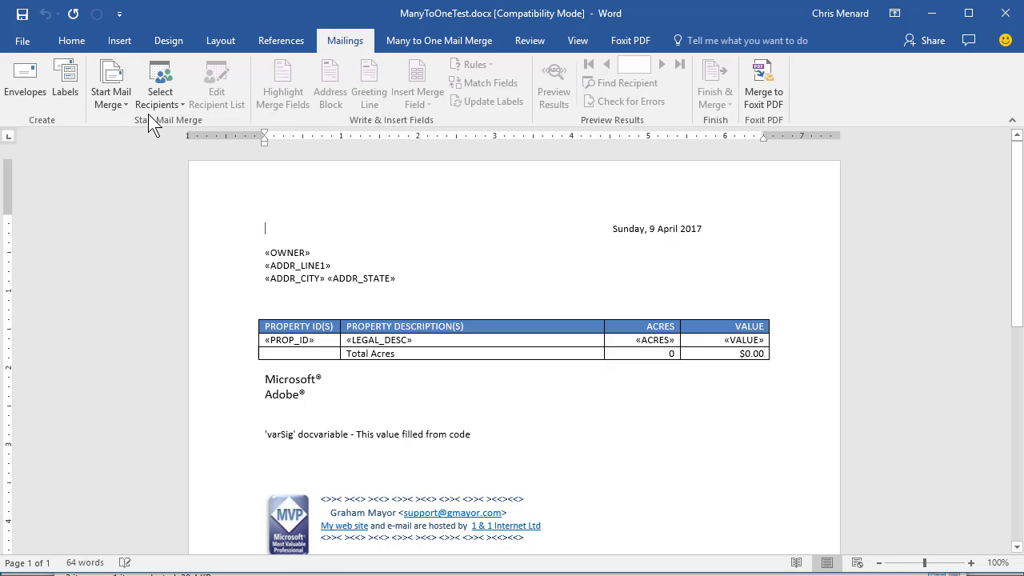
mouse_move(195, 152)
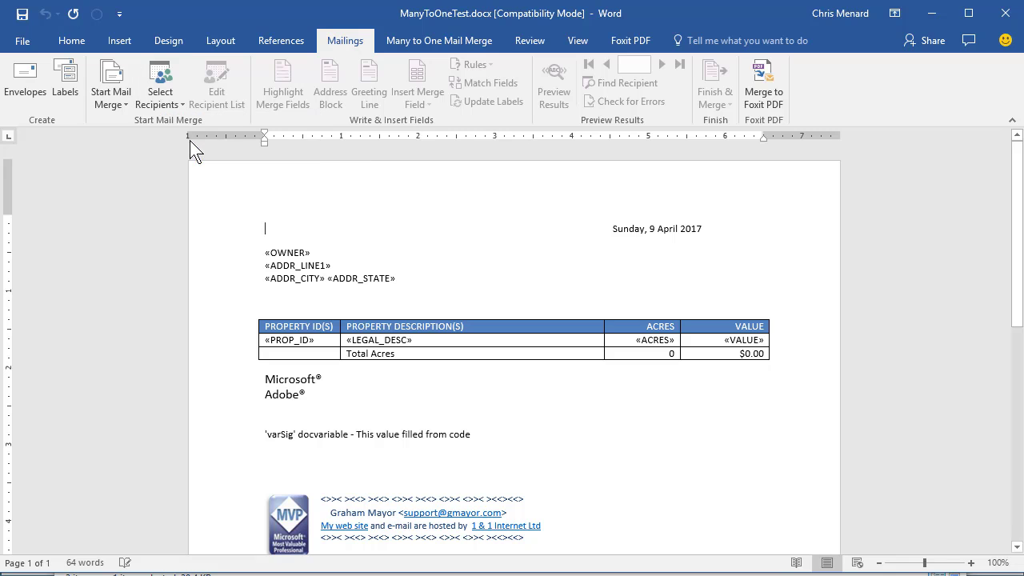
Use the Excel workbook in the Mail Merge Test folder as the recipient list, picking Sheet1$ as its table.
left_click(160, 83)
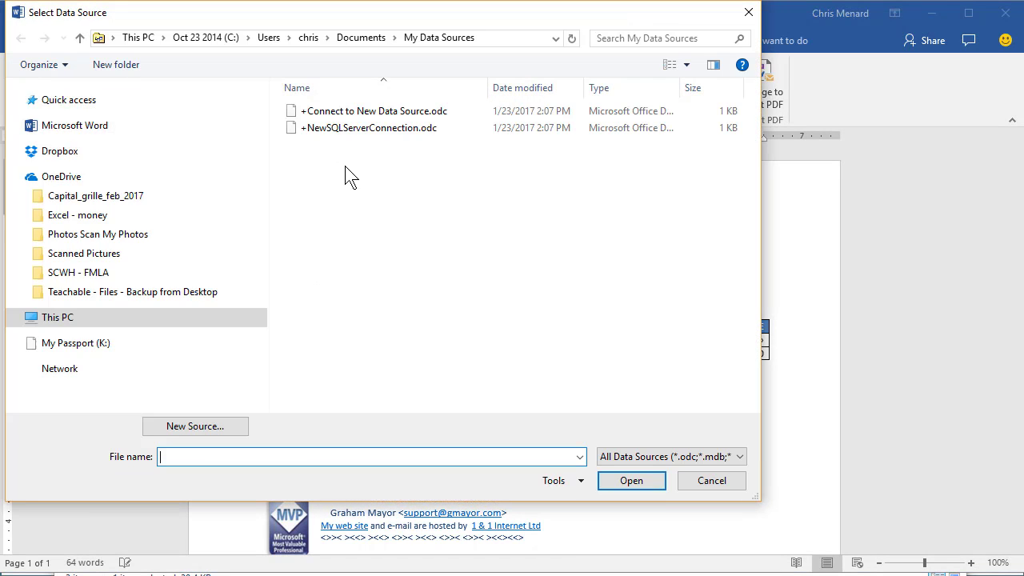
left_click(361, 38)
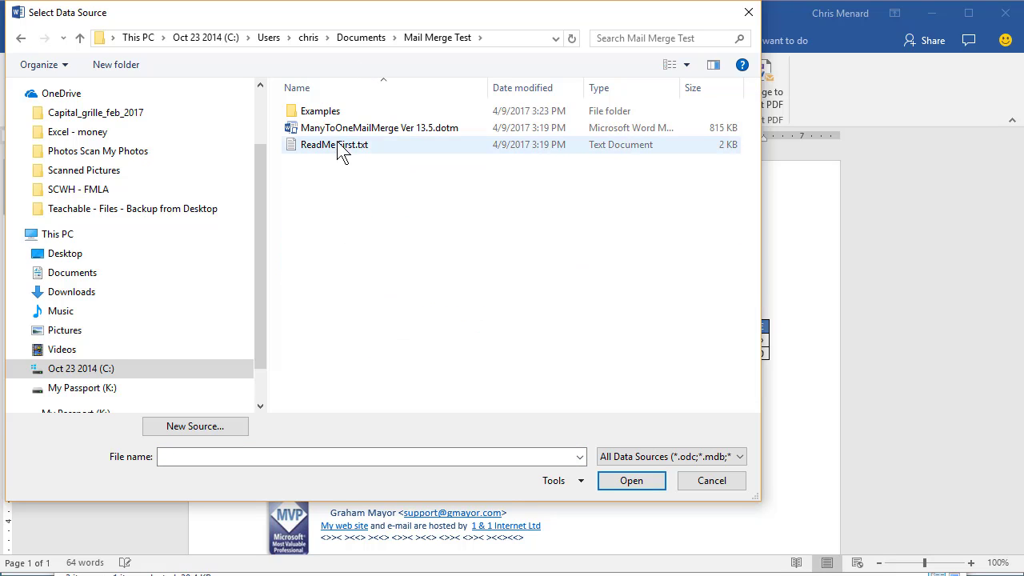
double_click(320, 111)
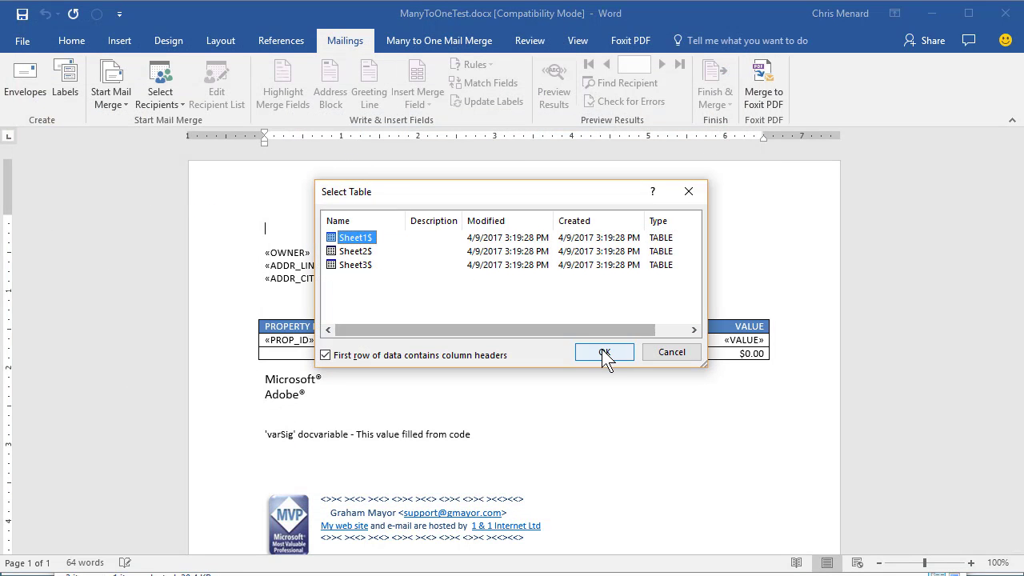
left_click(604, 352)
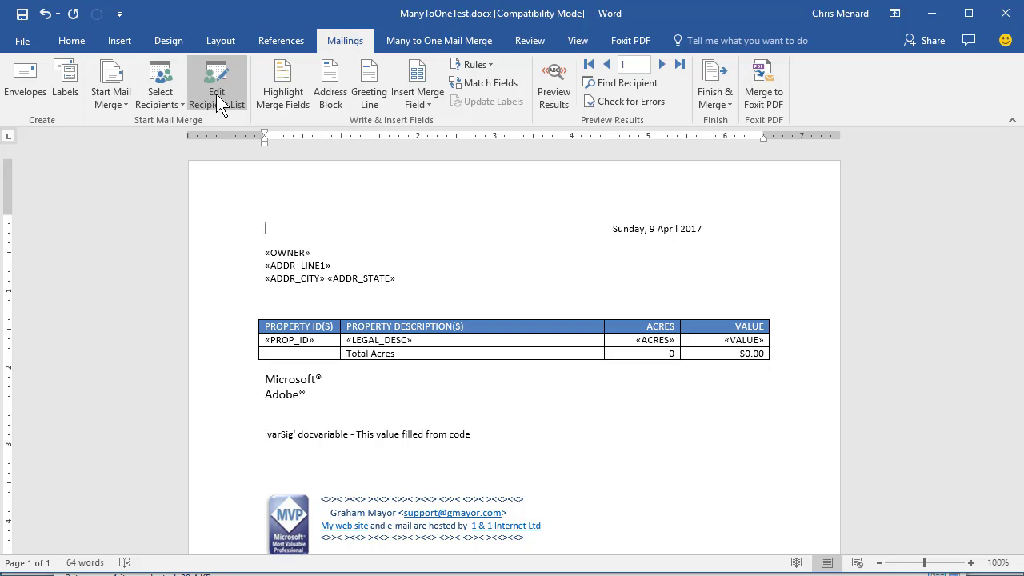
left_click(218, 83)
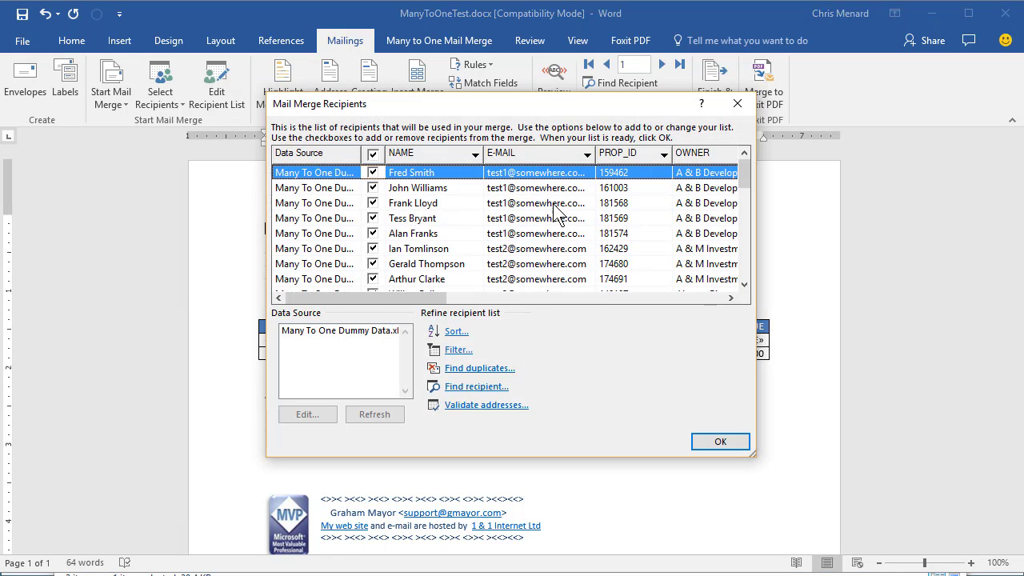
scroll("down", 3)
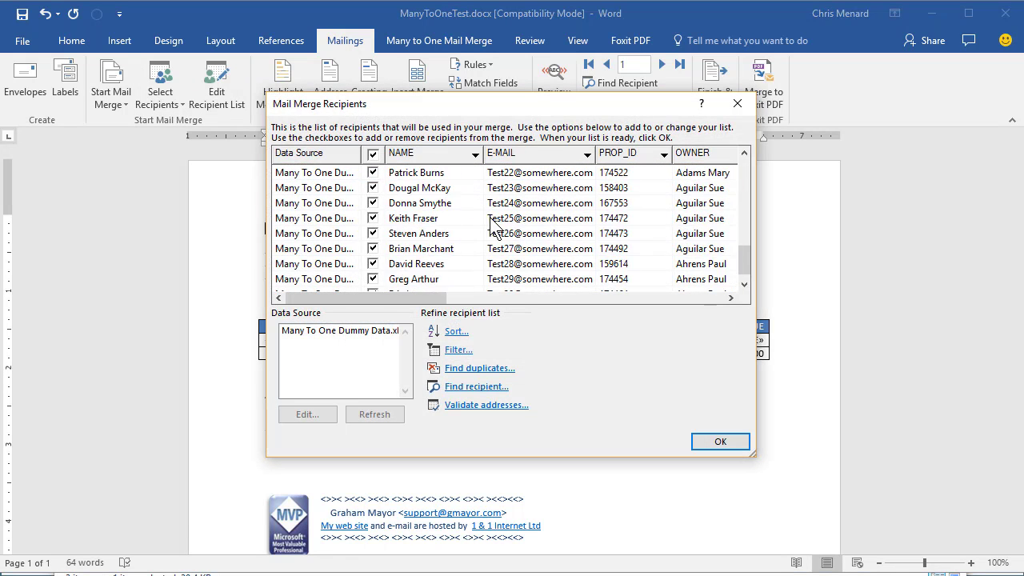
left_click(720, 441)
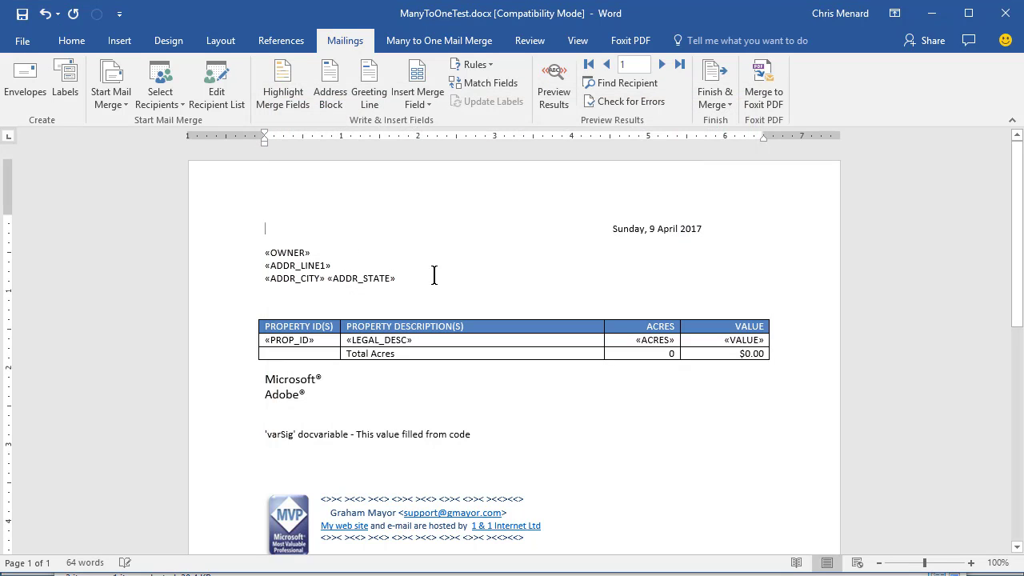
mouse_move(438, 40)
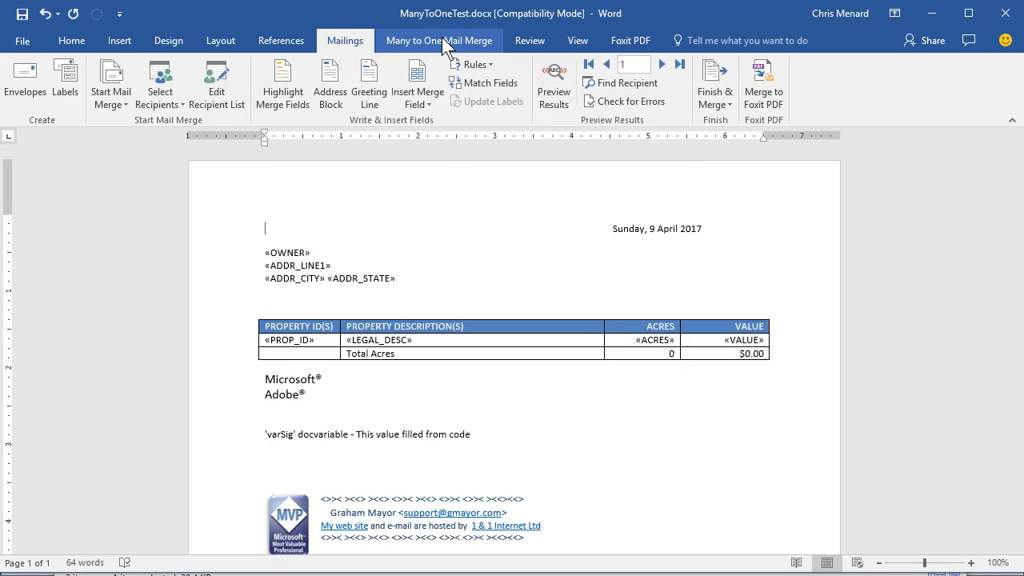
mouse_move(451, 55)
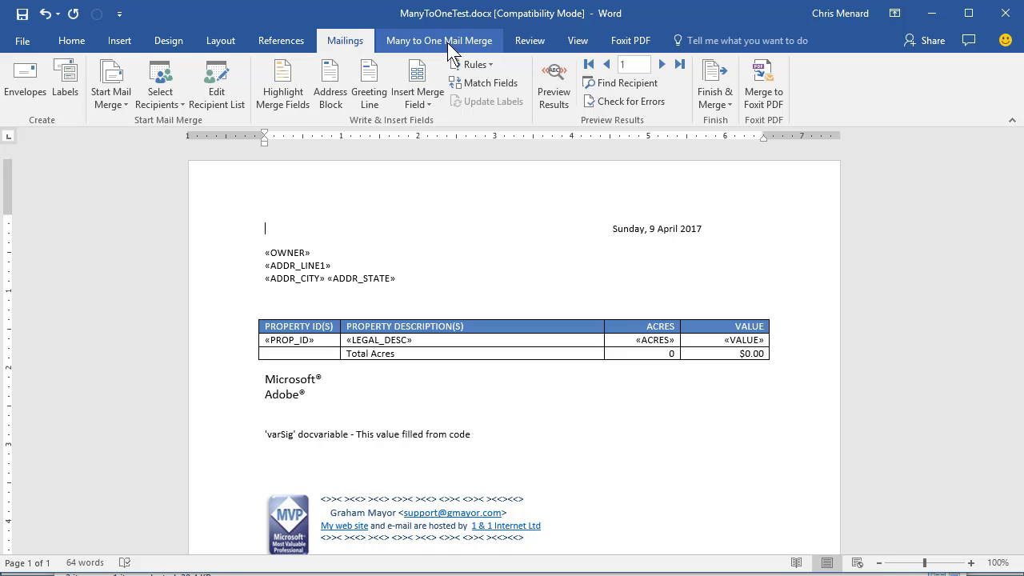
Start the Many to One merge process and confirm saving the main letter document to continue.
left_click(438, 40)
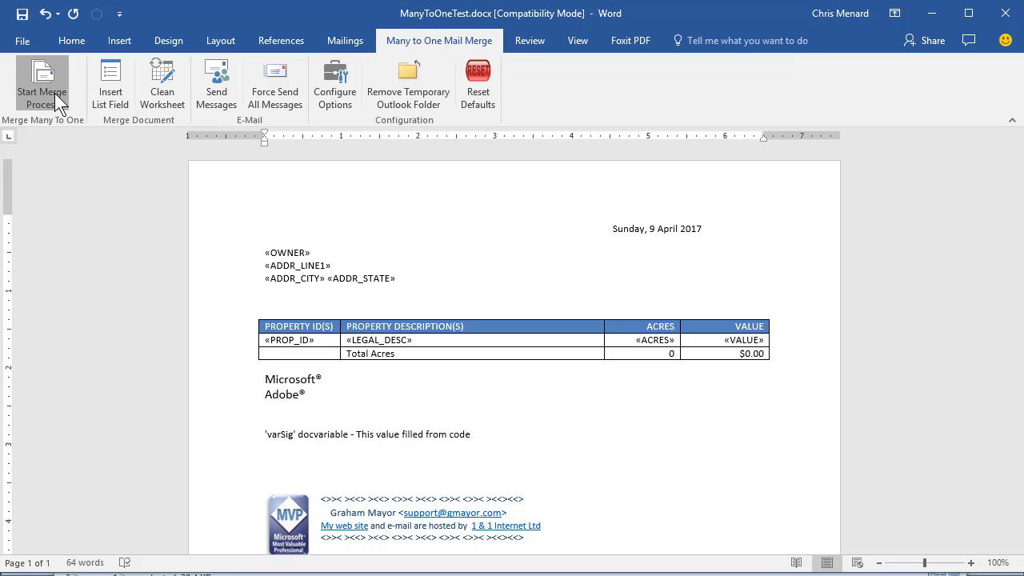
left_click(41, 90)
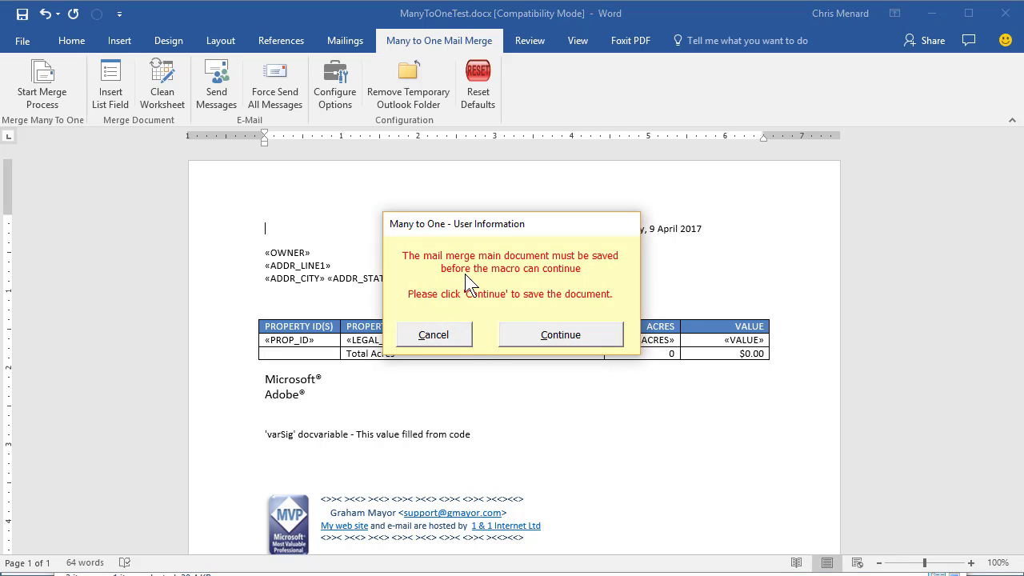
mouse_move(557, 278)
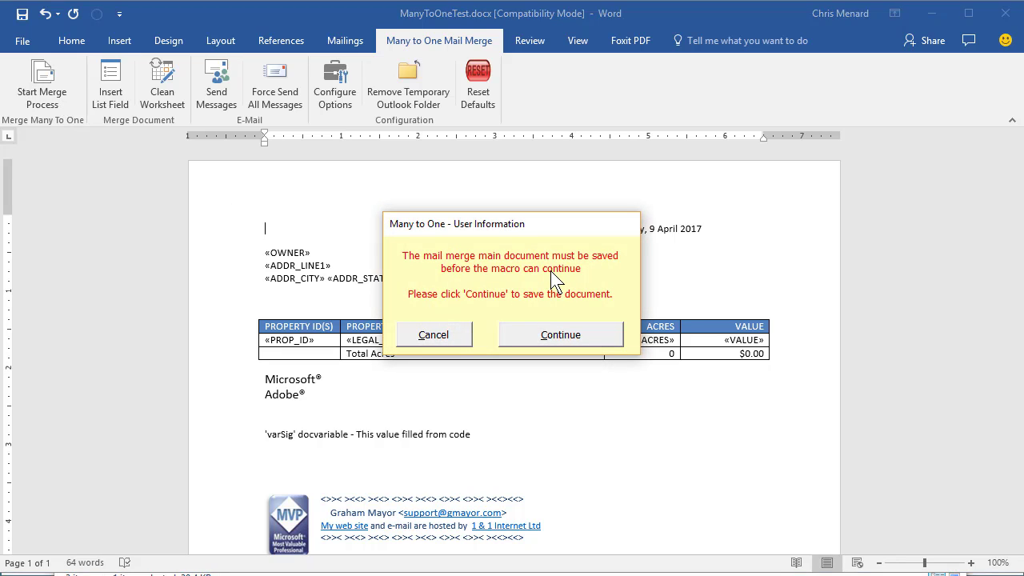
mouse_move(560, 336)
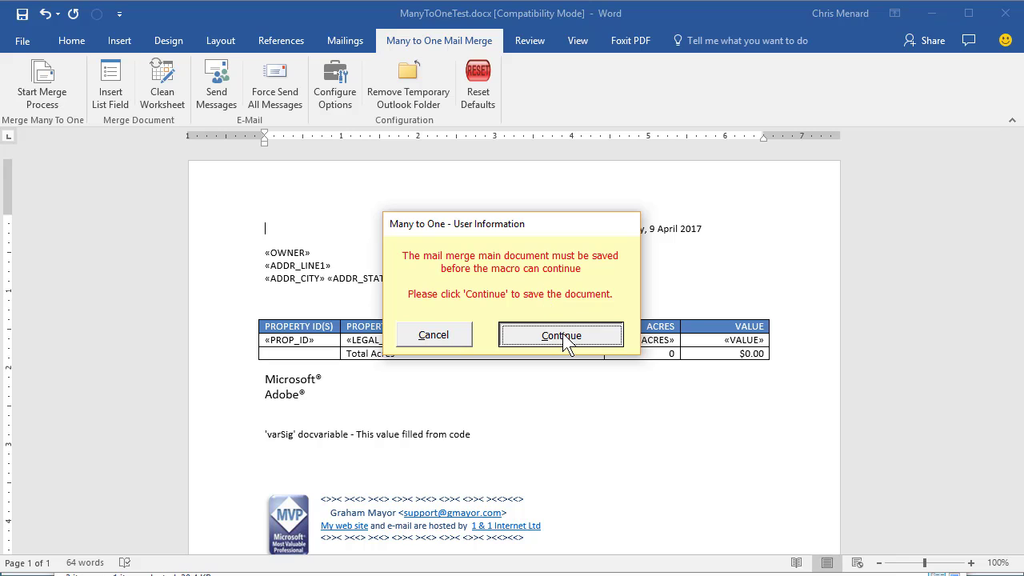
left_click(560, 336)
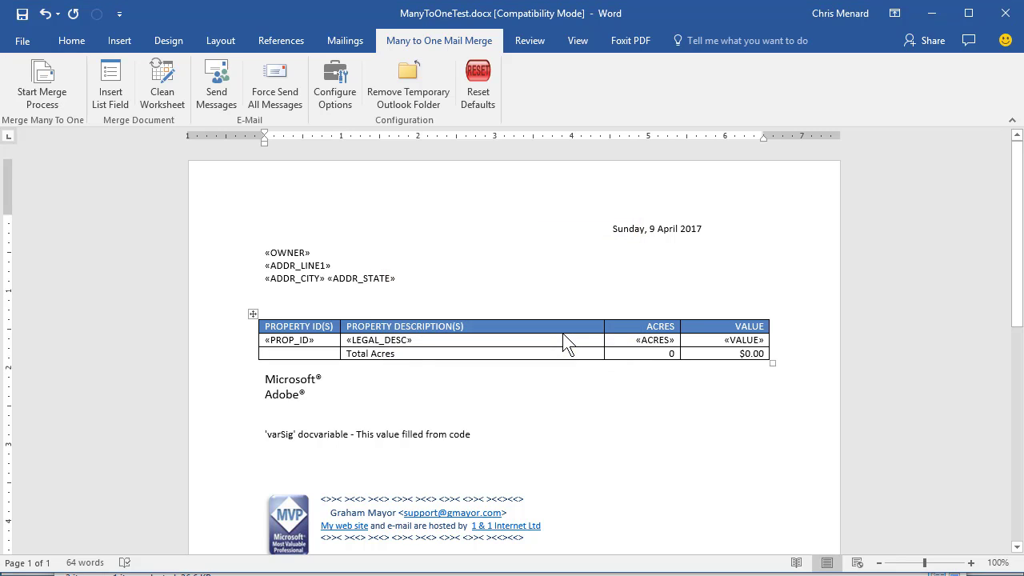
mouse_move(483, 294)
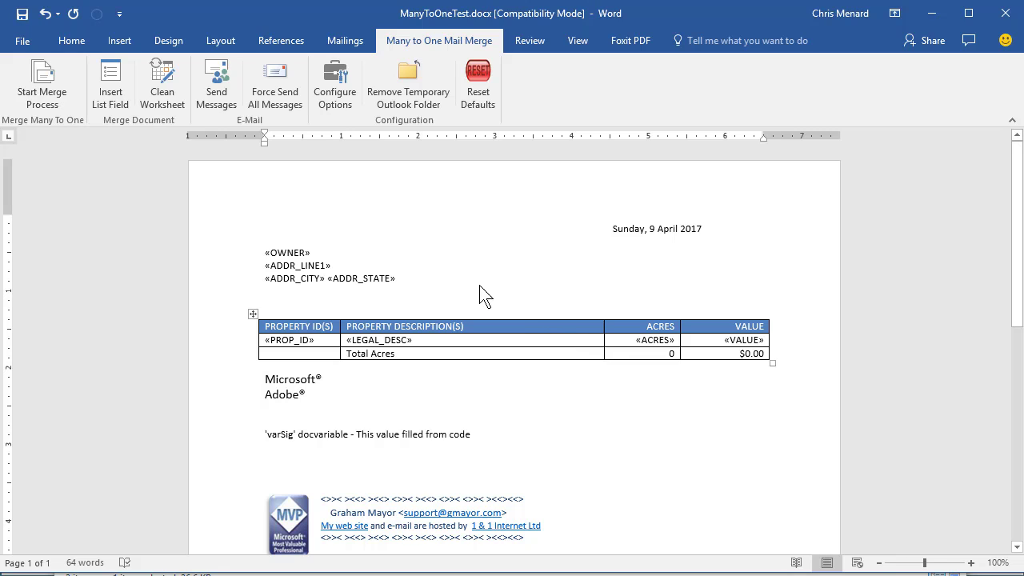
mouse_move(51, 99)
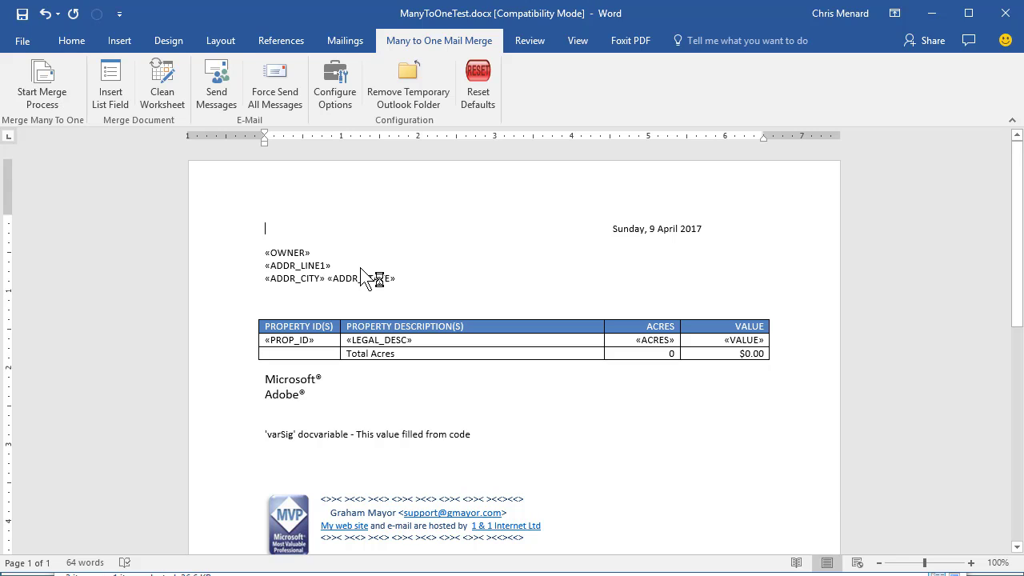
mouse_move(483, 307)
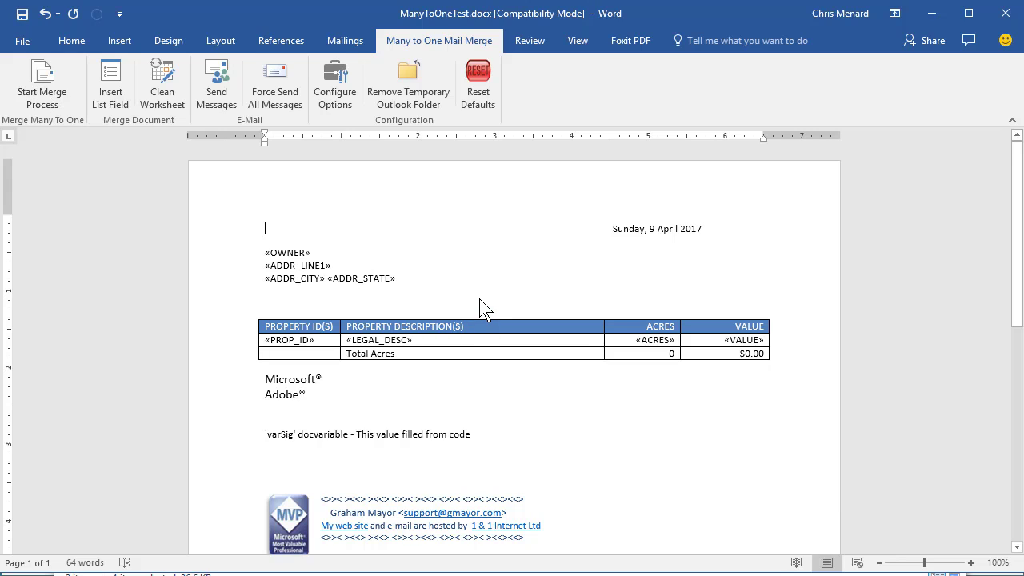
mouse_move(365, 16)
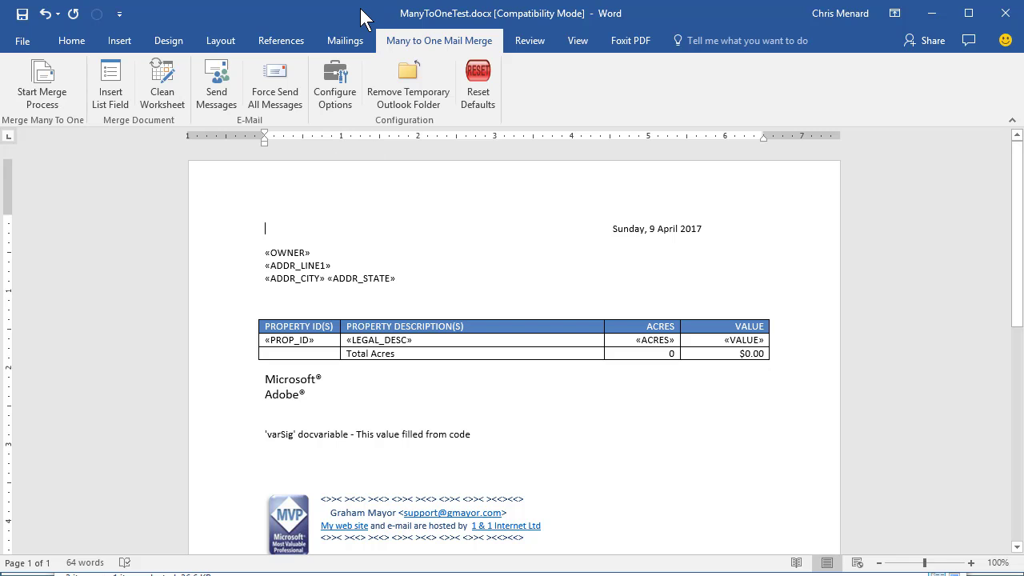
Relaunch the Many to One merge, pass its disclaimer and list the merge destination choices.
left_click(41, 91)
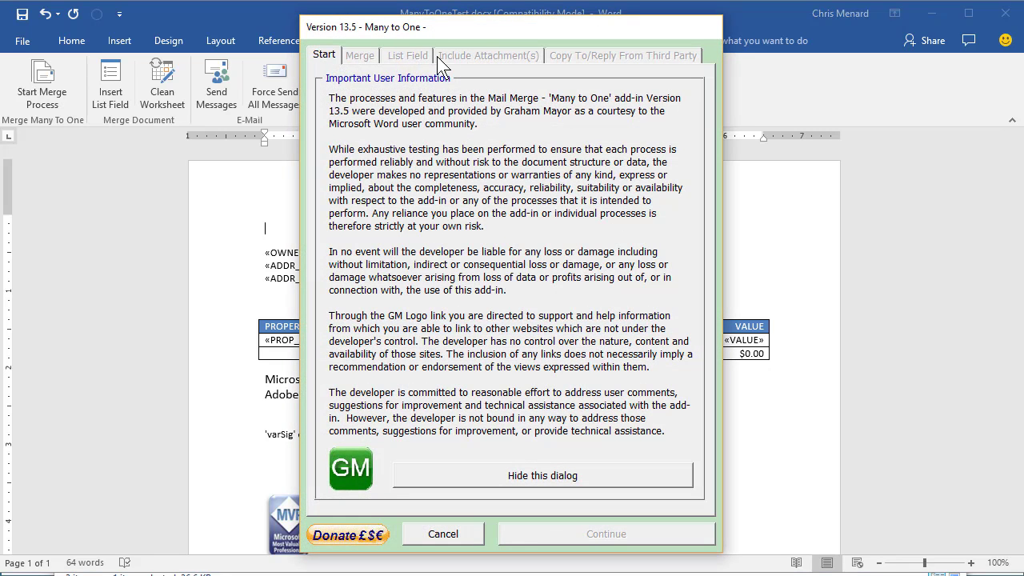
mouse_move(334, 70)
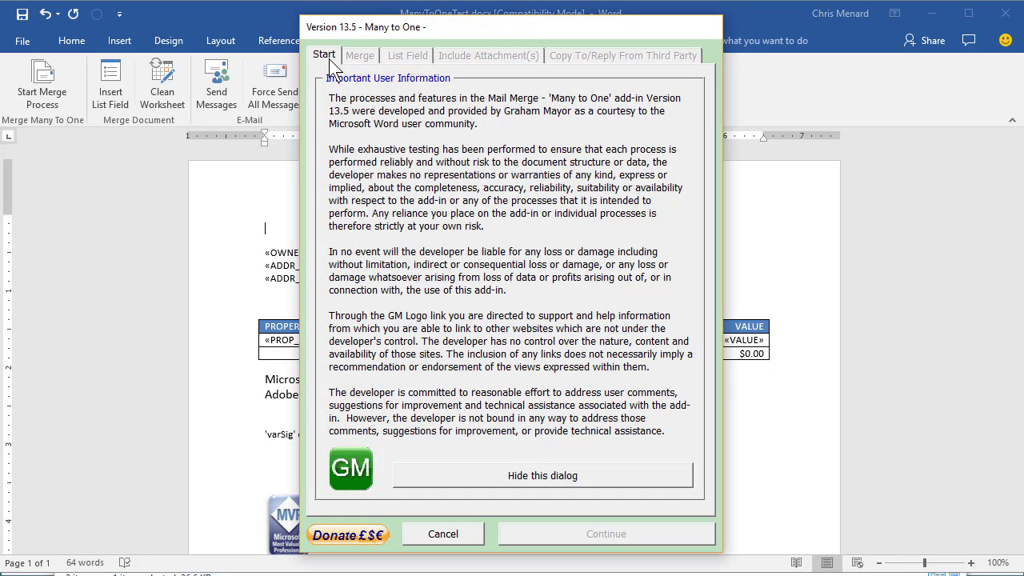
mouse_move(560, 504)
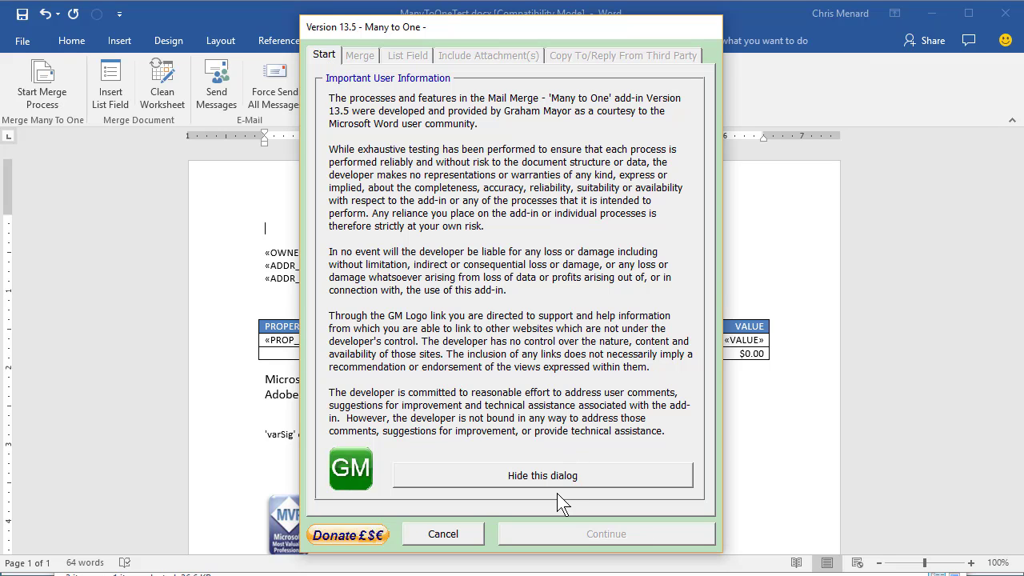
left_click(542, 475)
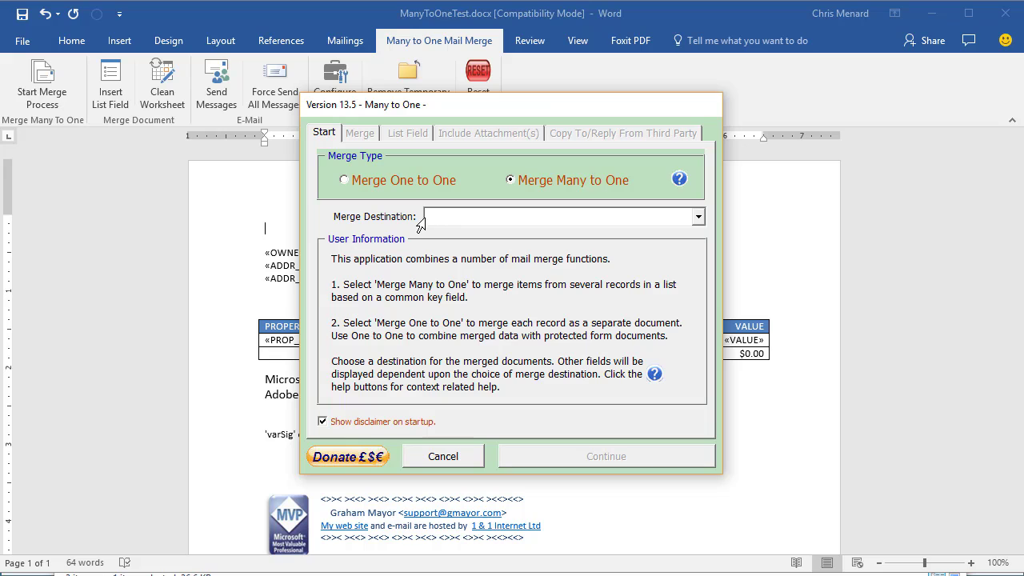
mouse_move(697, 217)
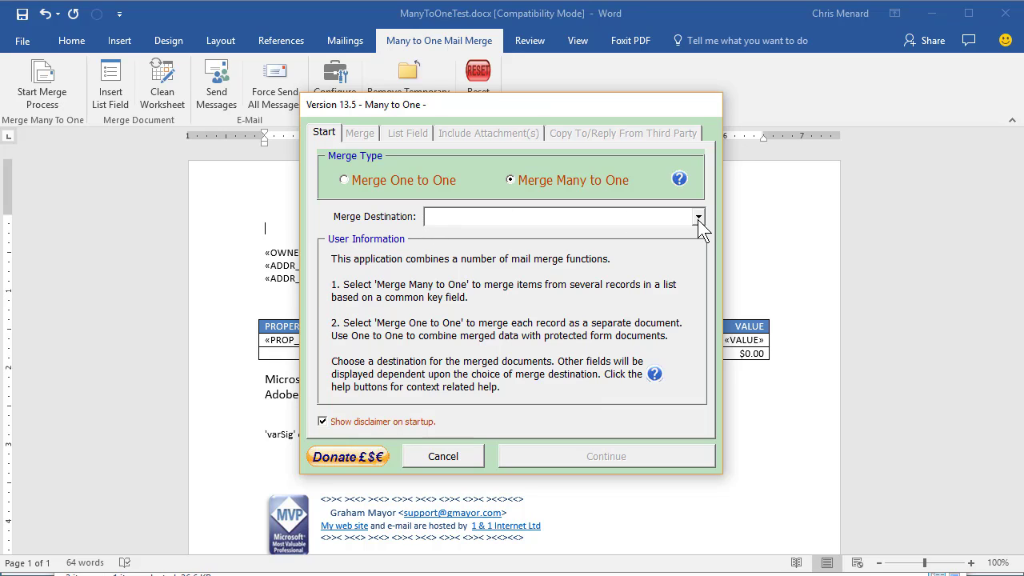
left_click(559, 216)
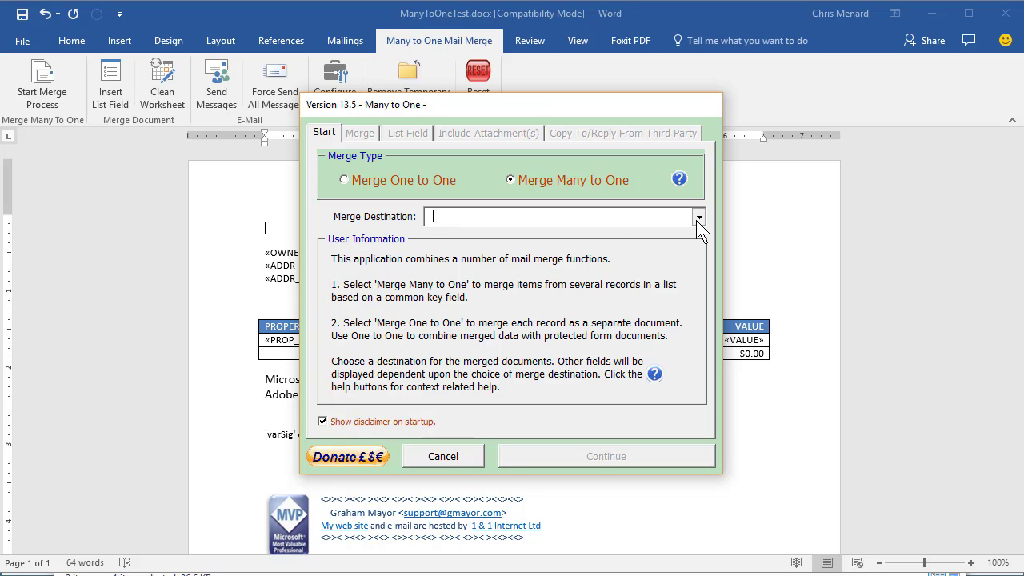
left_click(698, 216)
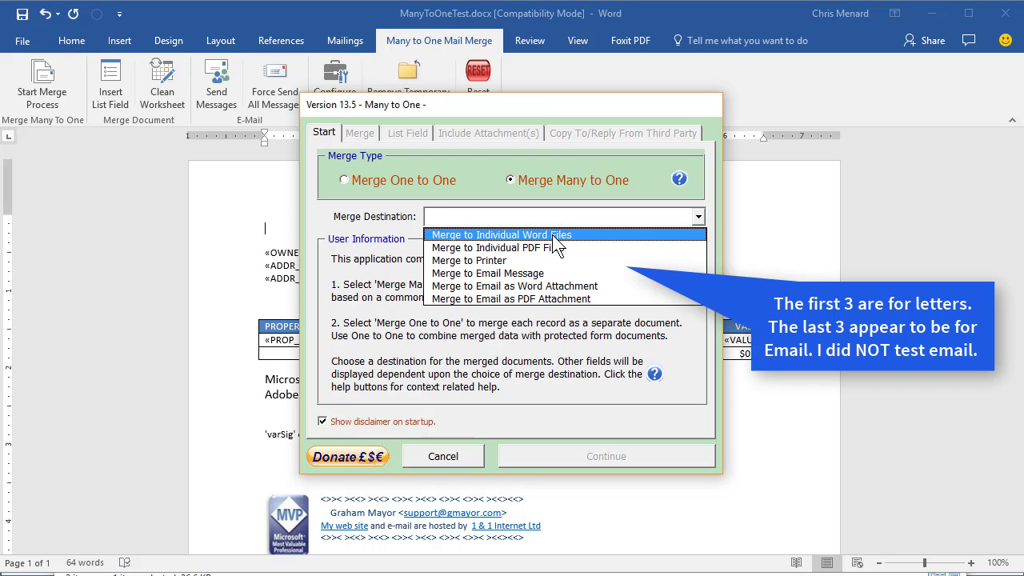
mouse_move(540, 243)
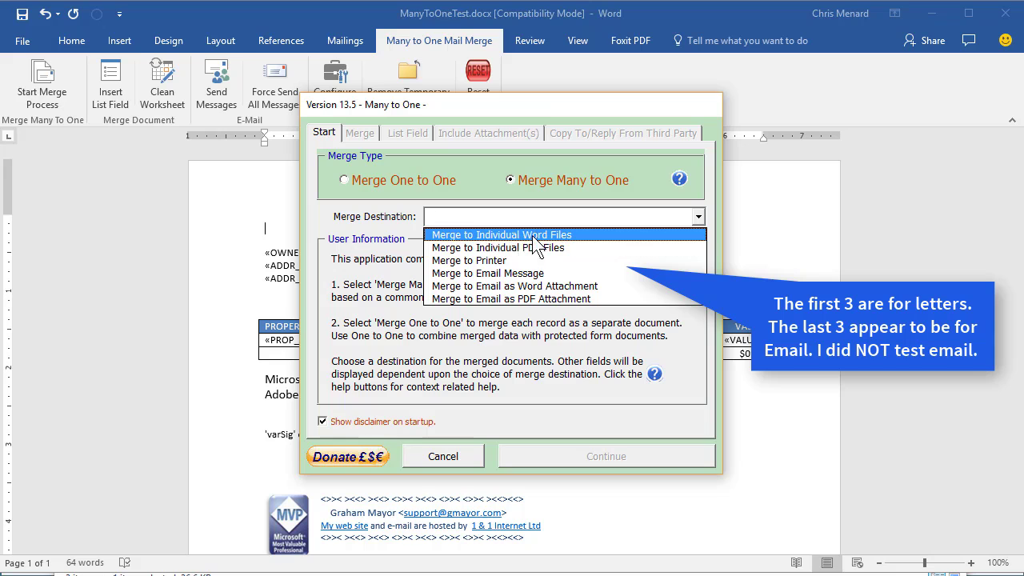
mouse_move(526, 246)
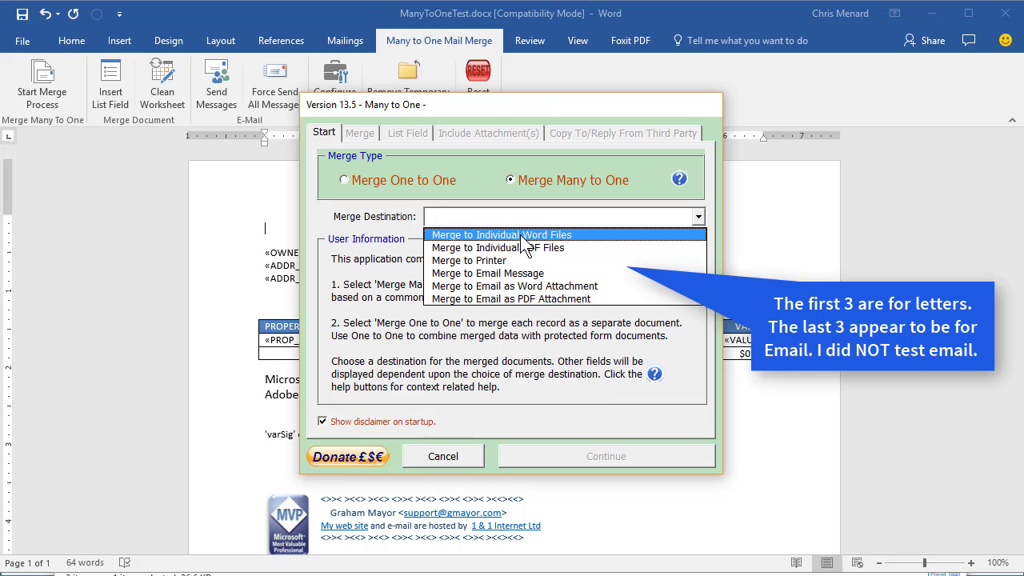
Merge to individual Word files and make OWNER the key field.
left_click(501, 233)
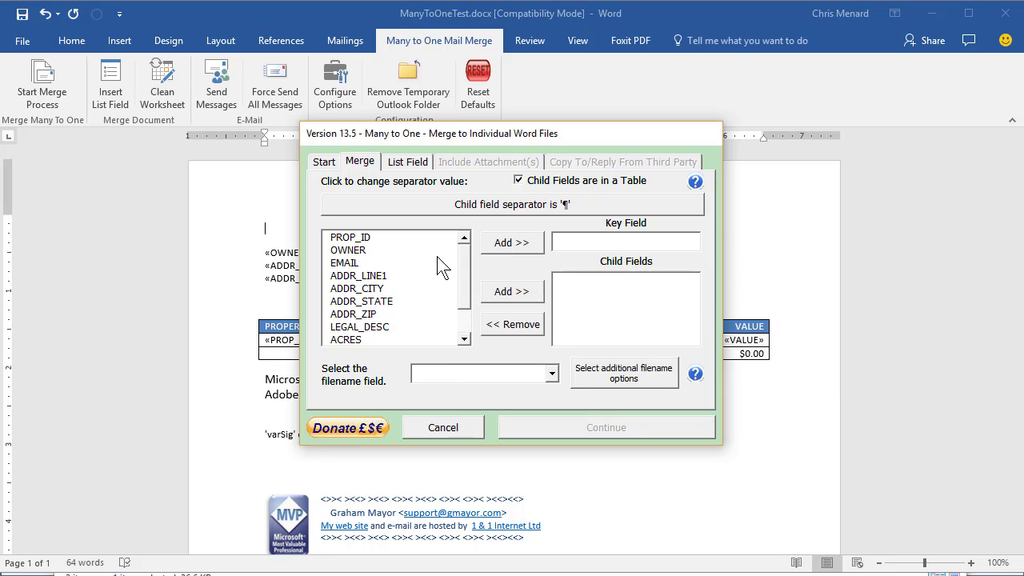
mouse_move(355, 280)
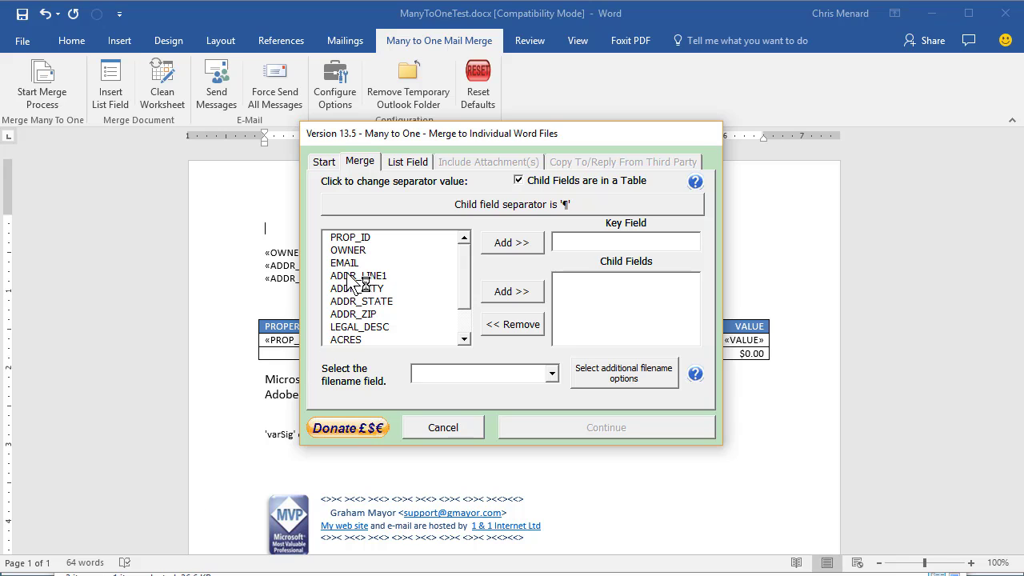
left_click(349, 249)
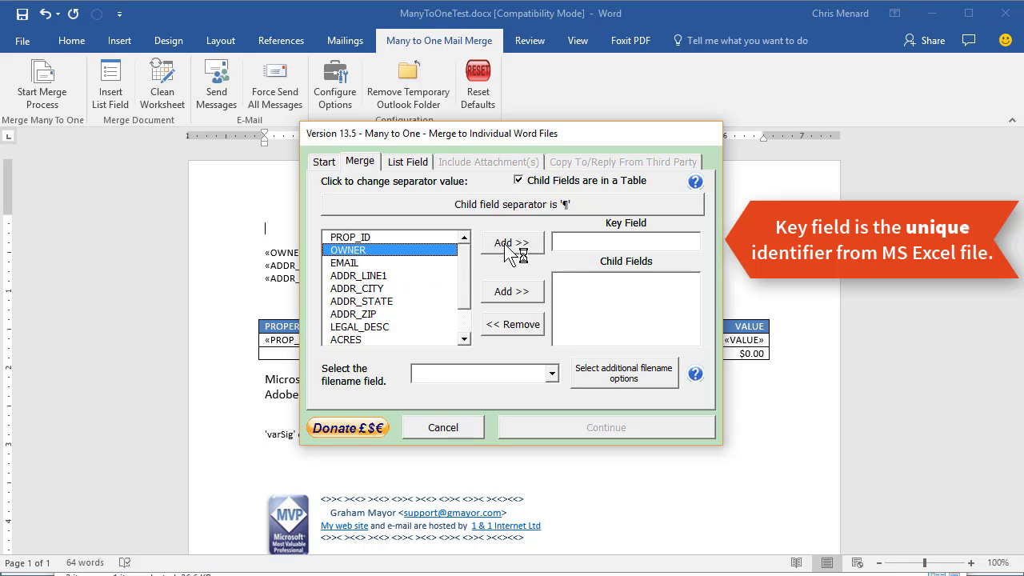
left_click(511, 243)
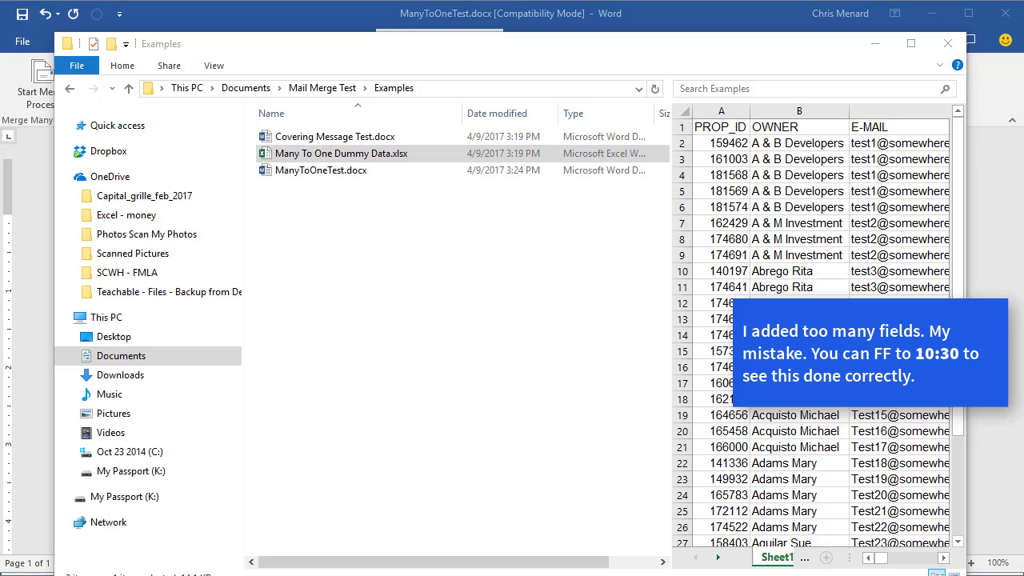
View the Many To One Dummy Data workbook in Excel to check the owner records.
double_click(341, 153)
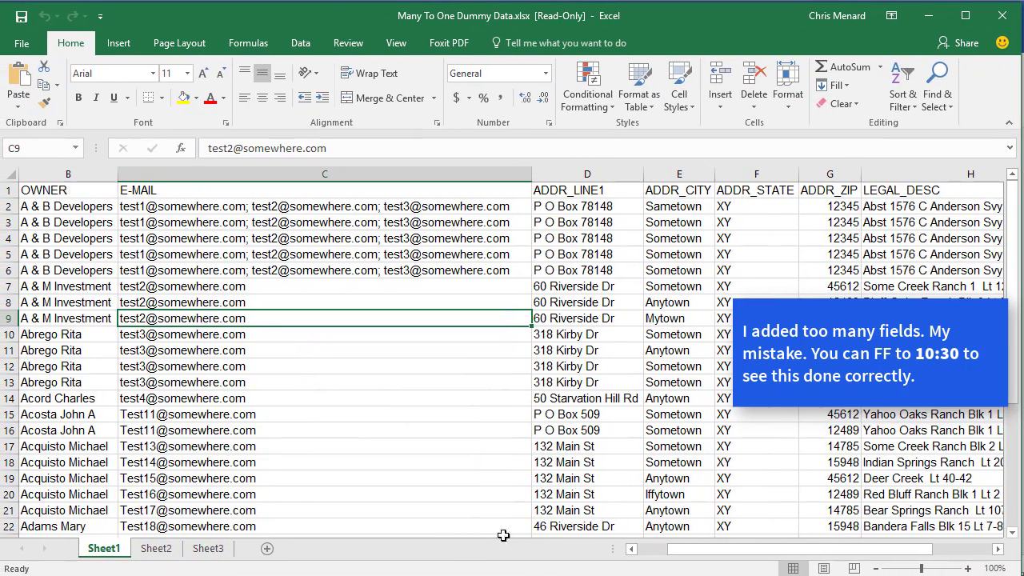
scroll("left", 3)
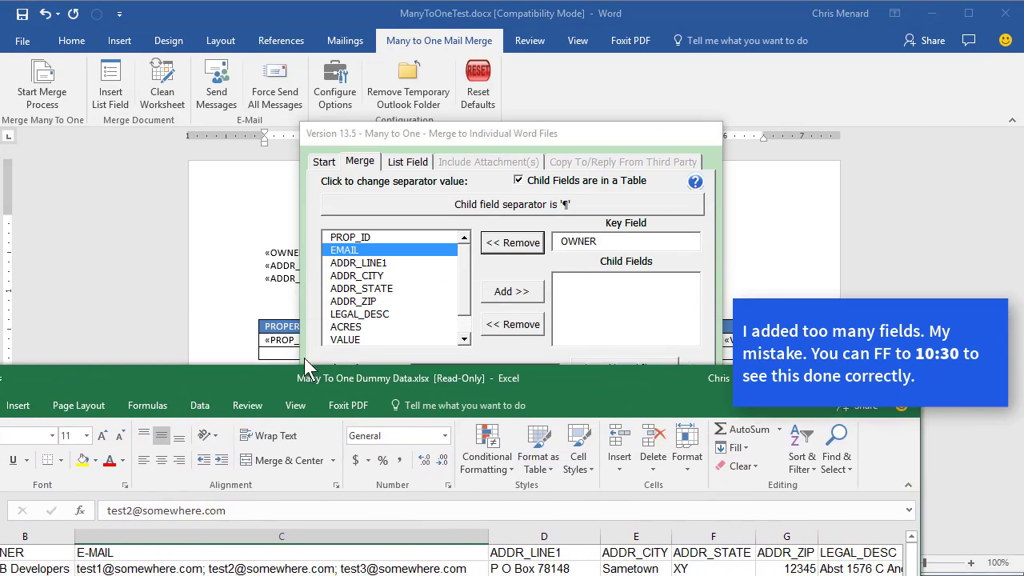
mouse_move(317, 381)
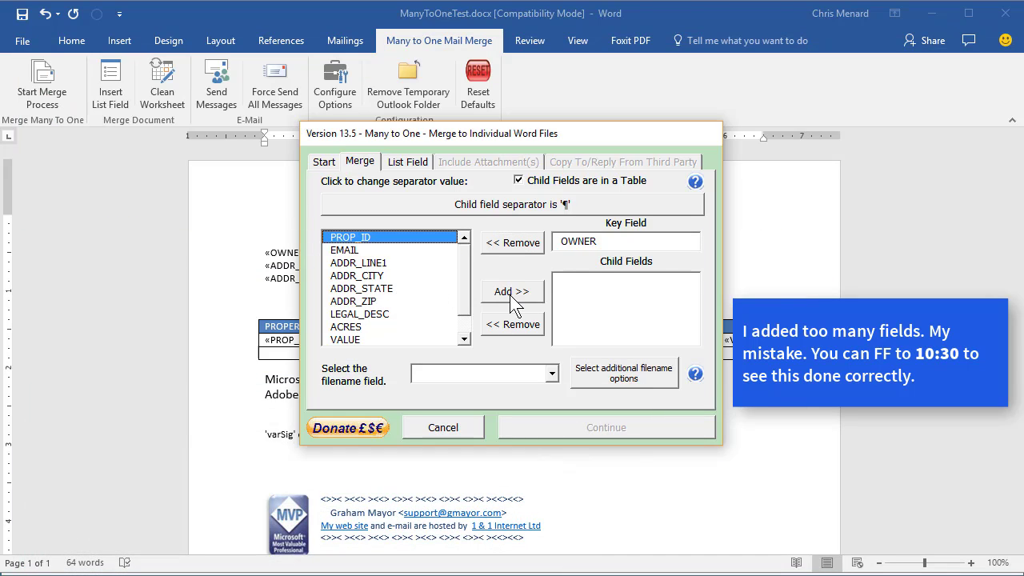
Add PROP_ID, the address fields, LEGAL_DESC, ACRES and VALUE as child fields.
left_click(512, 291)
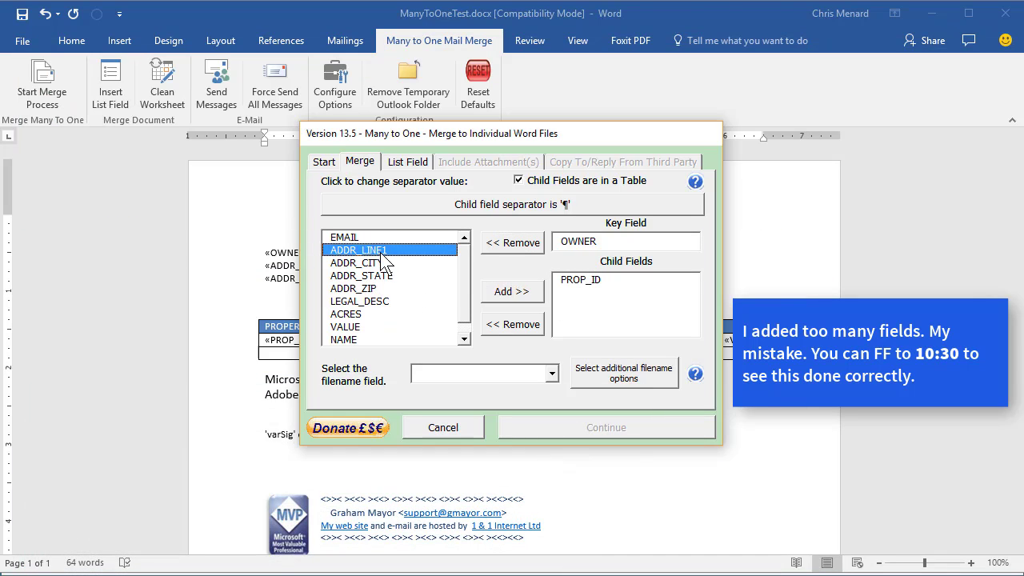
left_click(511, 292)
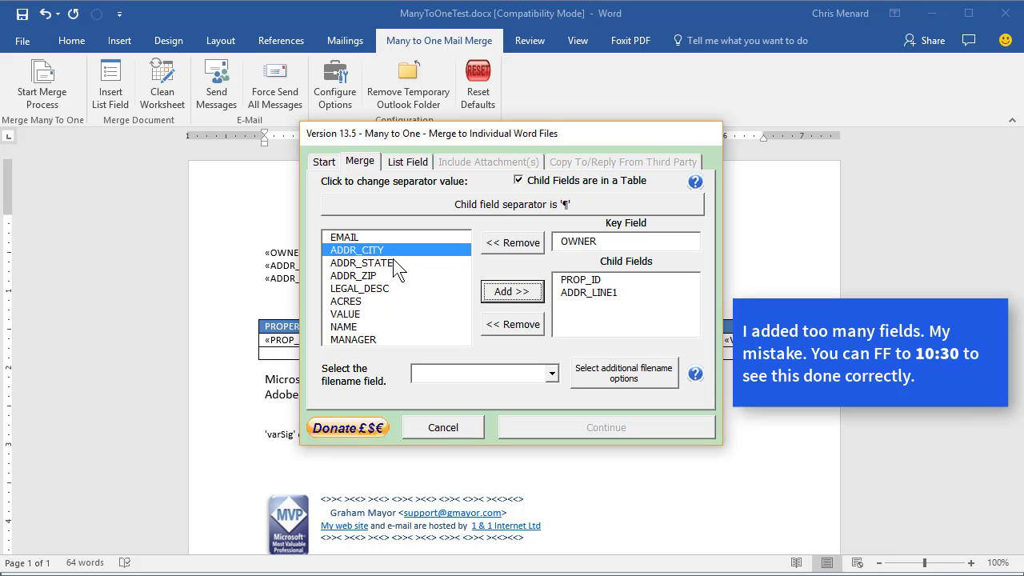
left_click(511, 291)
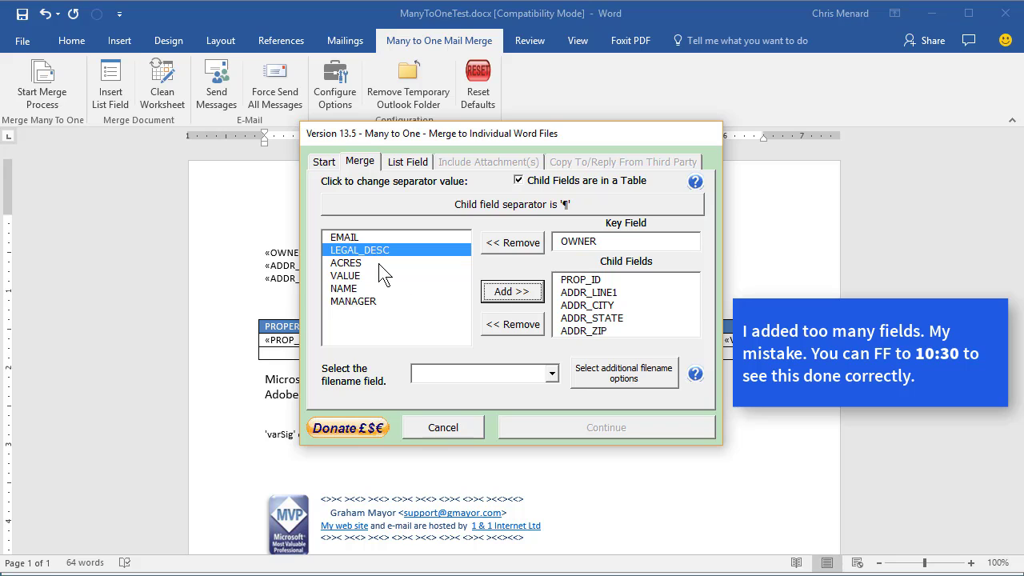
left_click(511, 243)
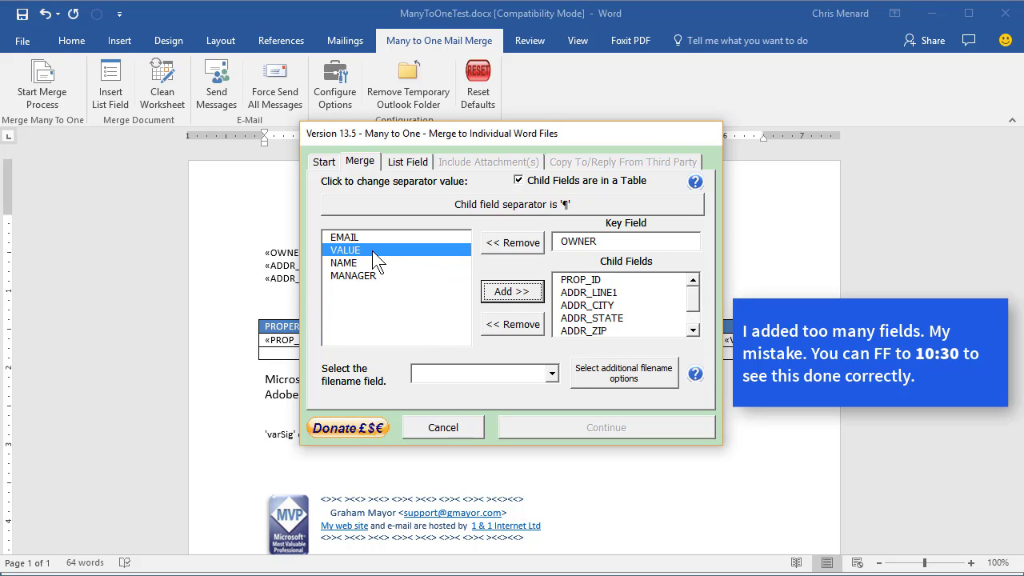
left_click(512, 244)
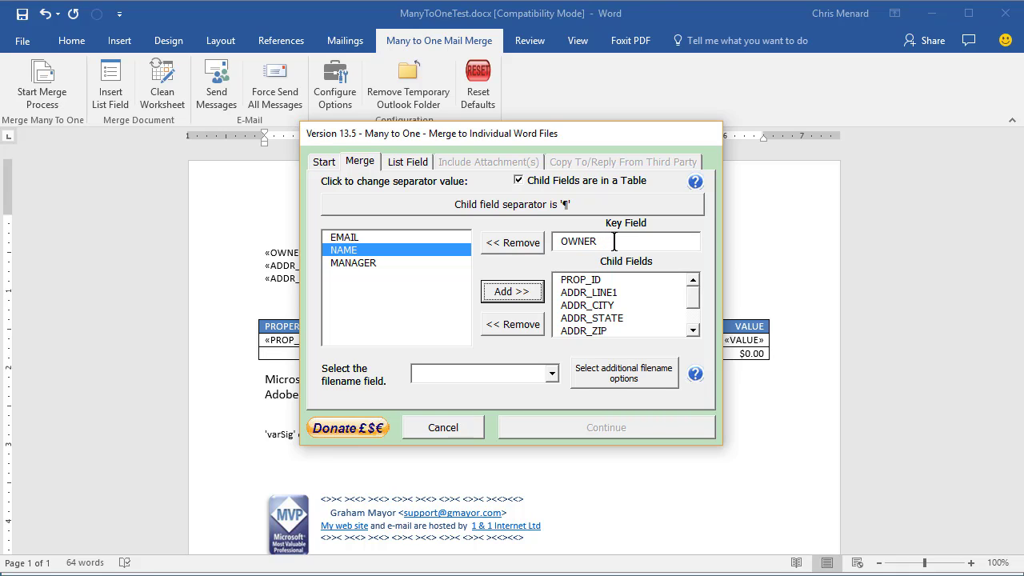
Name each merged output file by the OWNER field.
left_click(550, 372)
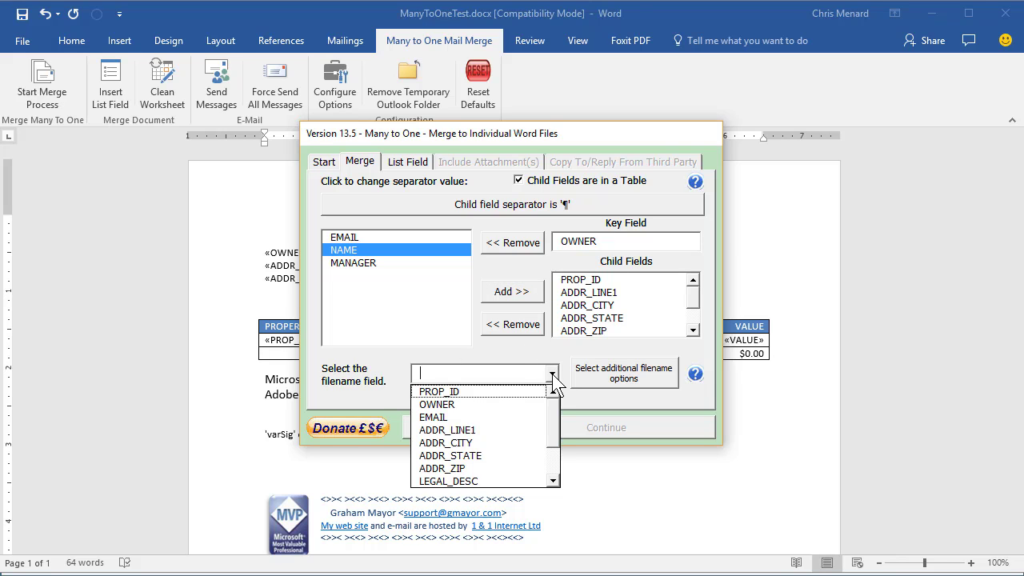
left_click(436, 403)
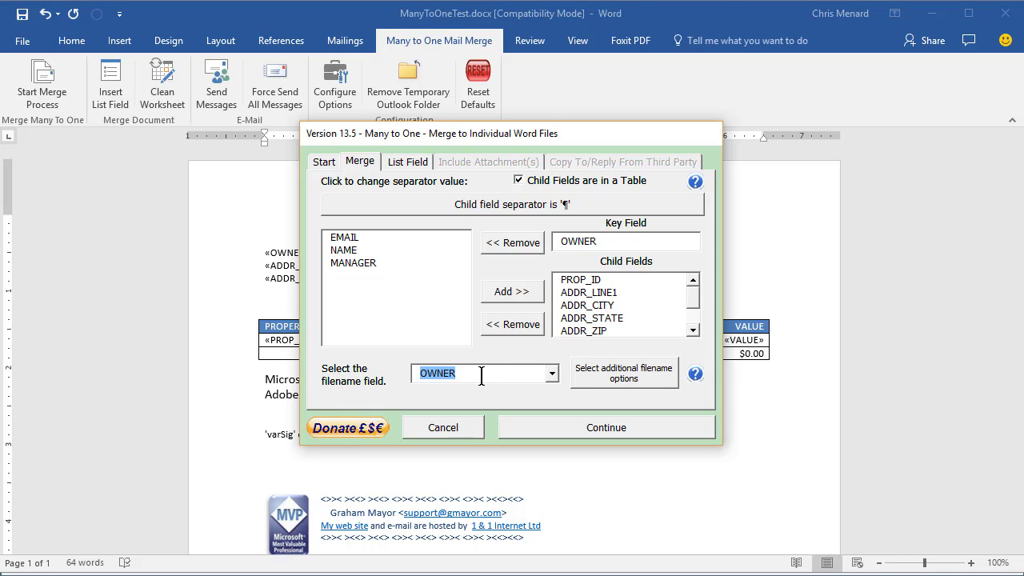
mouse_move(589, 412)
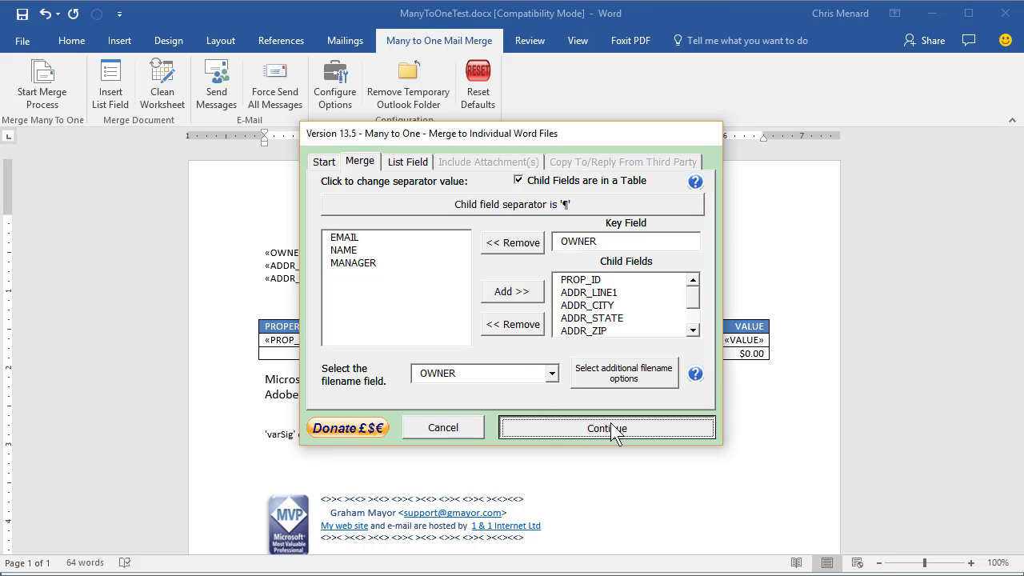
Create a new Documents folder 'MM letters test 1' and choose it as the letters' save location.
left_click(608, 429)
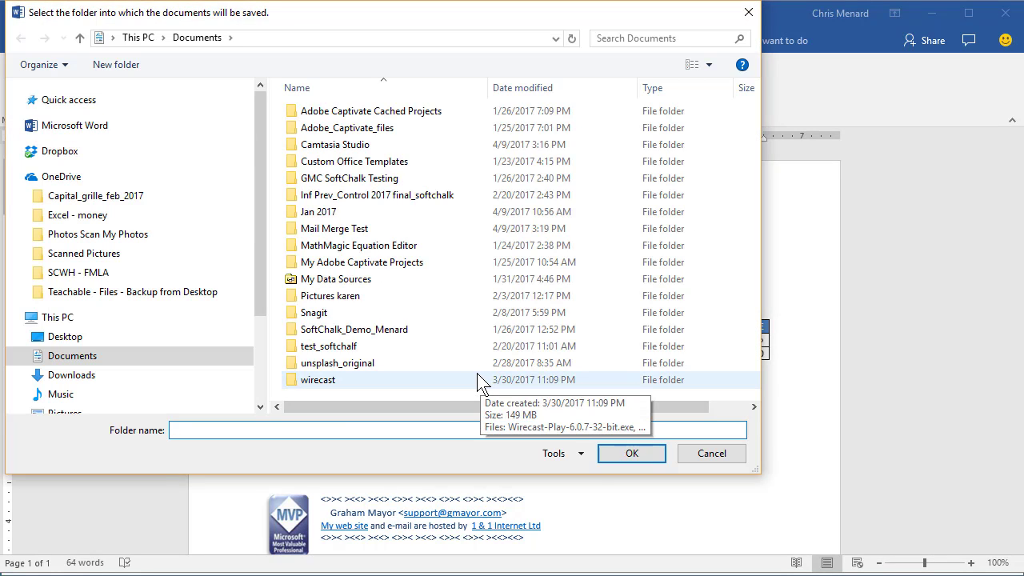
mouse_move(115, 64)
type("MM")
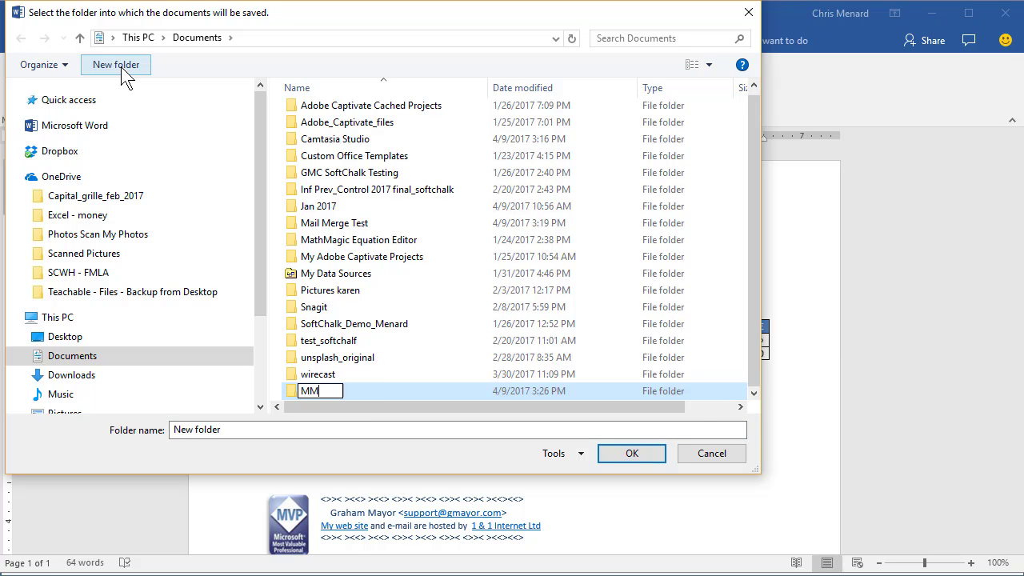
type("letters")
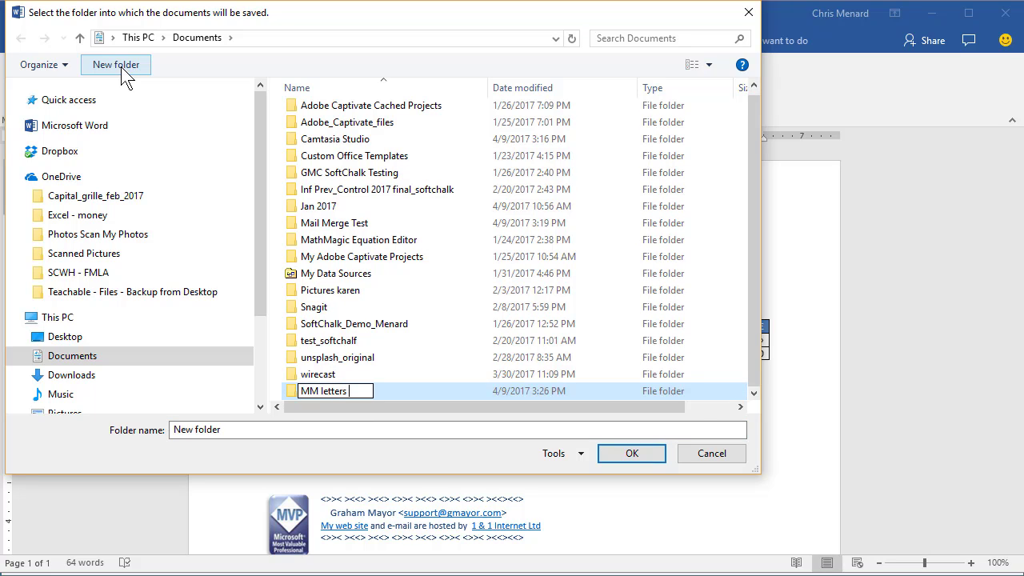
type("test 1")
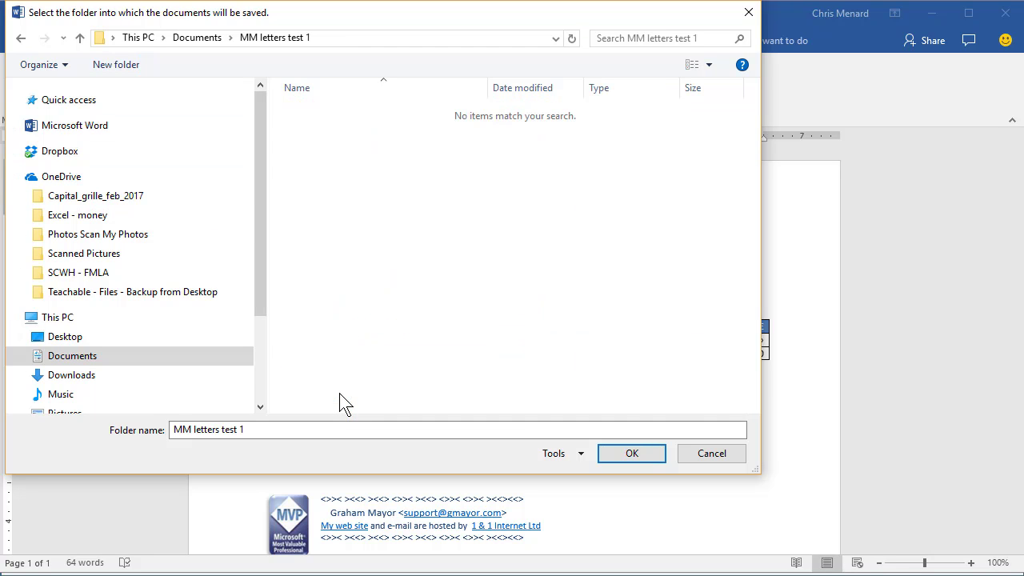
left_click(630, 452)
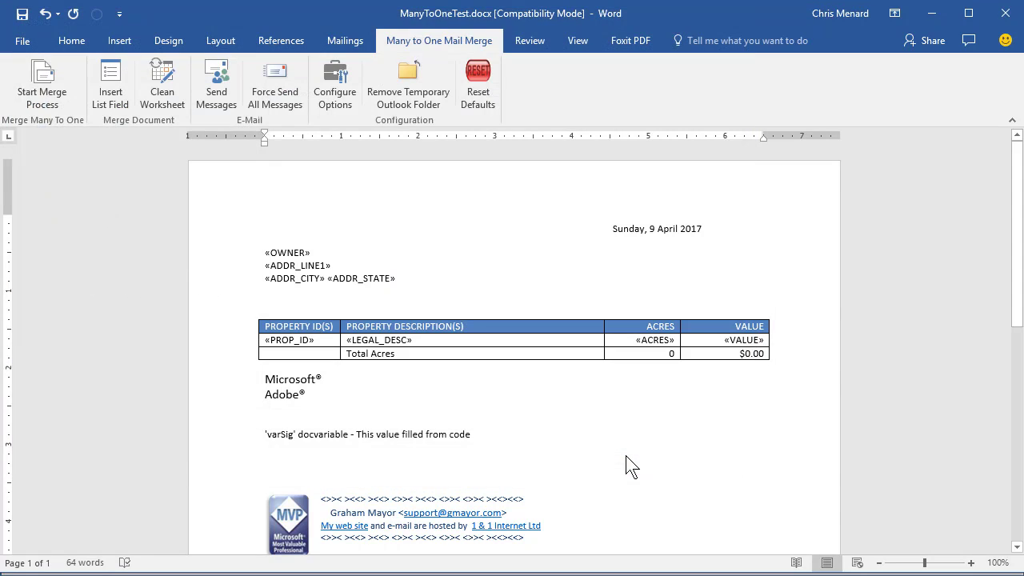
Let the merge finish saving the letters, then reopen the main document allowing its spreadsheet data to load.
left_click(42, 90)
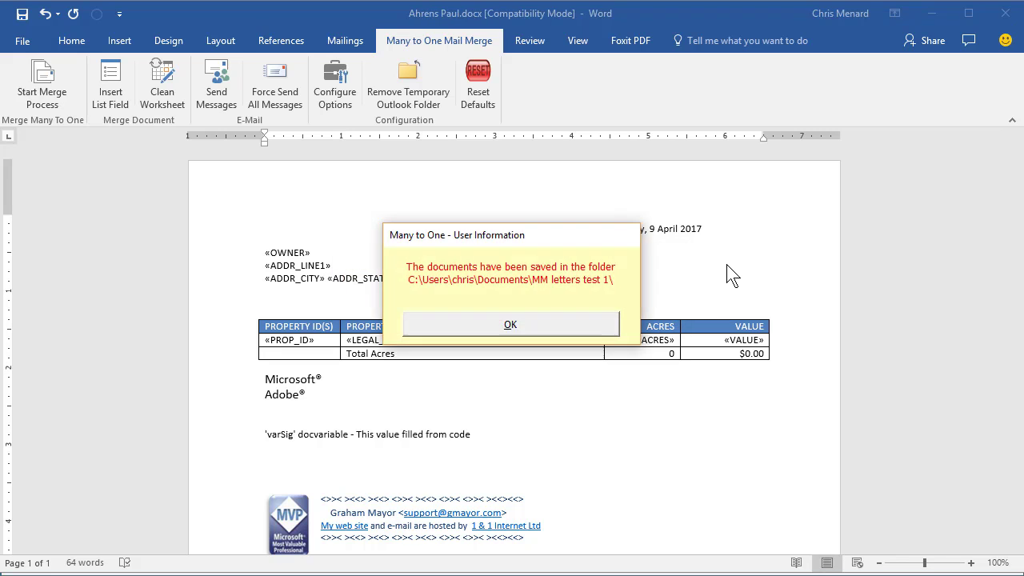
mouse_move(525, 310)
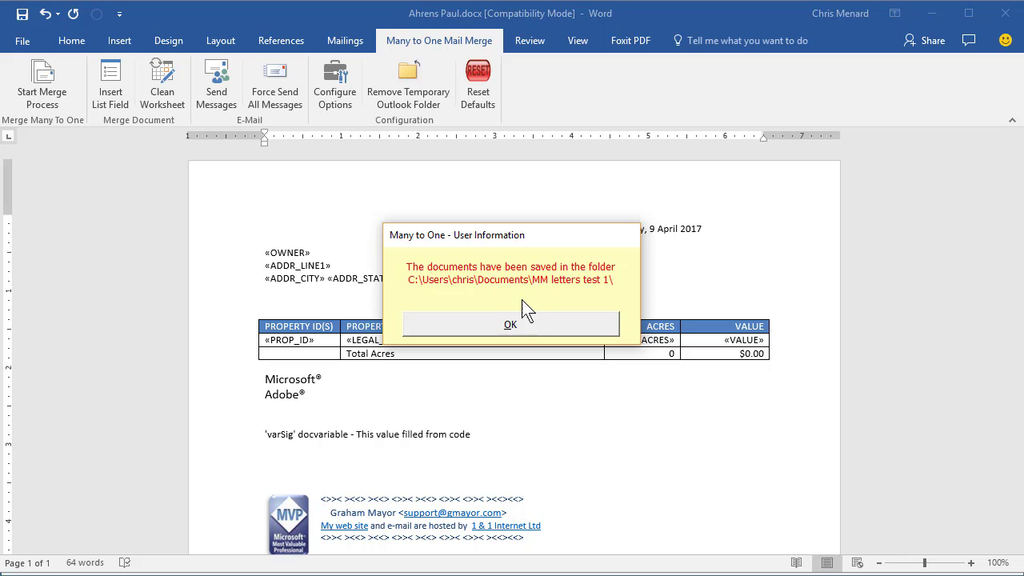
mouse_move(588, 304)
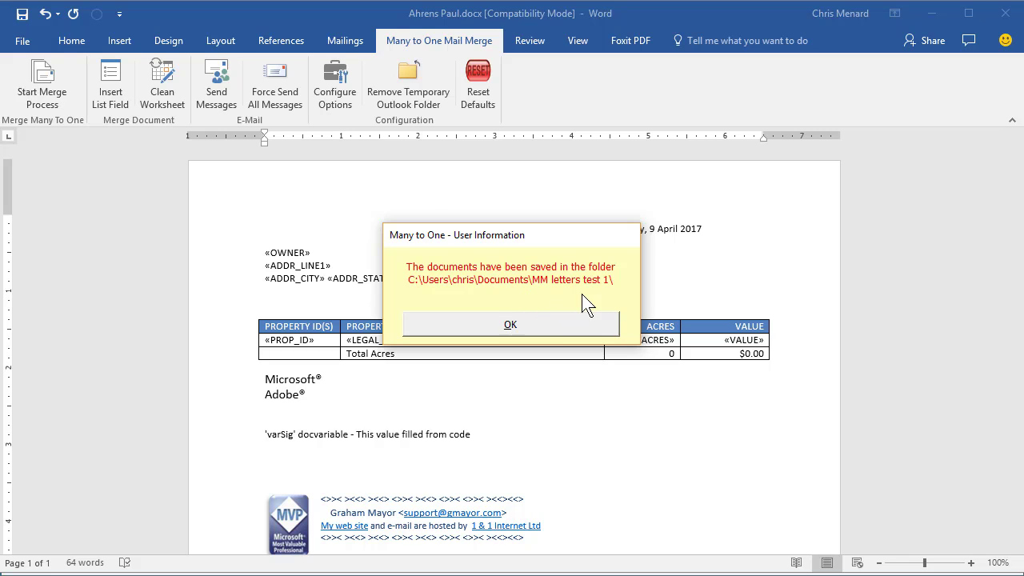
left_click(508, 323)
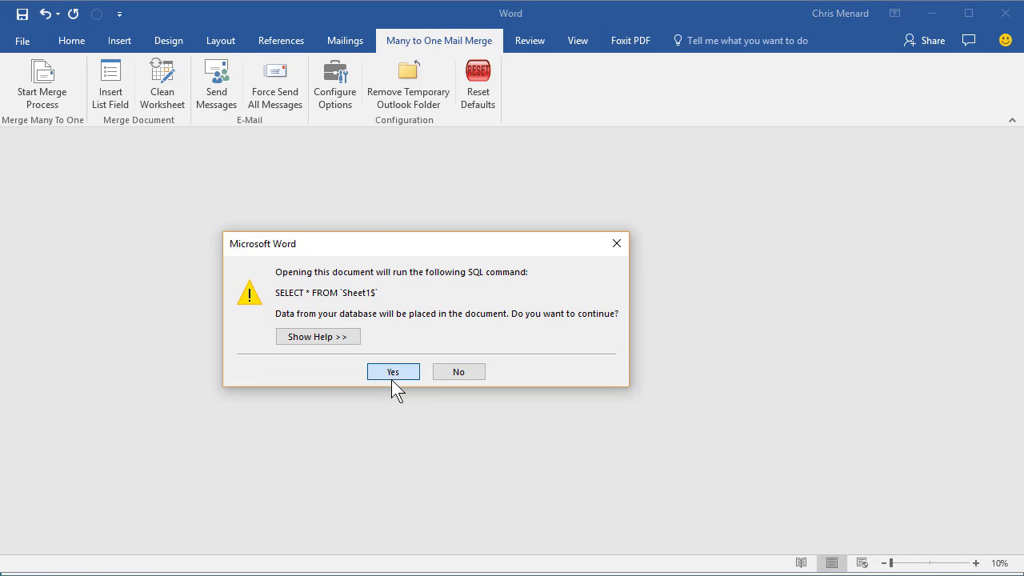
left_click(394, 371)
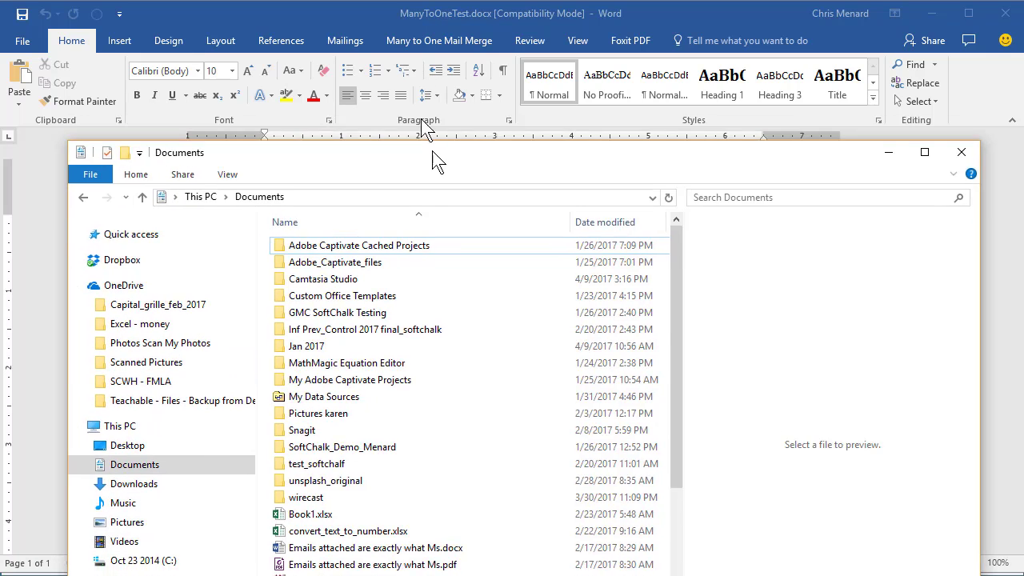
Browse Documents to the MM letters test 1 folder and preview the A & B Developers letter.
left_click(924, 152)
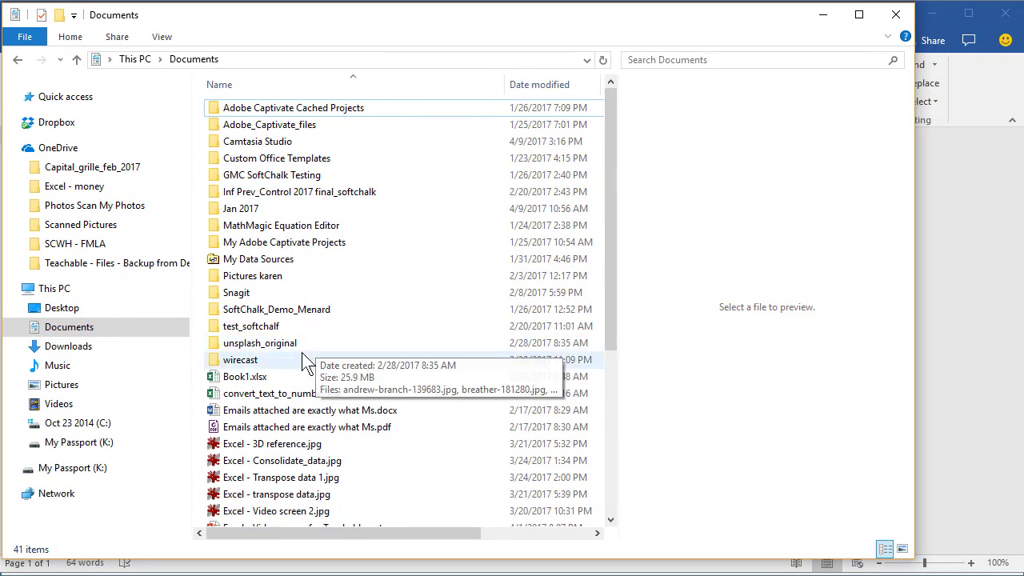
mouse_move(280, 207)
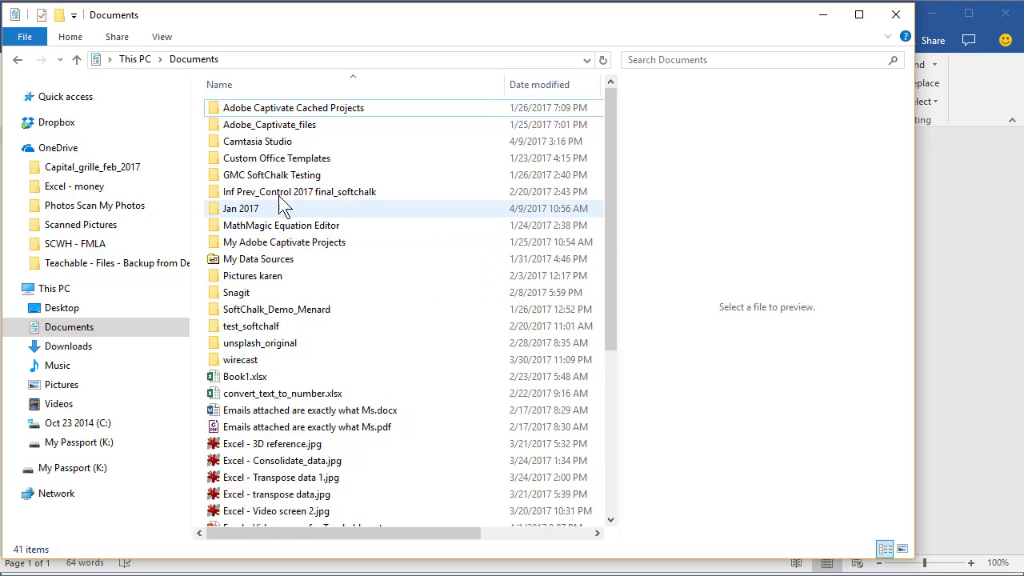
left_click(268, 124)
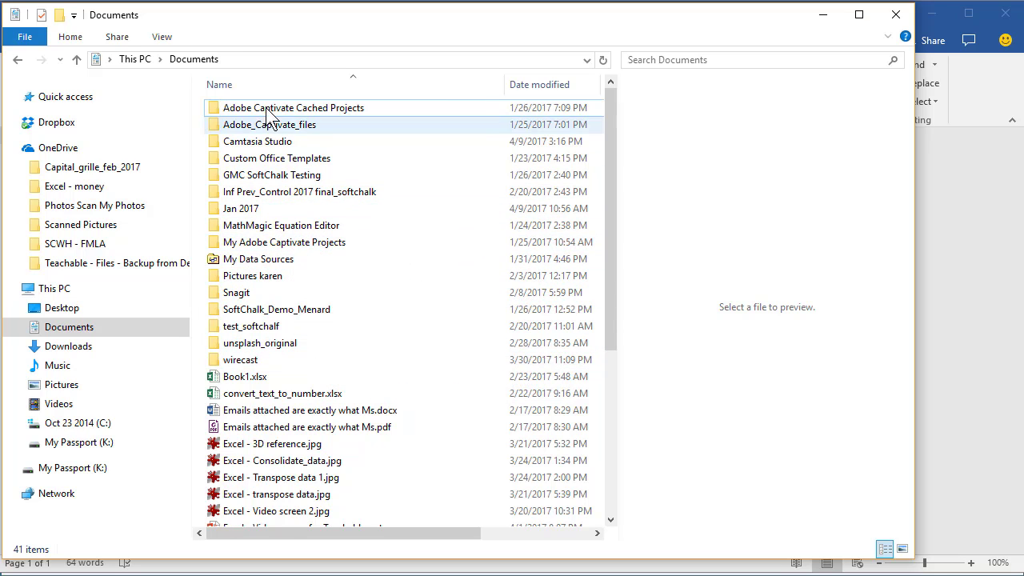
mouse_move(276, 342)
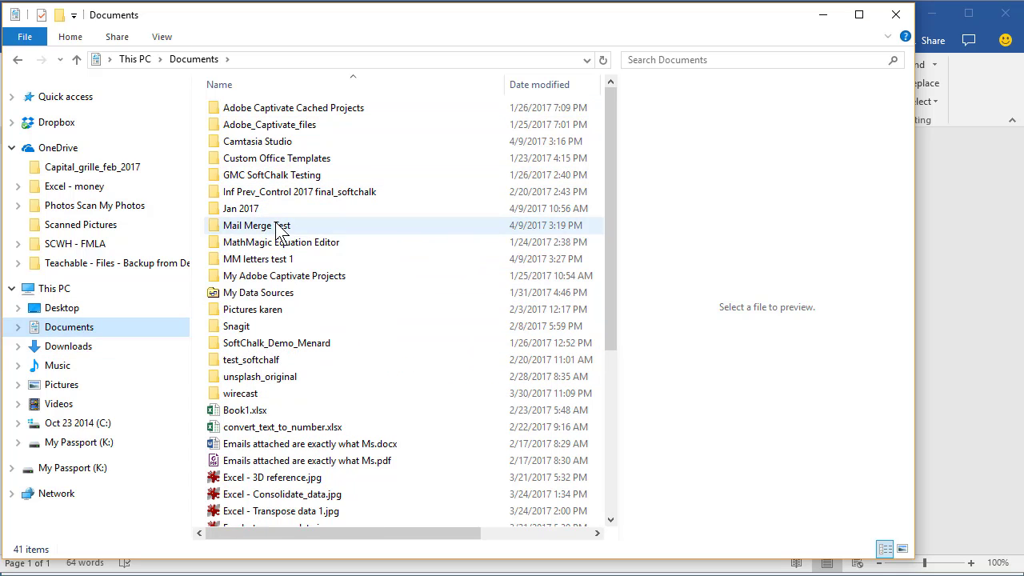
double_click(256, 224)
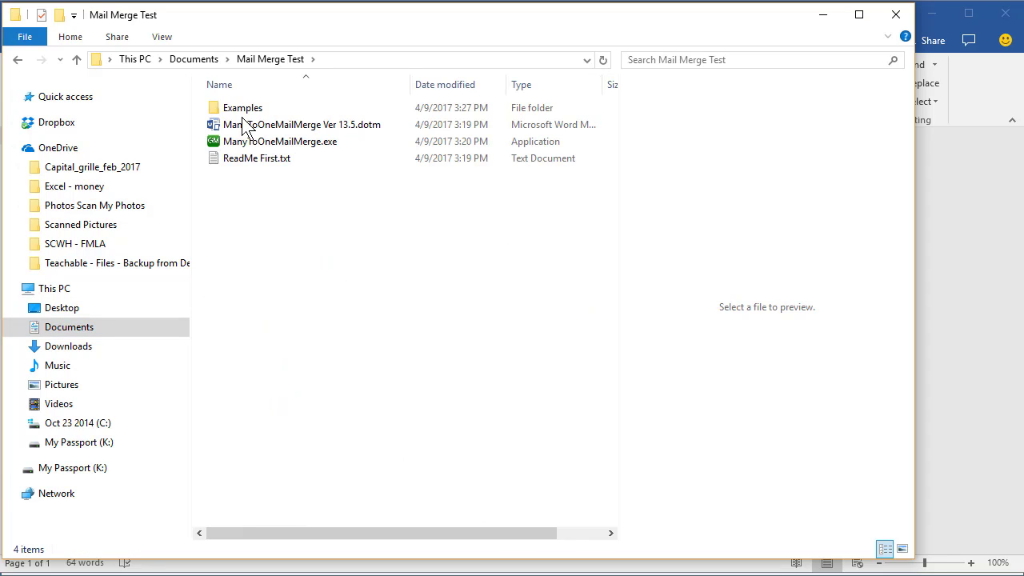
left_click(193, 58)
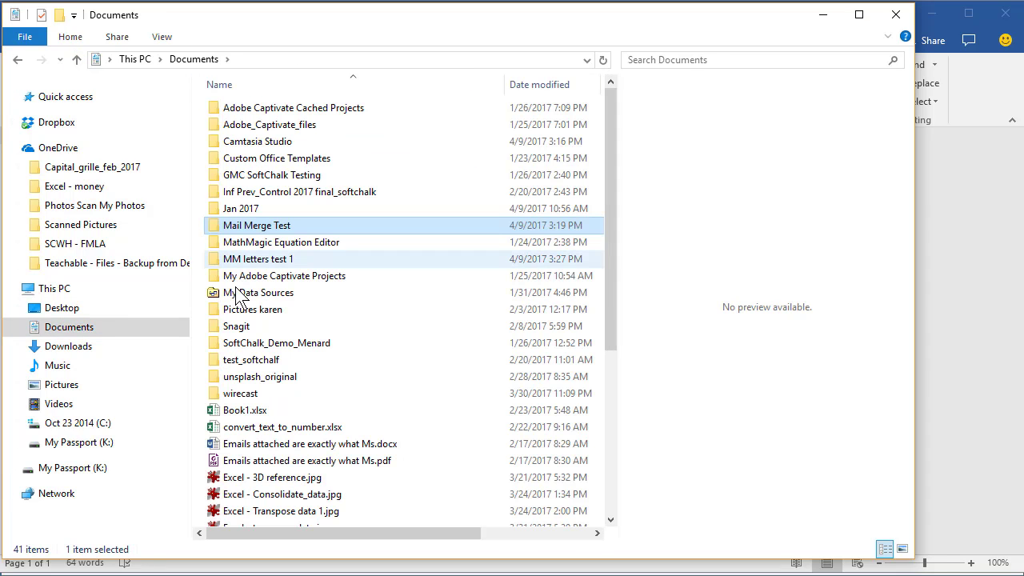
mouse_move(263, 264)
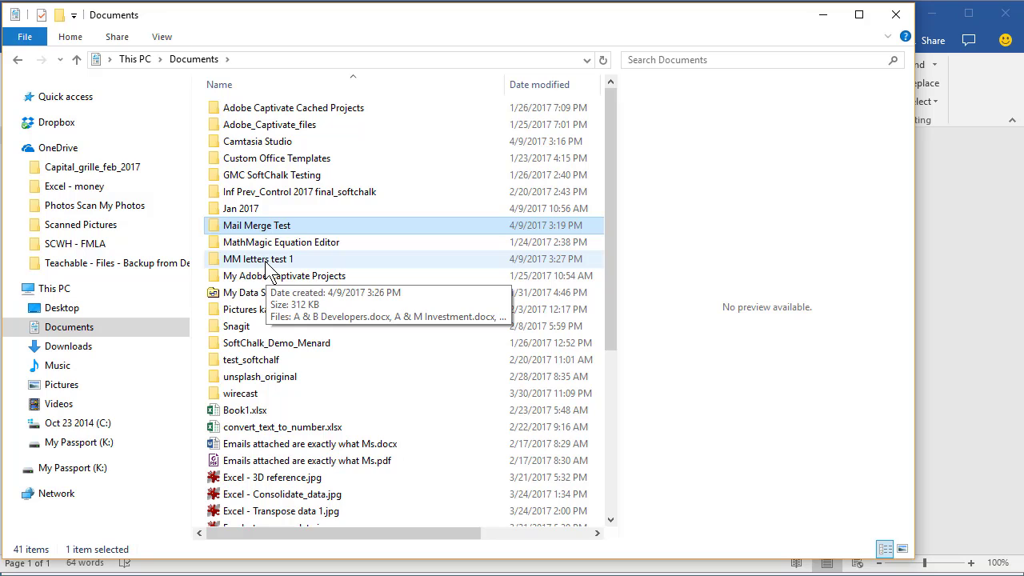
double_click(259, 259)
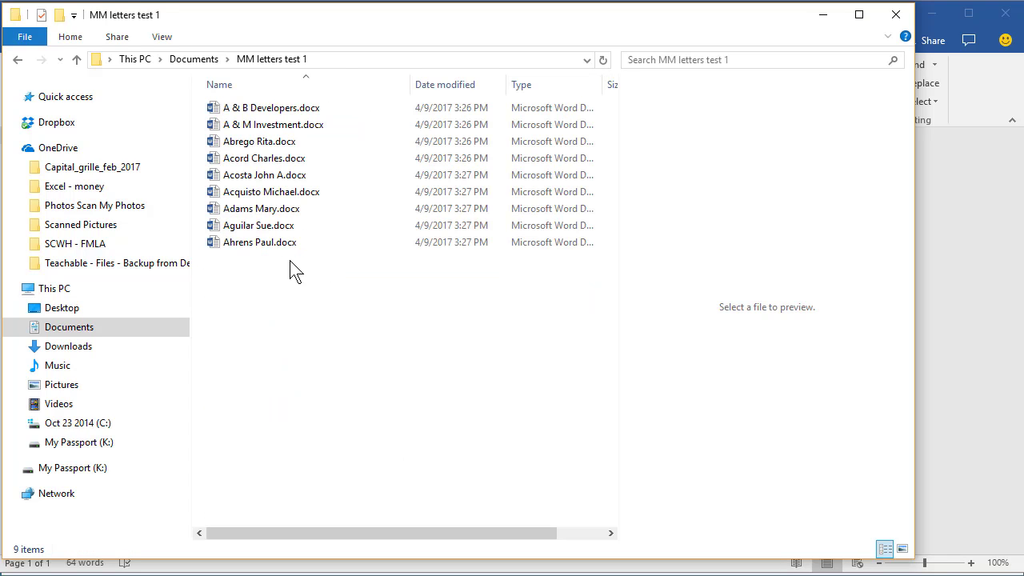
mouse_move(291, 250)
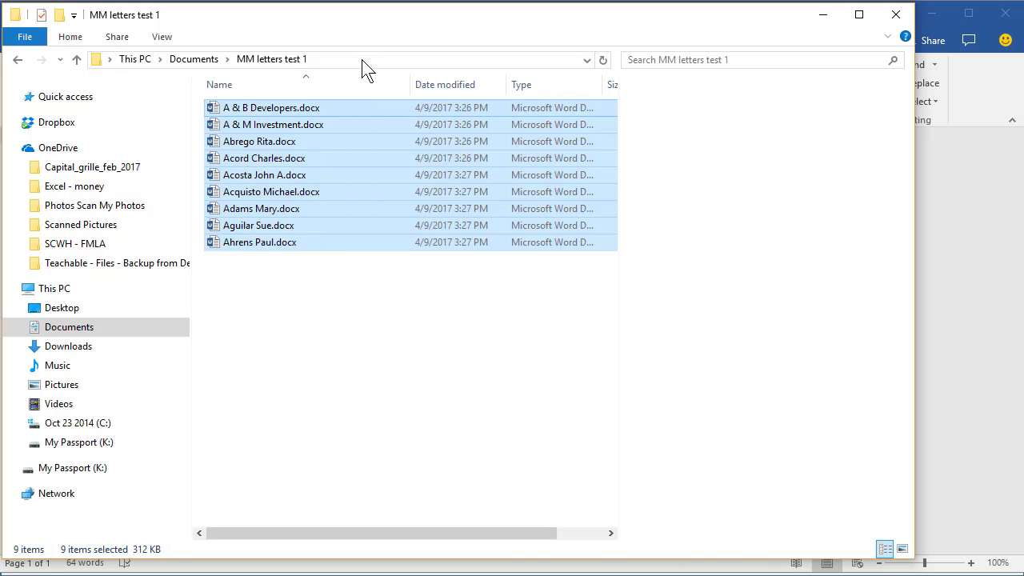
left_click(272, 107)
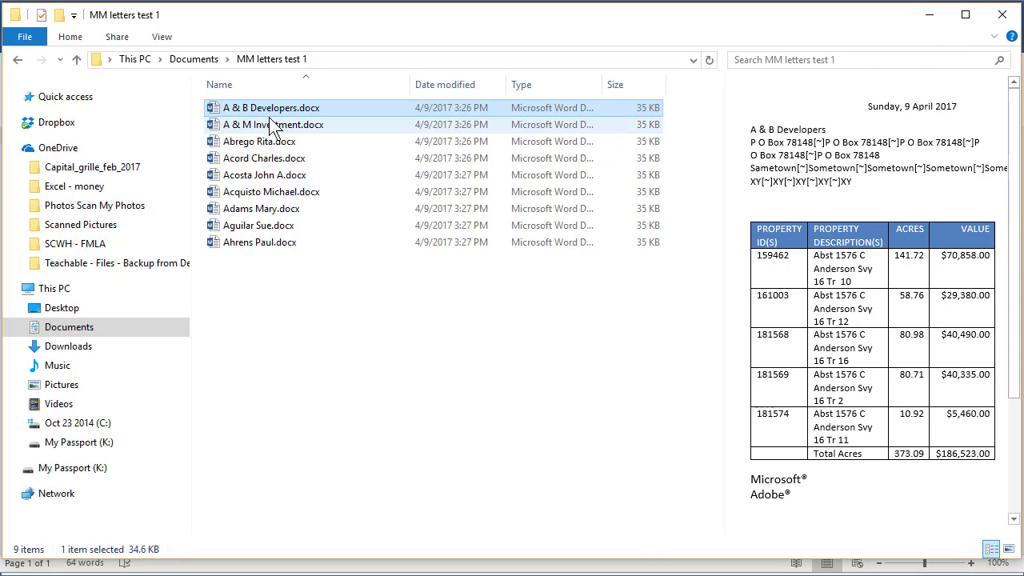
double_click(272, 107)
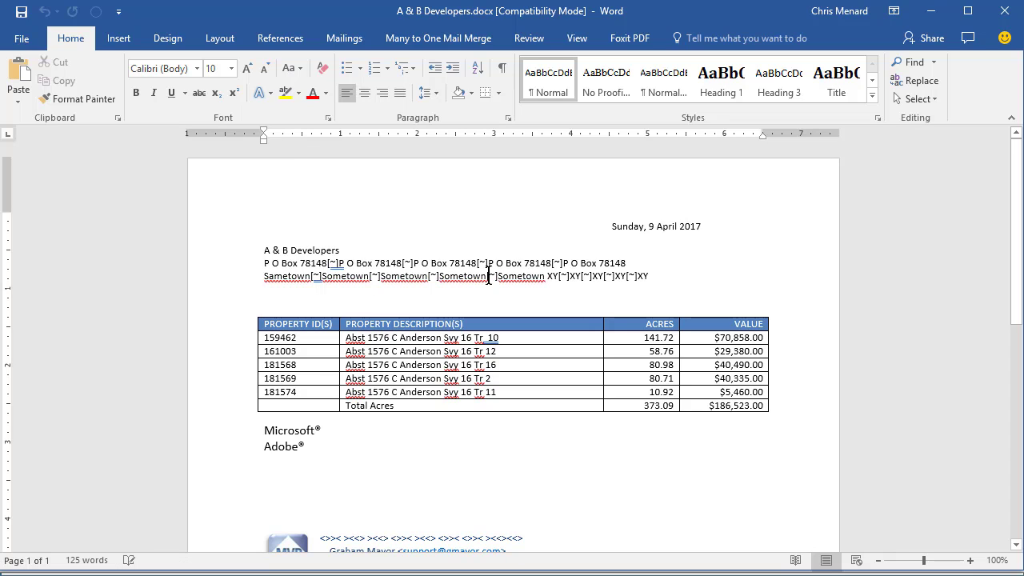
mouse_move(592, 302)
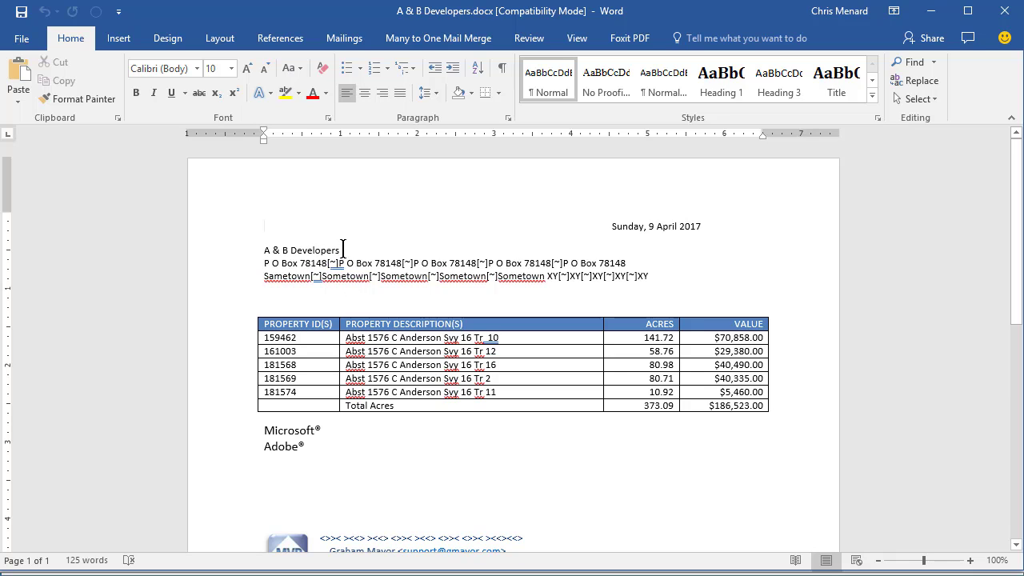
mouse_move(432, 336)
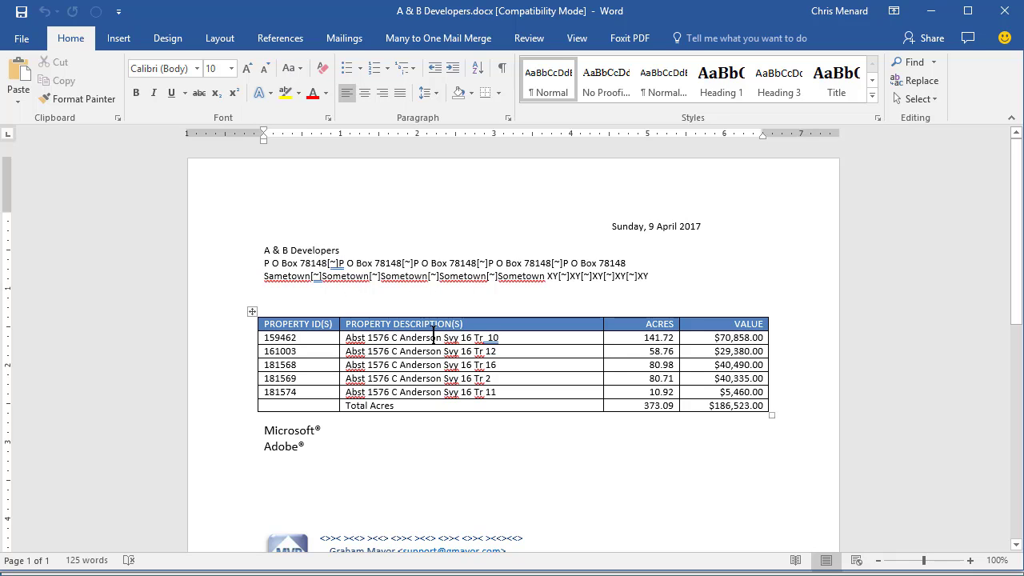
mouse_move(710, 284)
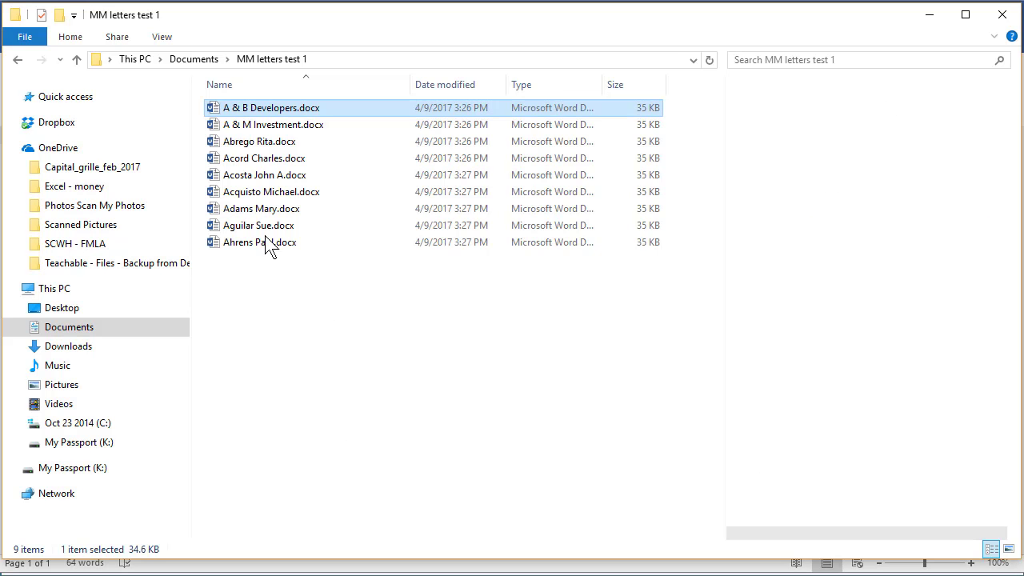
Delete all nine owner letters, sending them to the Recycle Bin.
key("Delete")
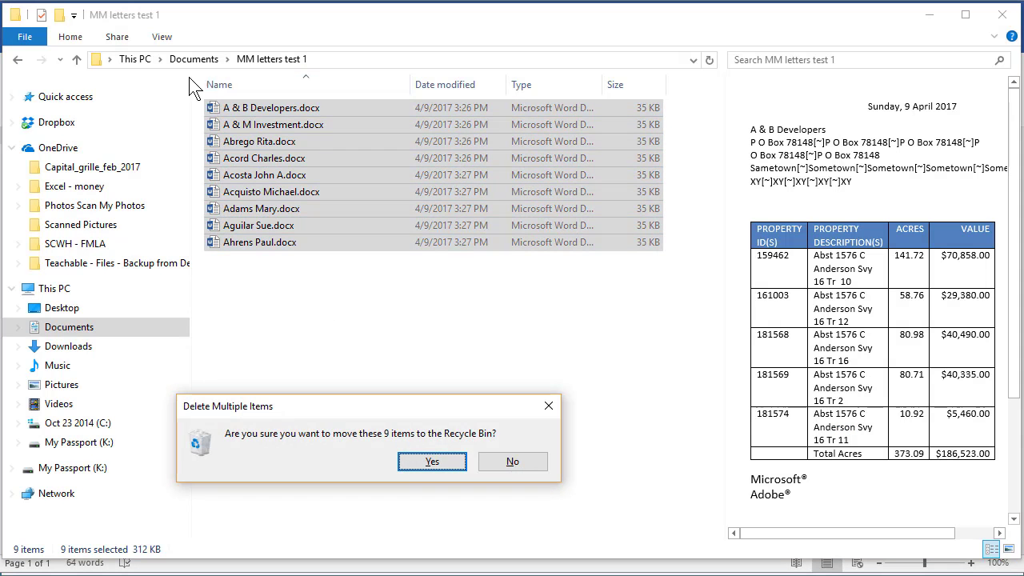
left_click(432, 460)
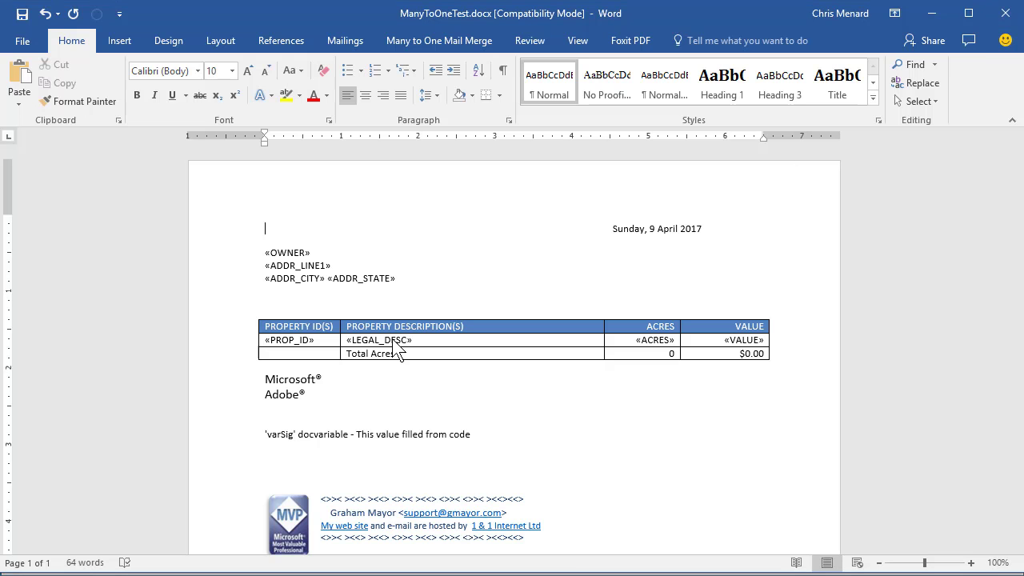
mouse_move(417, 264)
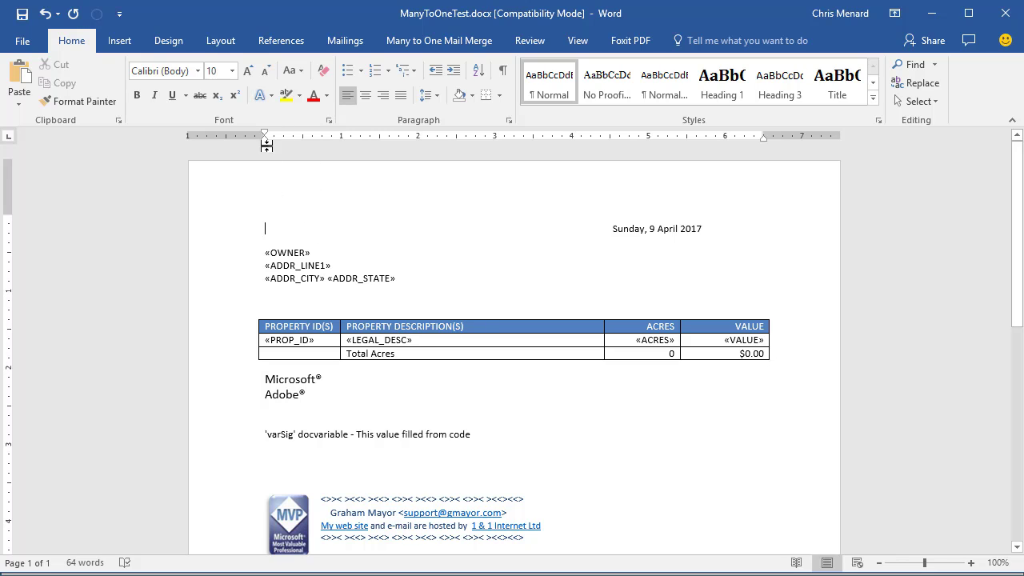
Back in the ManyToOneTest document, review the merge recipient list and return to the Many to One merge tools.
left_click(345, 40)
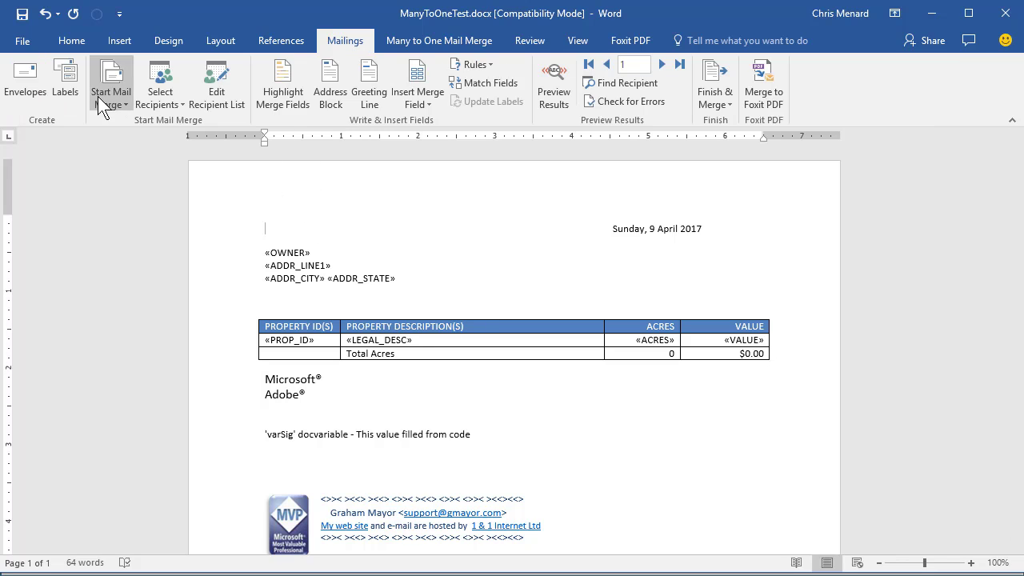
mouse_move(160, 84)
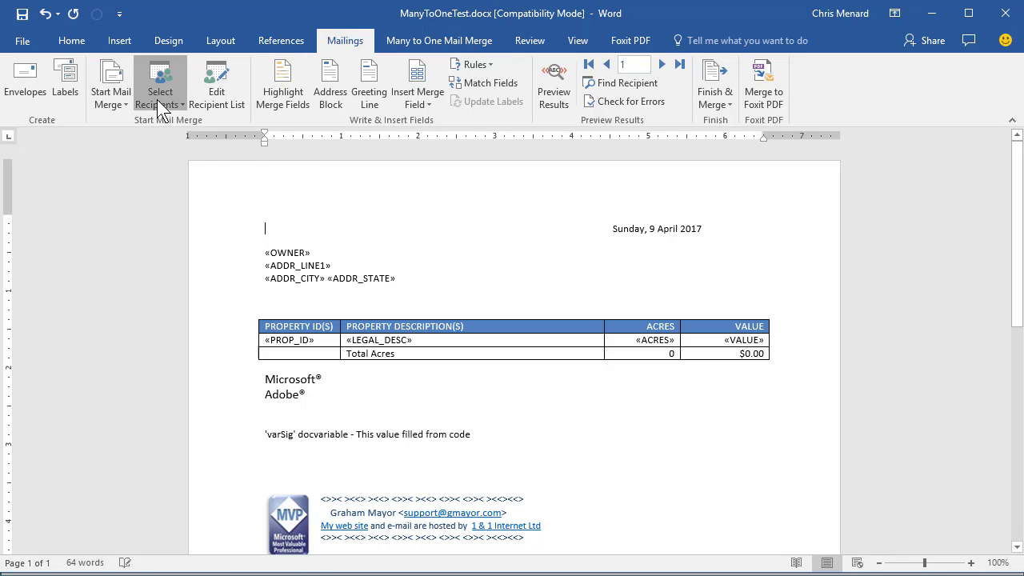
left_click(218, 83)
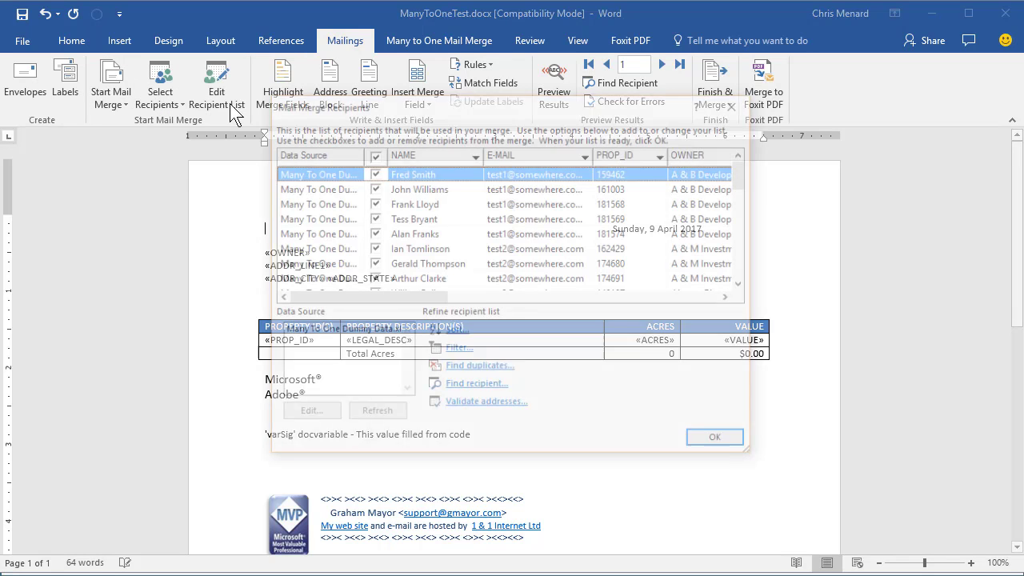
left_click(713, 437)
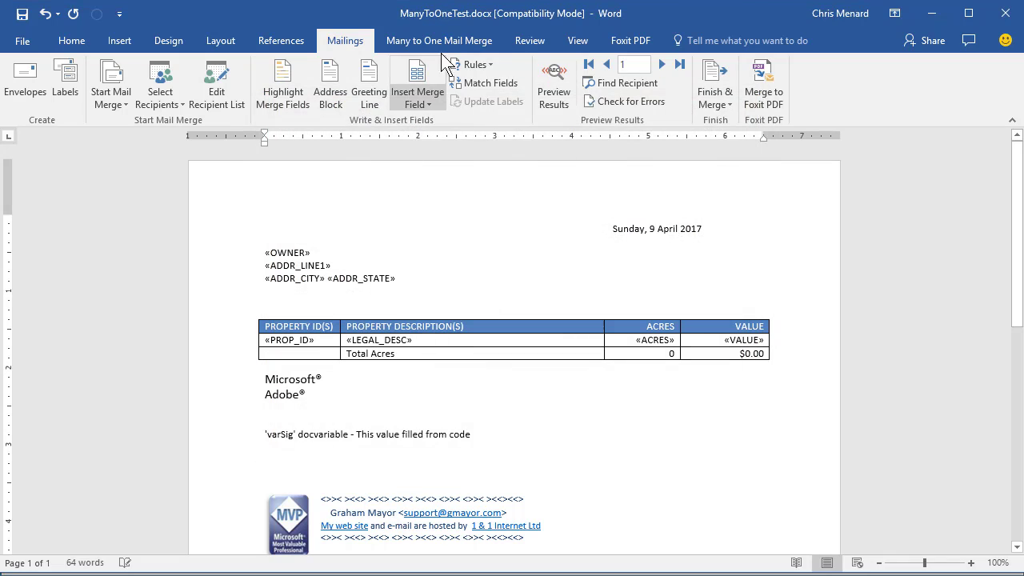
left_click(438, 40)
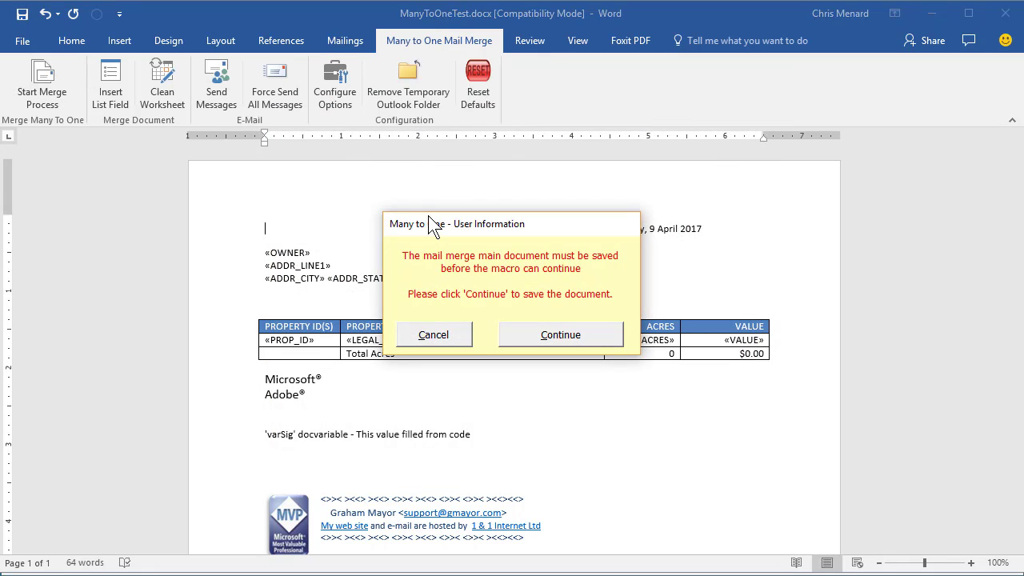
Start the Many to One merge, pass the disclaimer and choose merging to individual Word files.
left_click(560, 334)
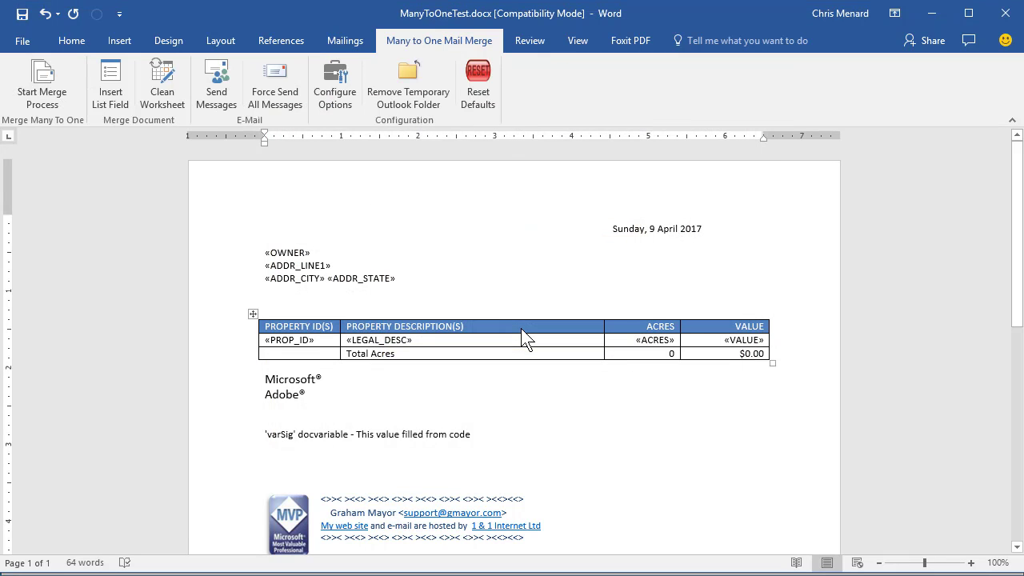
mouse_move(493, 303)
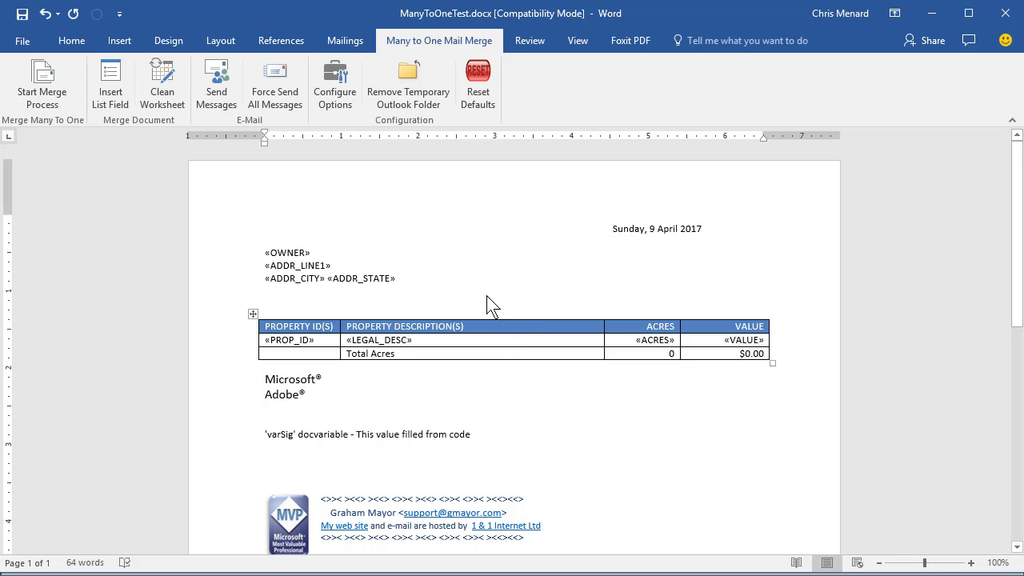
left_click(42, 83)
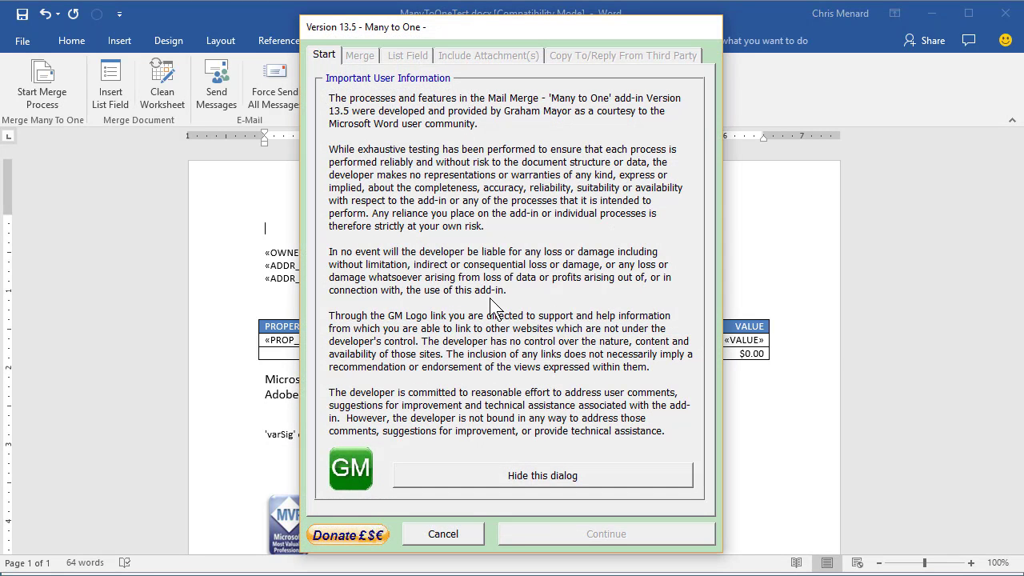
left_click(541, 475)
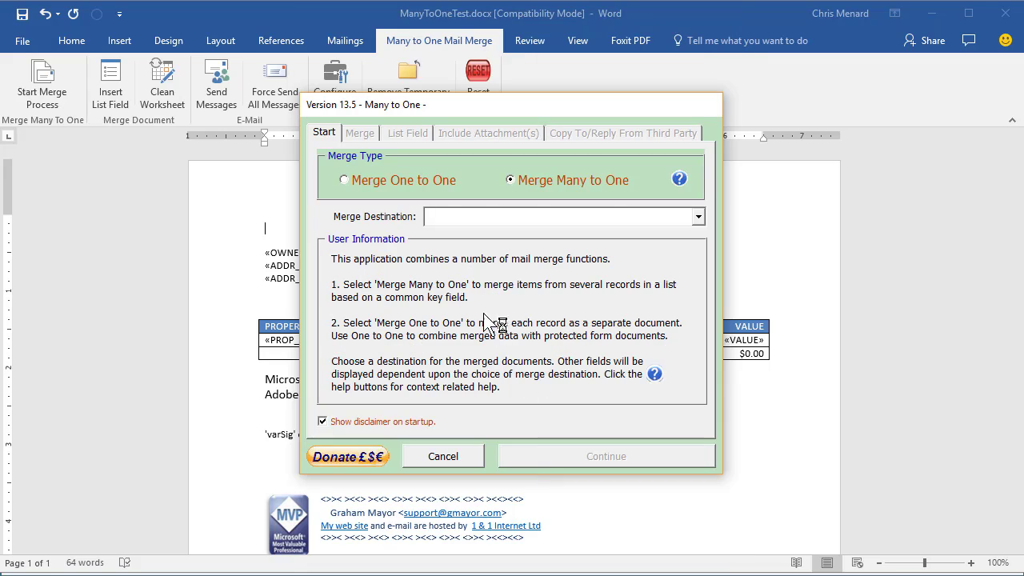
left_click(697, 216)
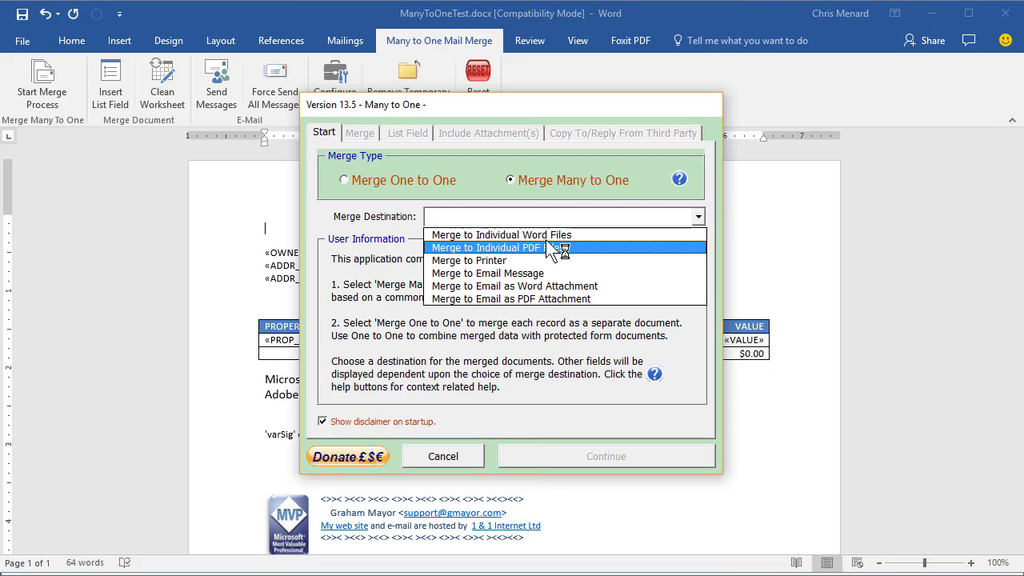
left_click(501, 234)
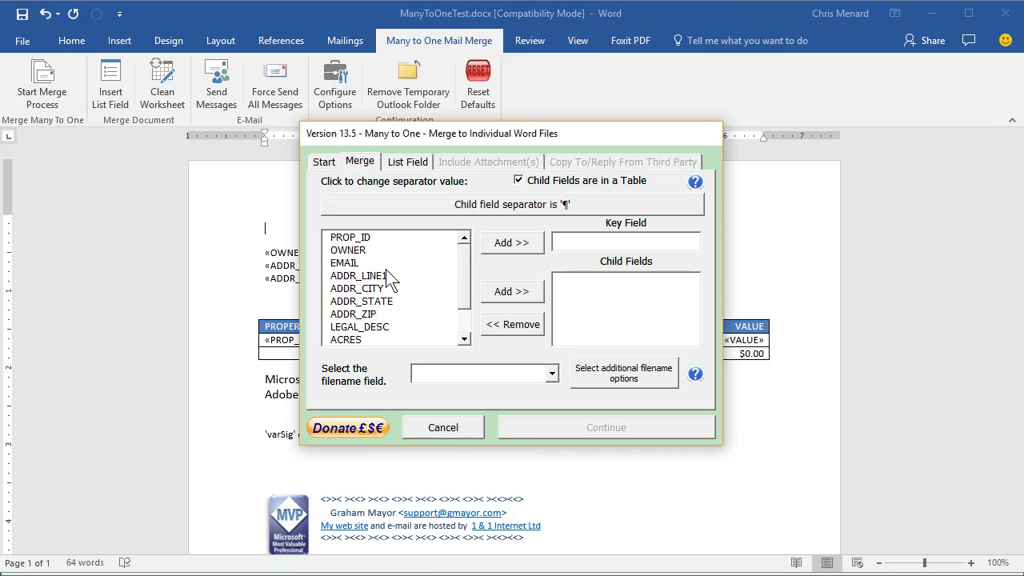
Set OWNER as key, add PROP_ID, LEGAL_DESC, ACRES, VALUE as child fields, name files by OWNER, continue.
left_click(512, 243)
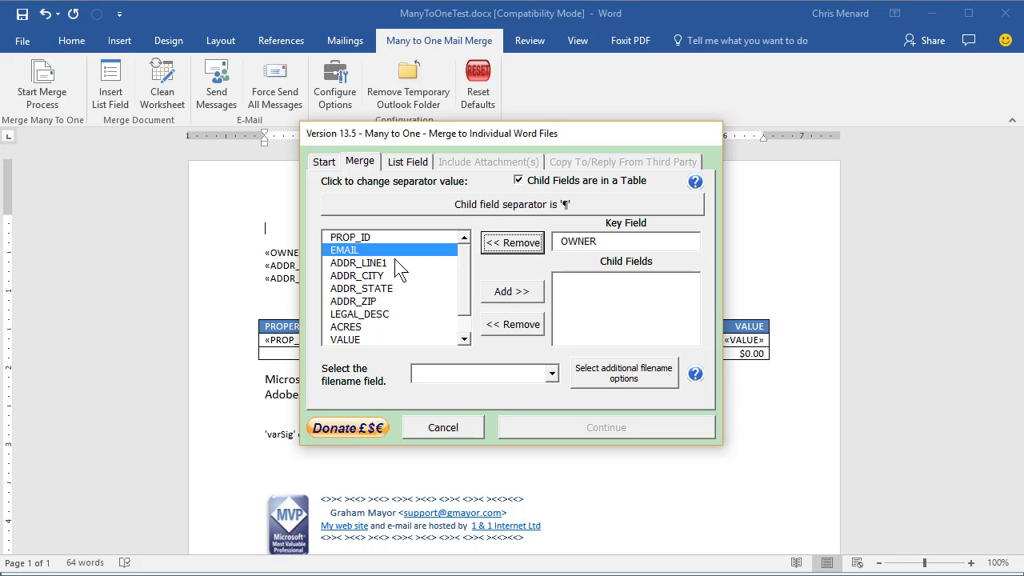
left_click(512, 292)
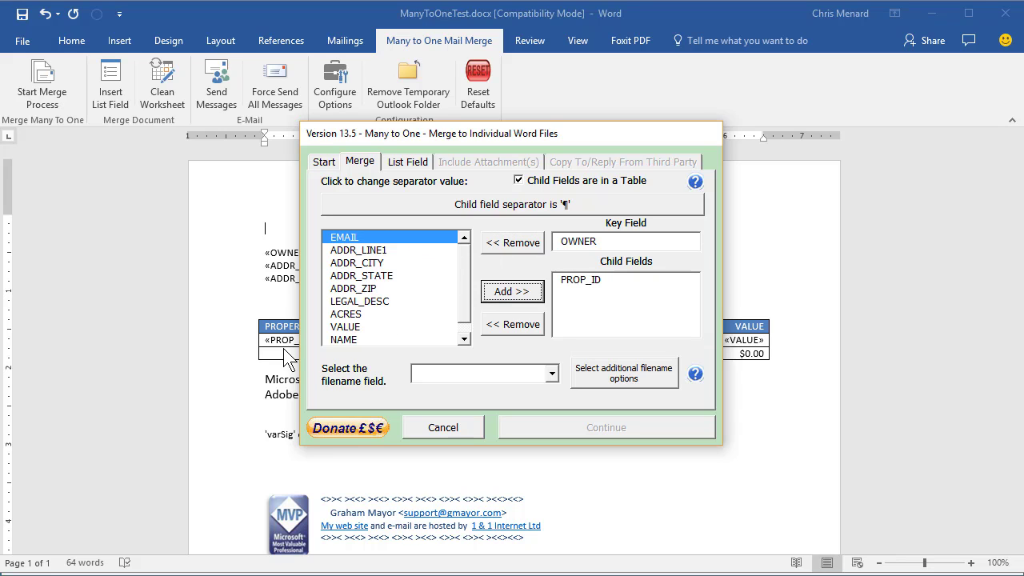
mouse_move(455, 227)
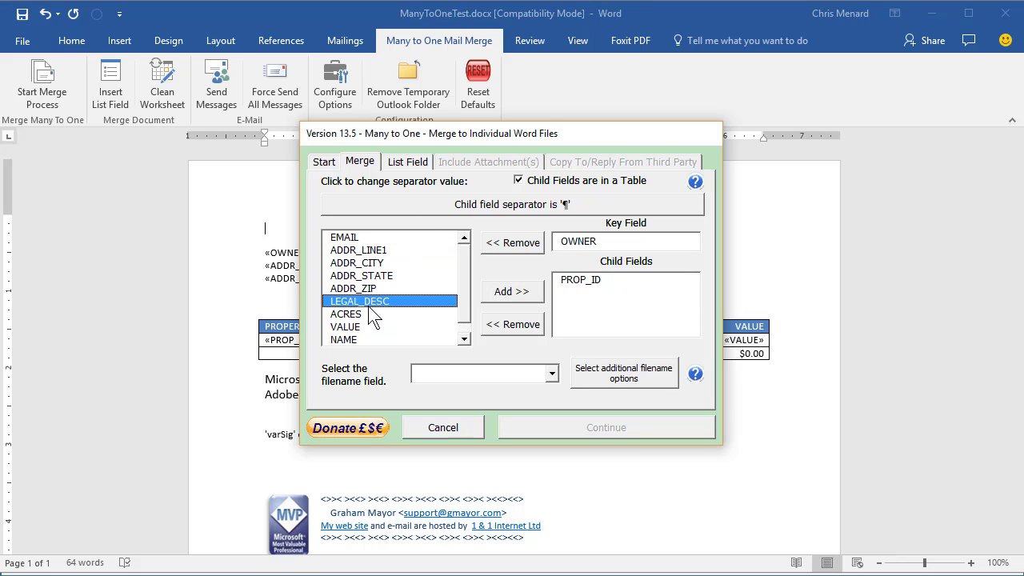
left_click(512, 291)
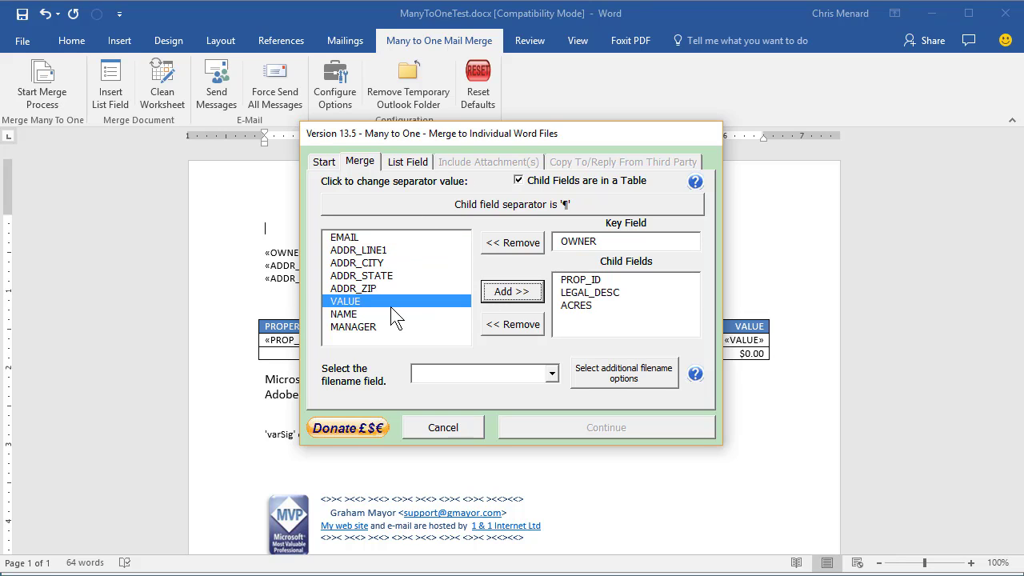
left_click(512, 291)
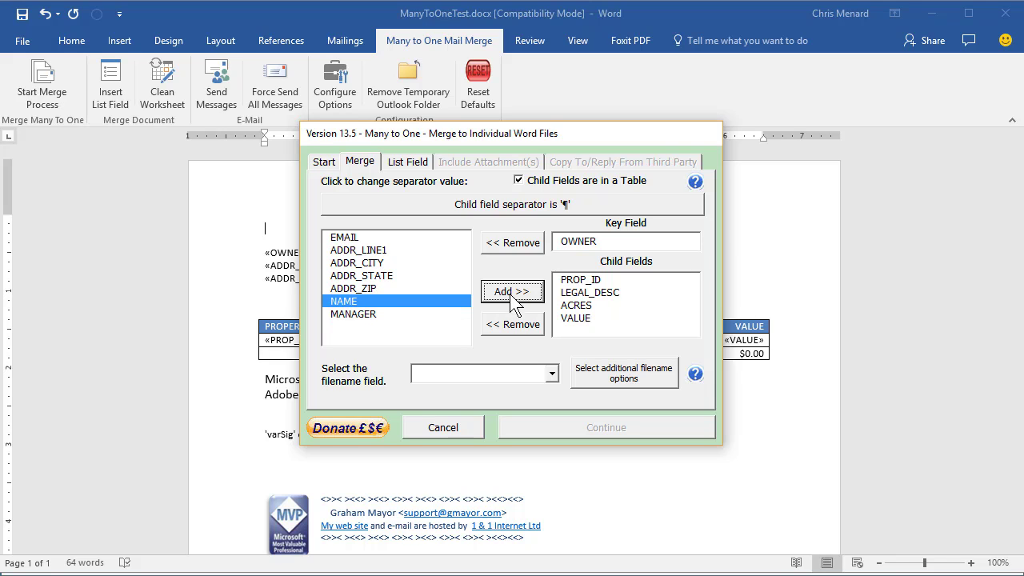
left_click(550, 374)
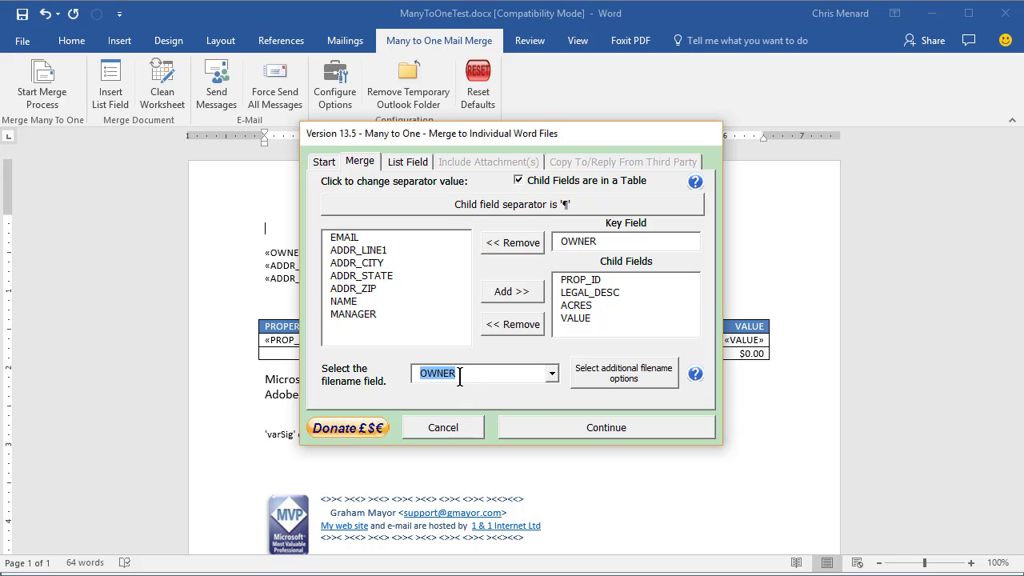
left_click(605, 427)
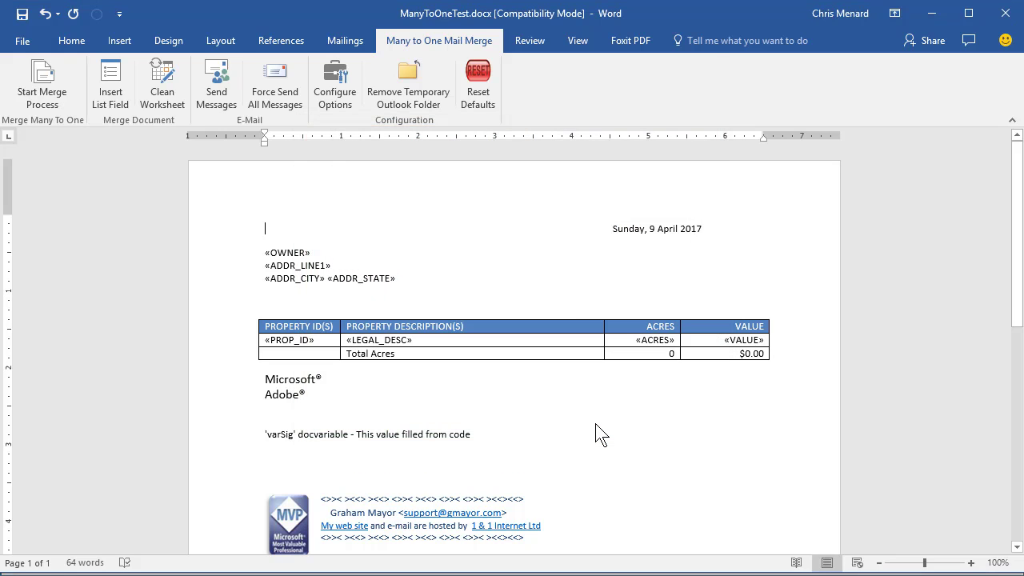
Scroll the gmayor.com Many To One page down to the example letter with field codes.
left_click(42, 83)
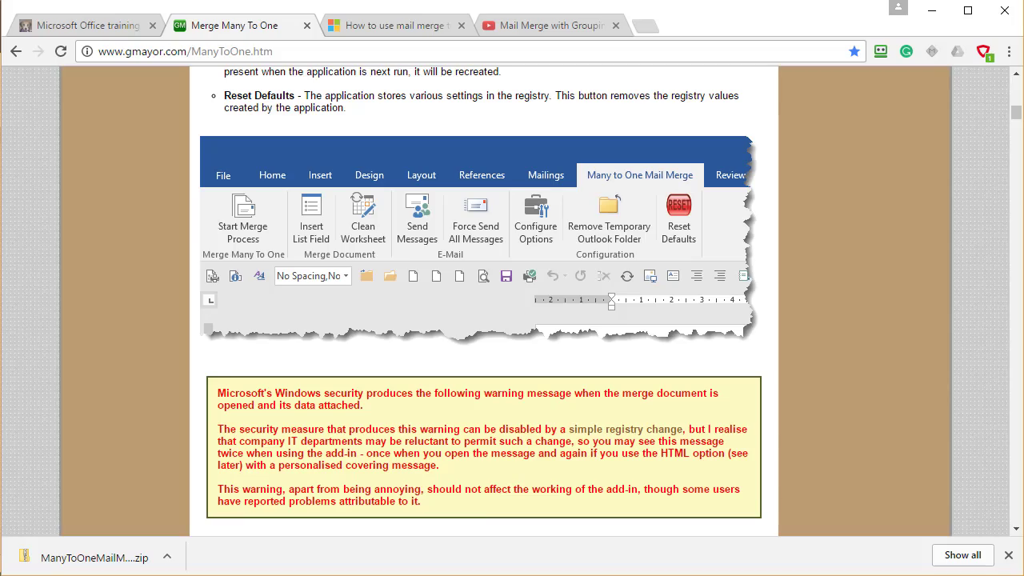
scroll("up", 3)
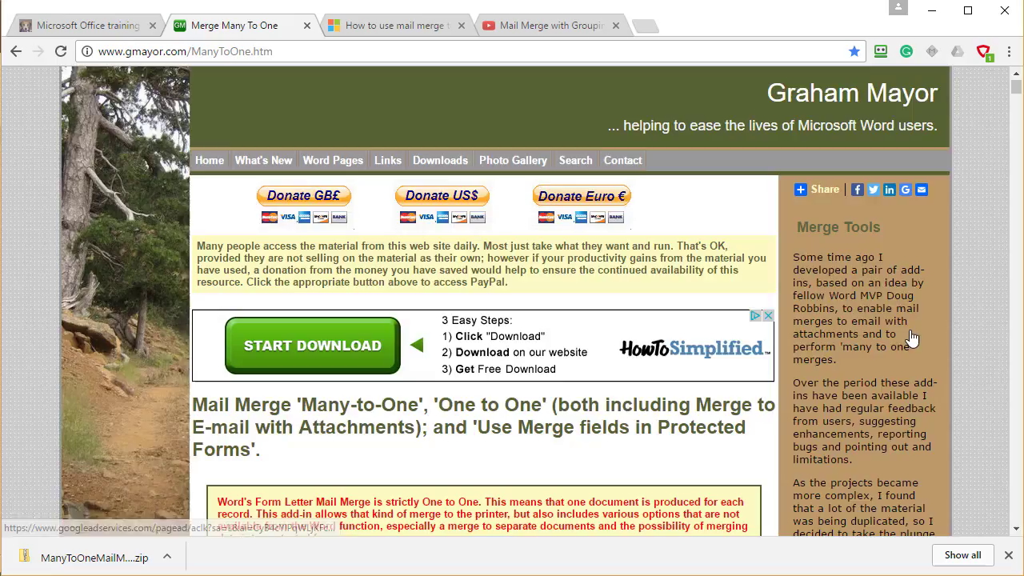
scroll("down", 3)
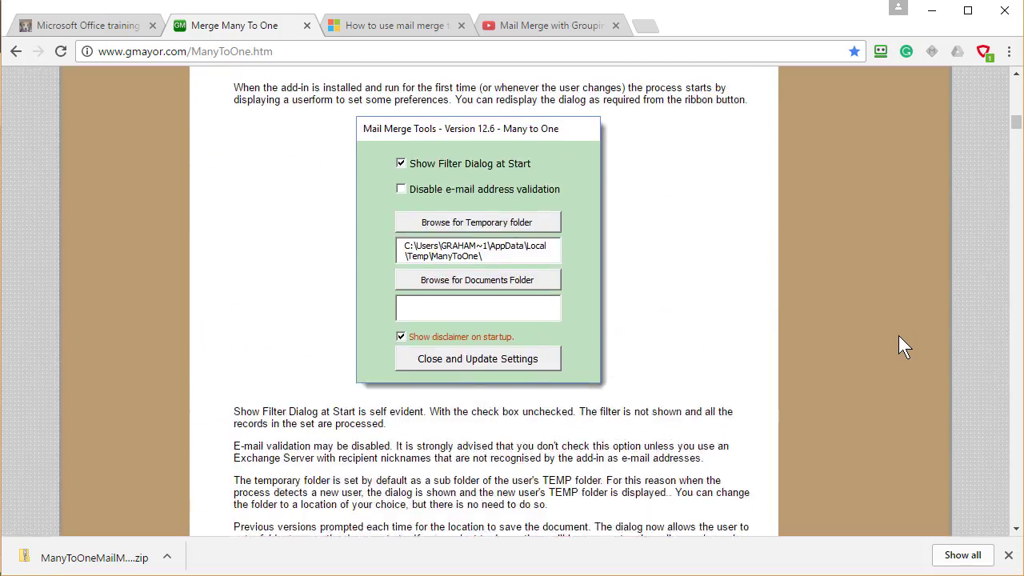
scroll("down", 3)
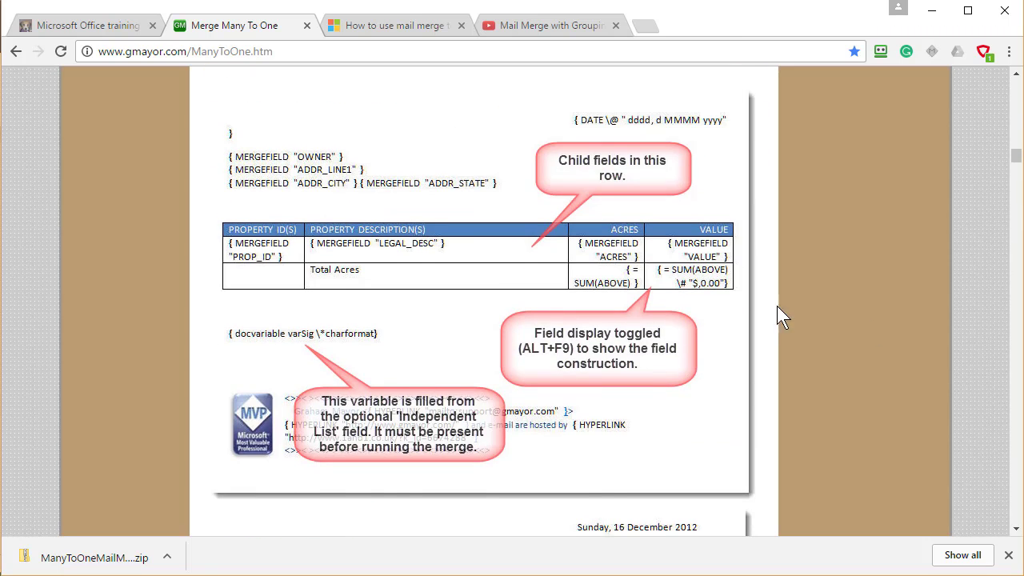
mouse_move(275, 255)
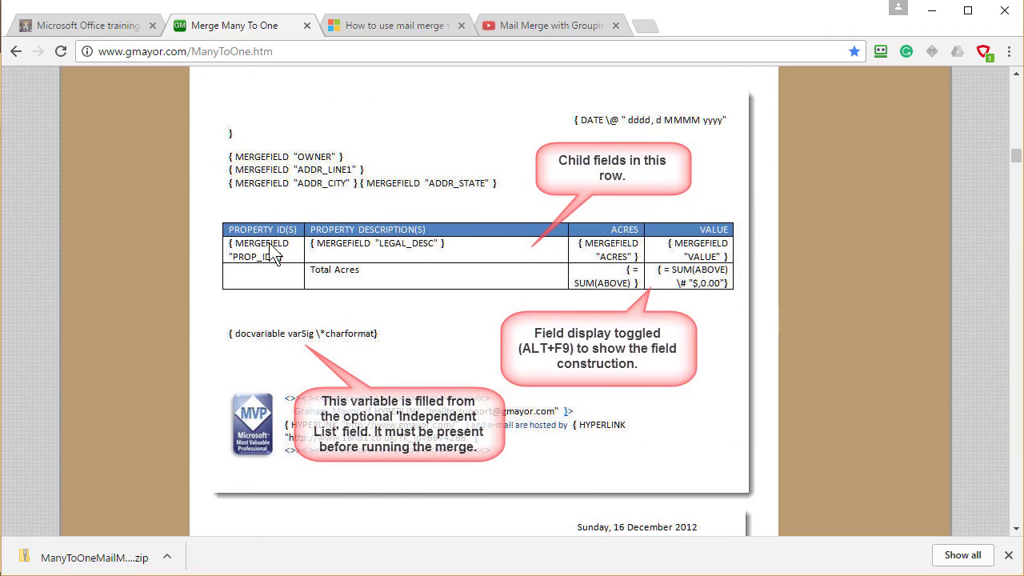
mouse_move(623, 276)
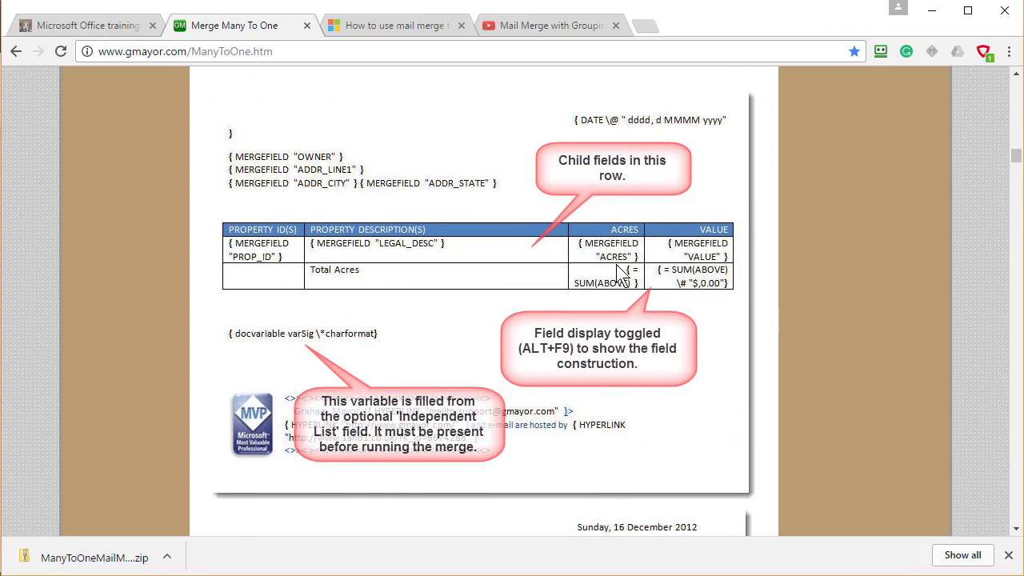
scroll("down", 3)
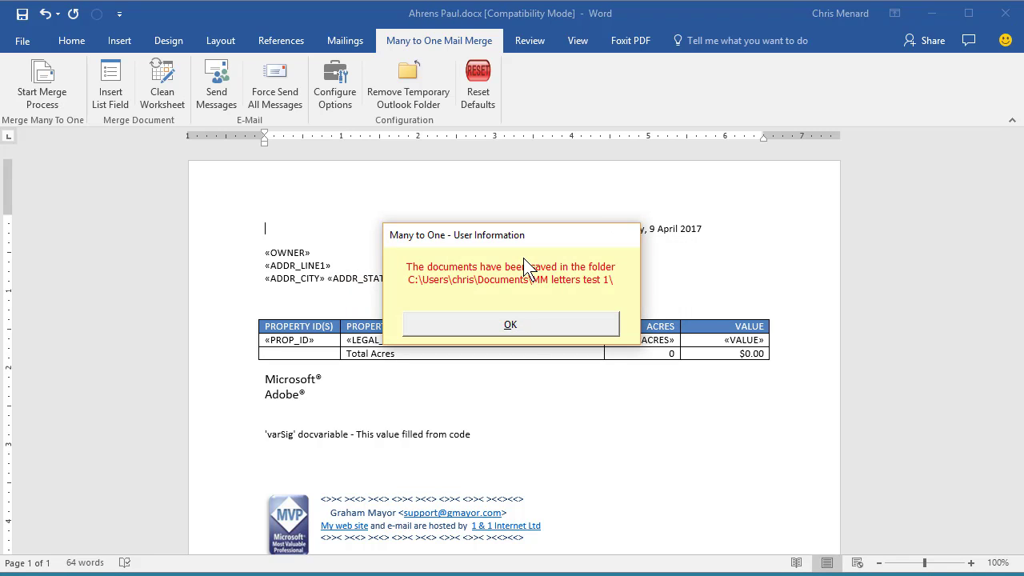
Dismiss the completion and SQL prompts, then open the MM letters test 1 folder from Documents.
left_click(509, 323)
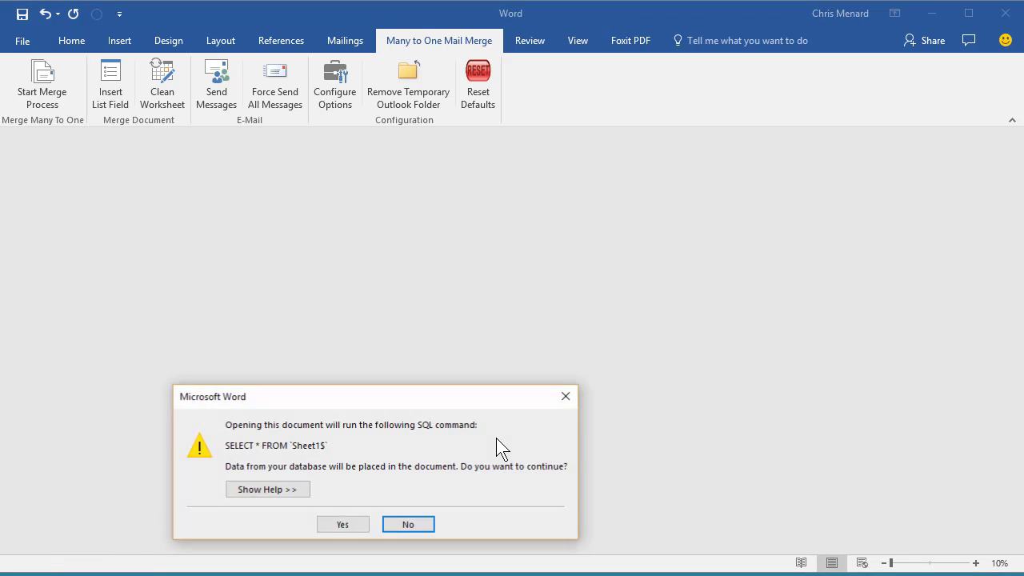
left_click(343, 525)
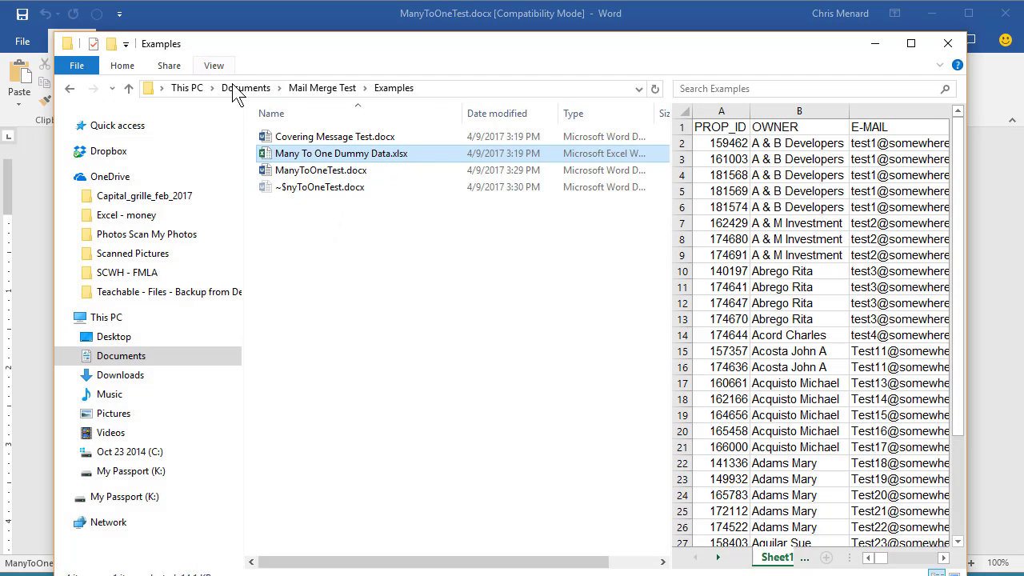
left_click(247, 86)
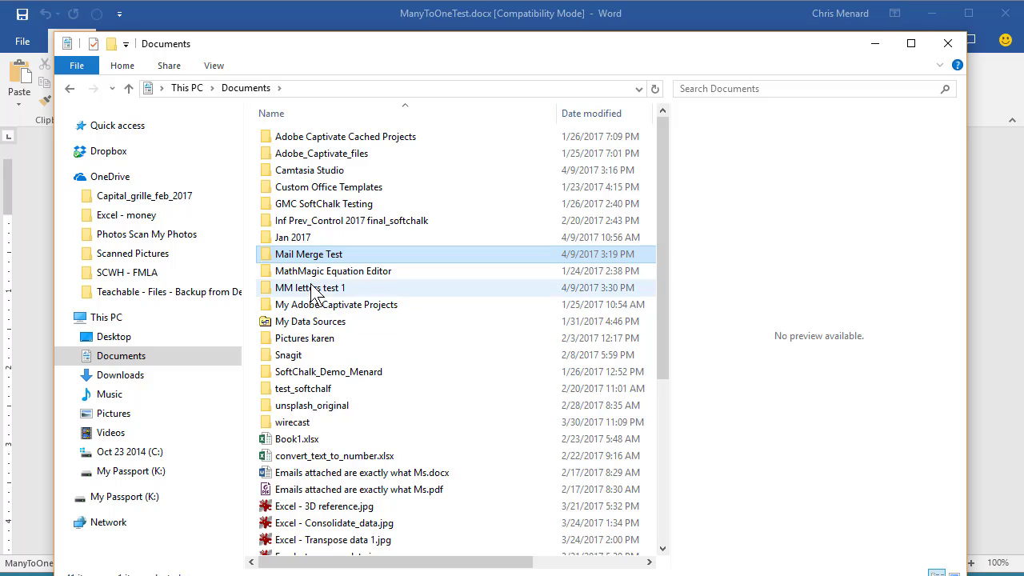
double_click(310, 288)
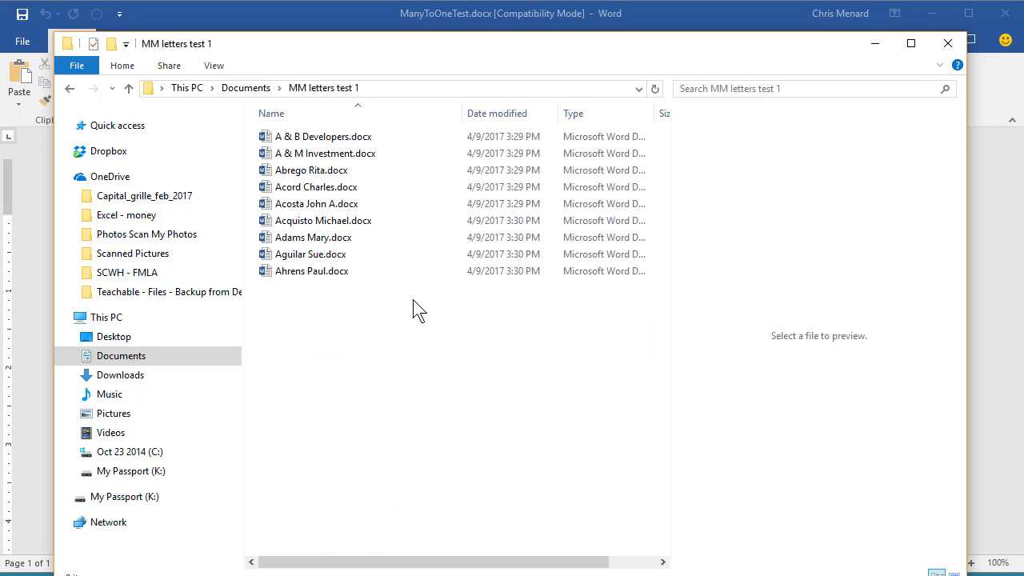
left_click(323, 136)
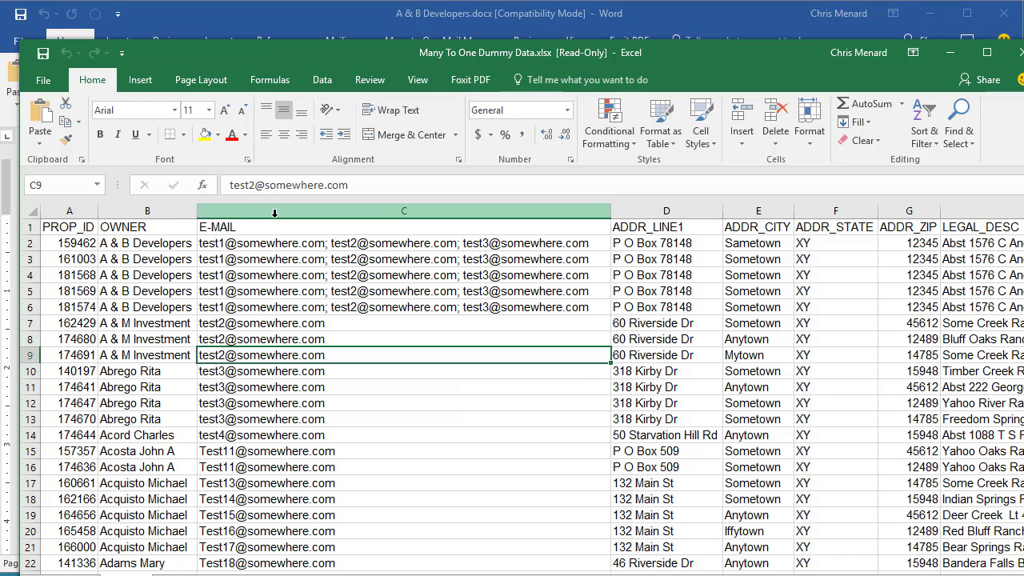
Select Acquisto Michael's property rows in the dummy data workbook, then minimize Excel.
left_click(403, 211)
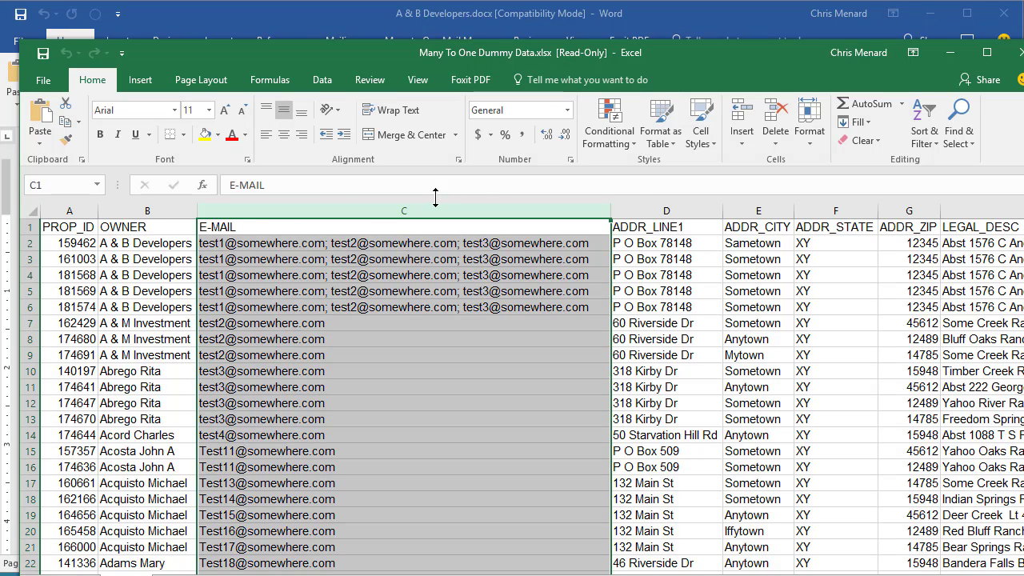
left_click_drag(611, 211, 303, 211)
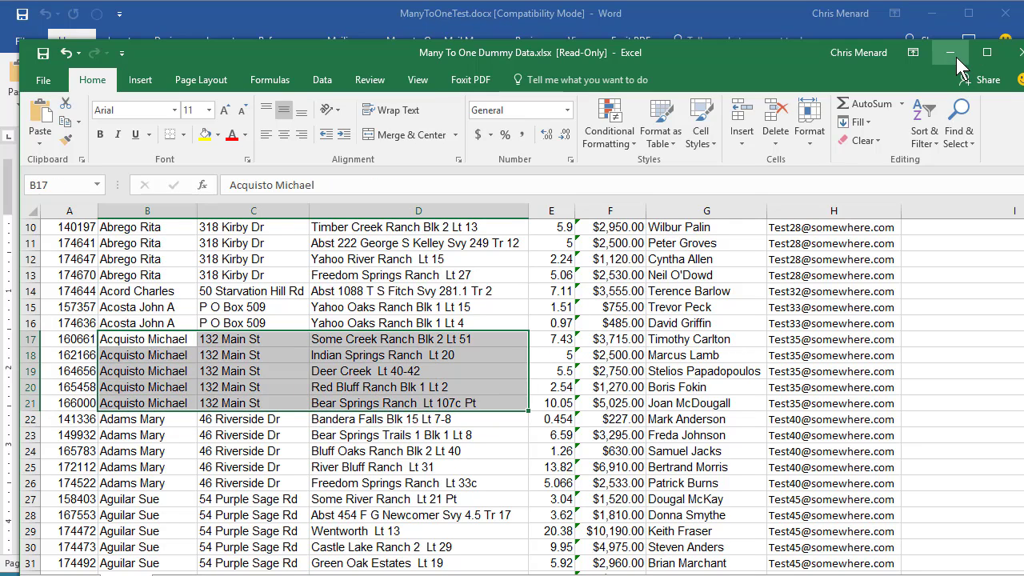
left_click(950, 53)
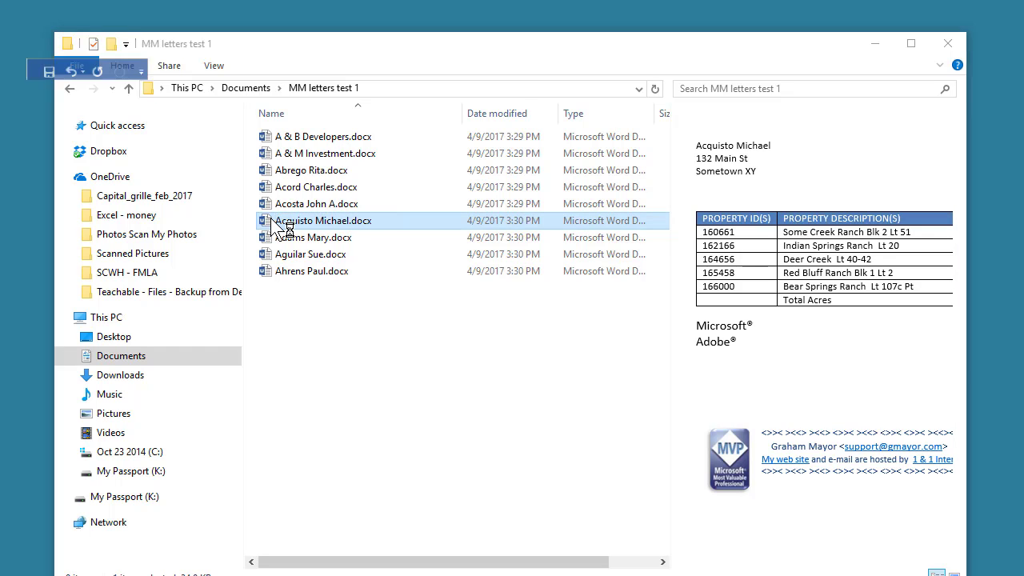
double_click(323, 220)
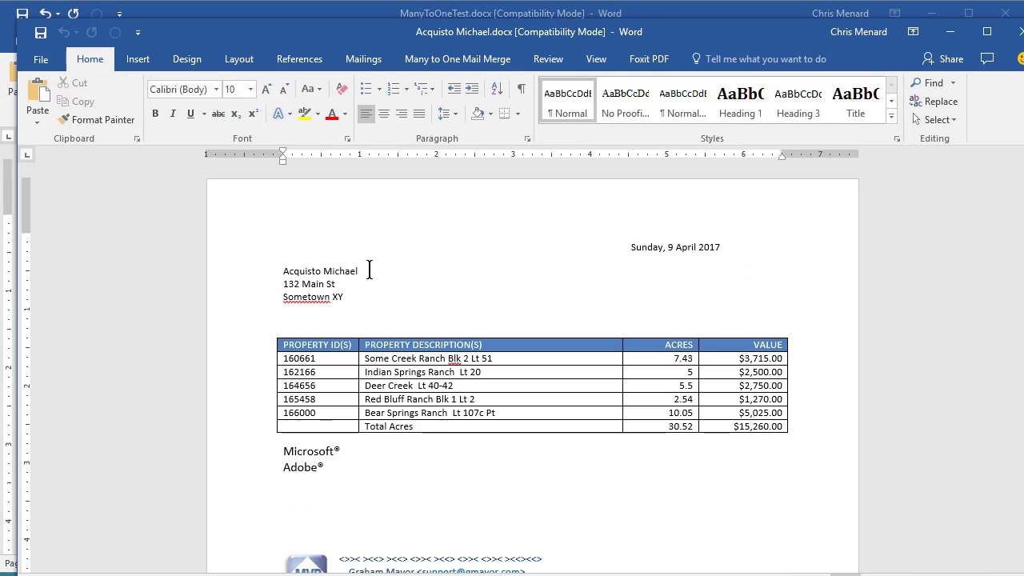
mouse_move(406, 365)
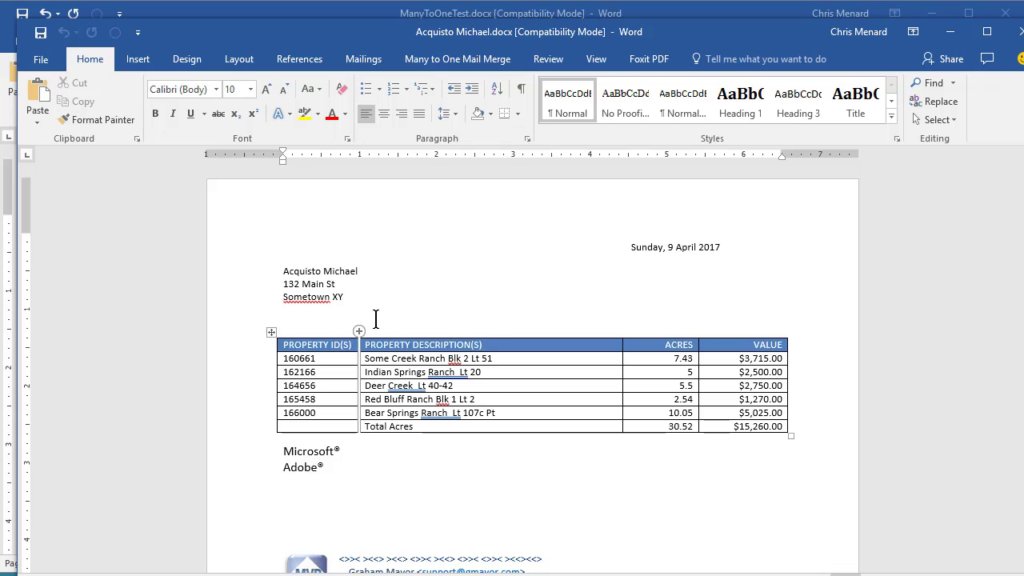
left_click(283, 246)
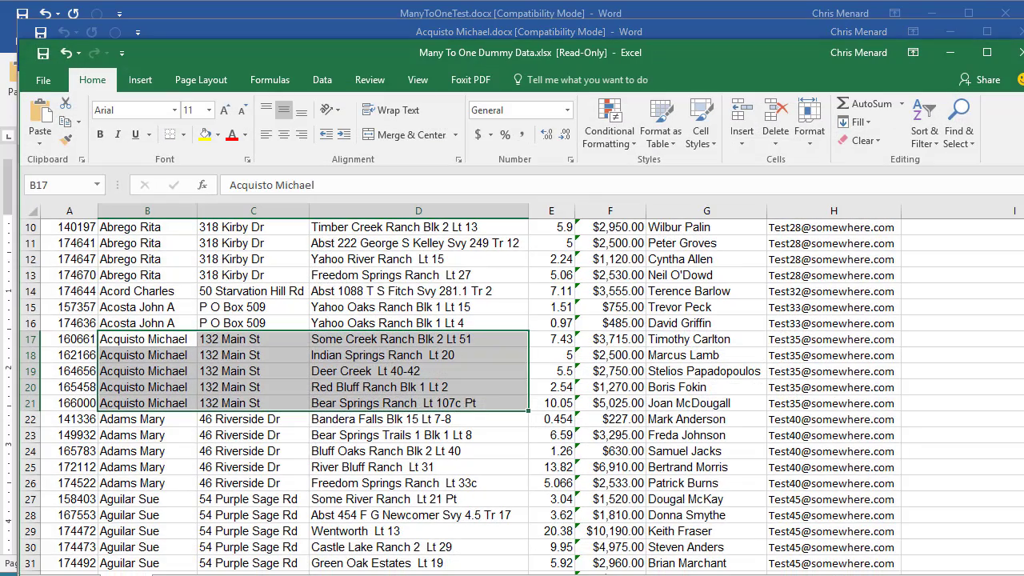
mouse_move(377, 62)
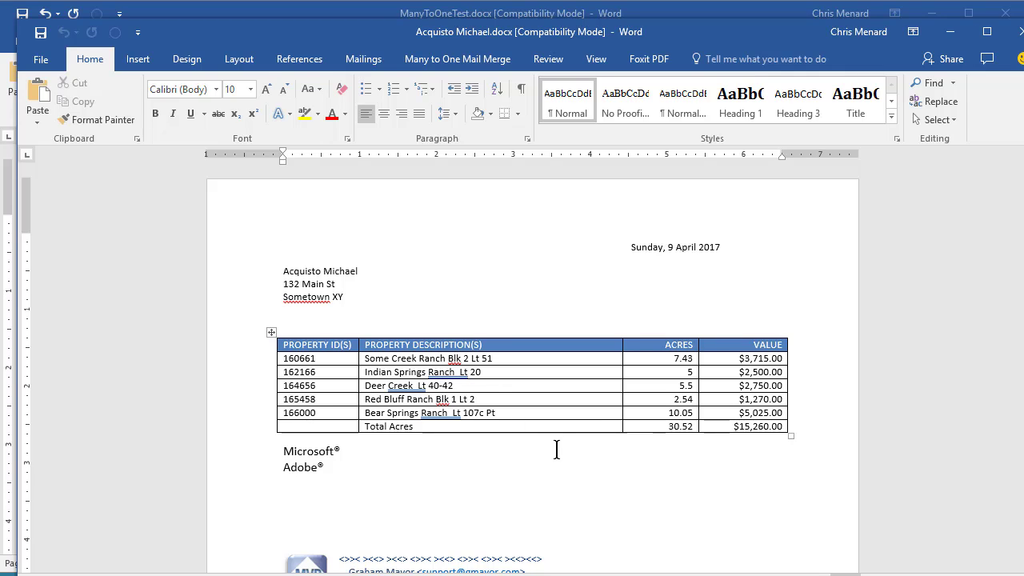
mouse_move(586, 440)
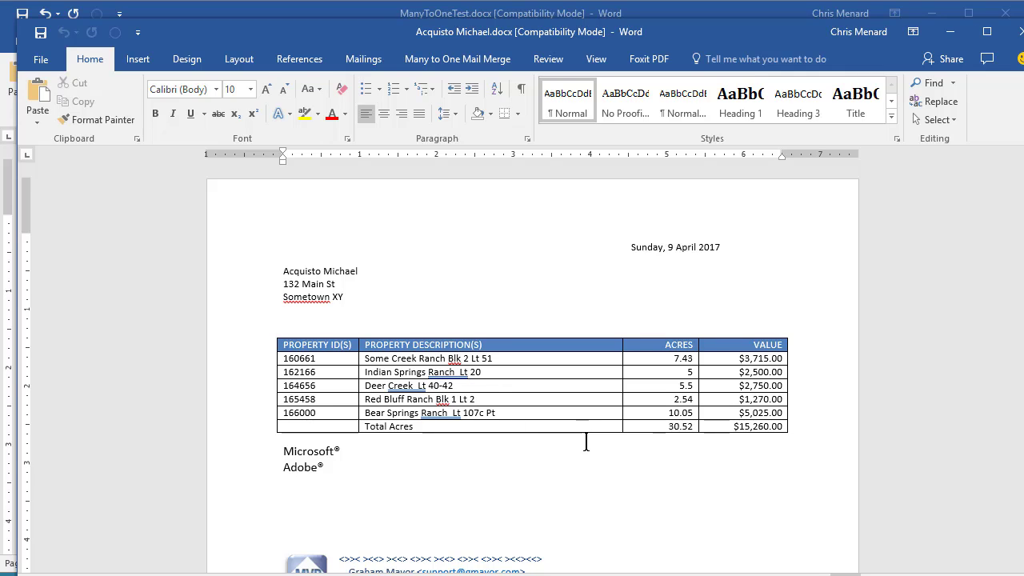